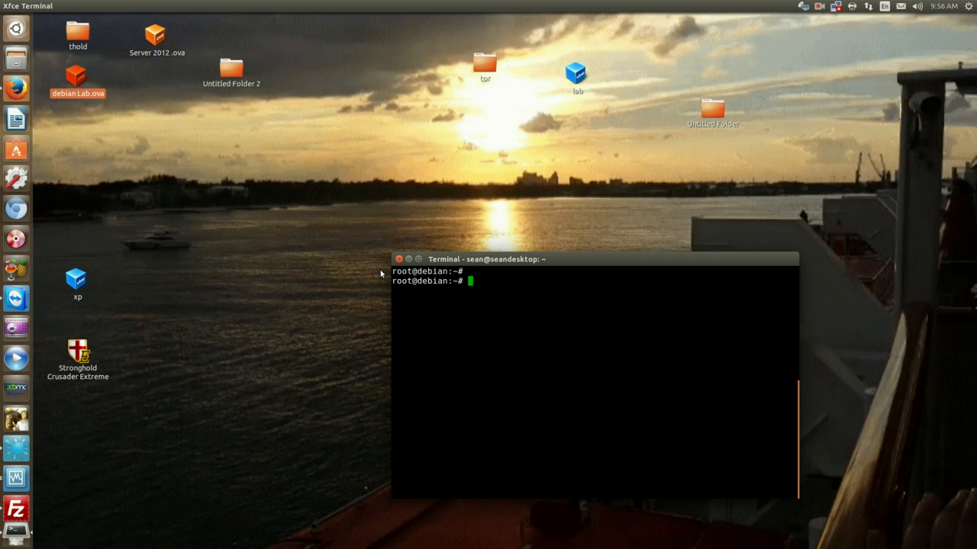
- Show the eth0 and lo interface details with ifconfig
text(ifconf)
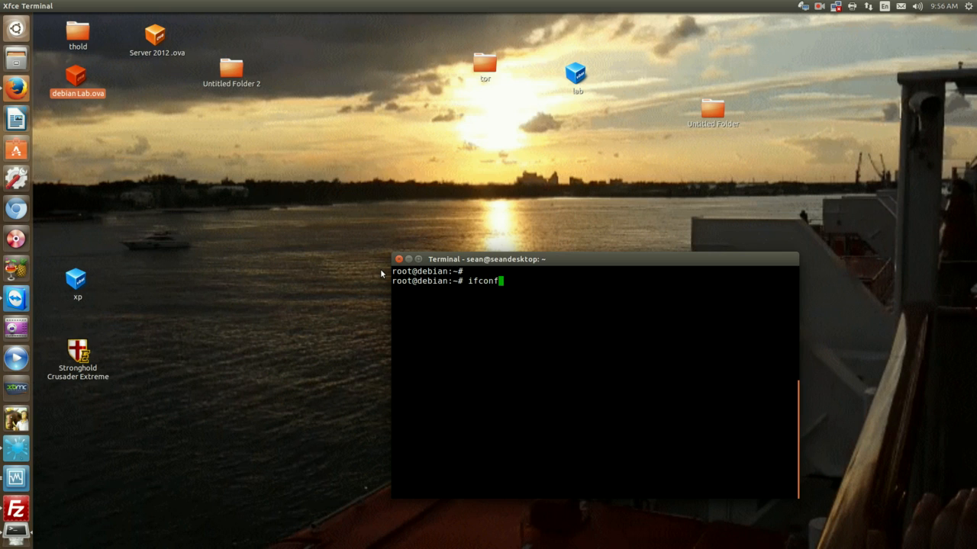
text(ig)
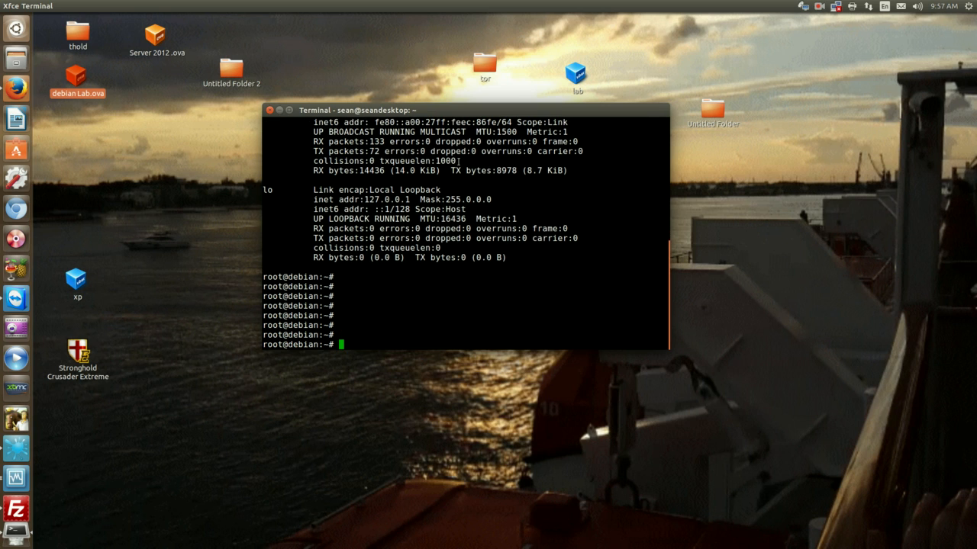
- Move into /etc/network and list its contents, showing the interfaces file
text(cd)
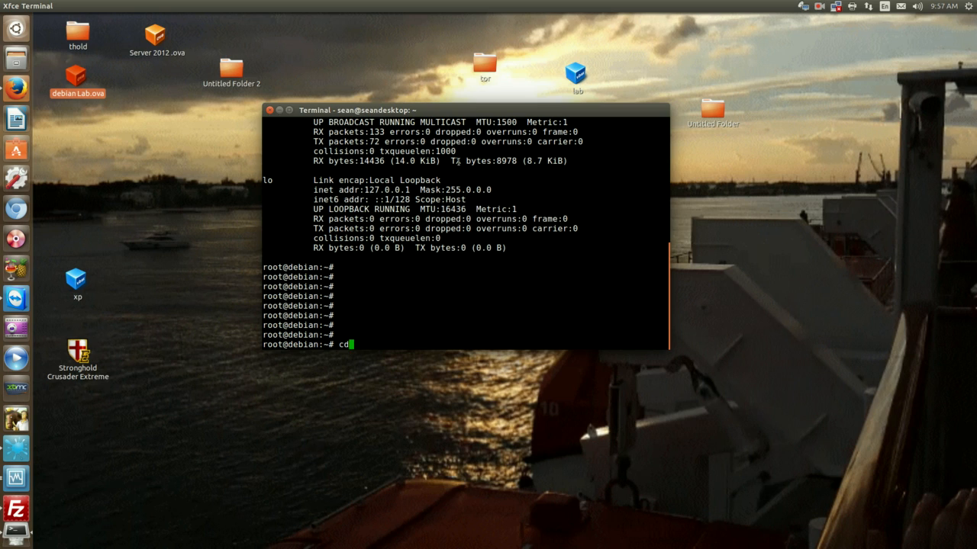
text(/etc)
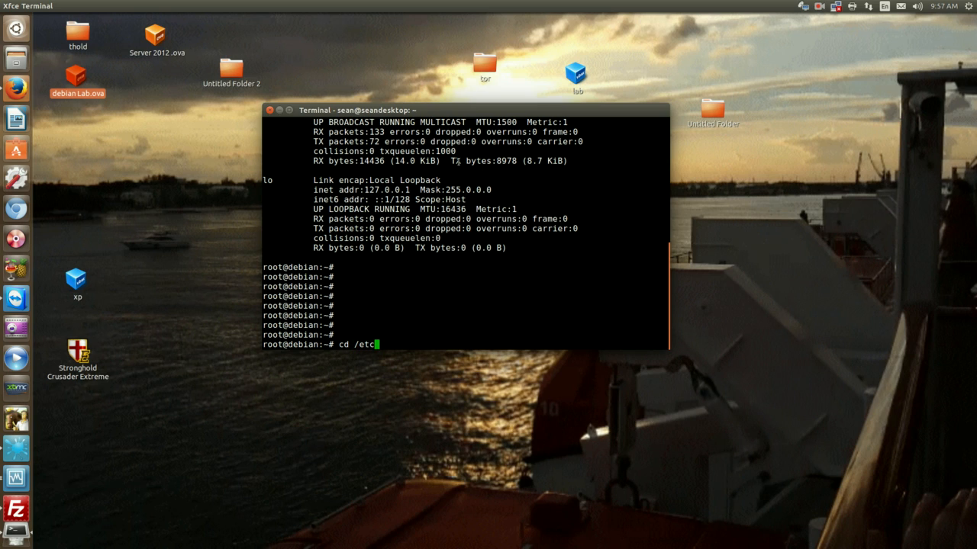
text(/network/)
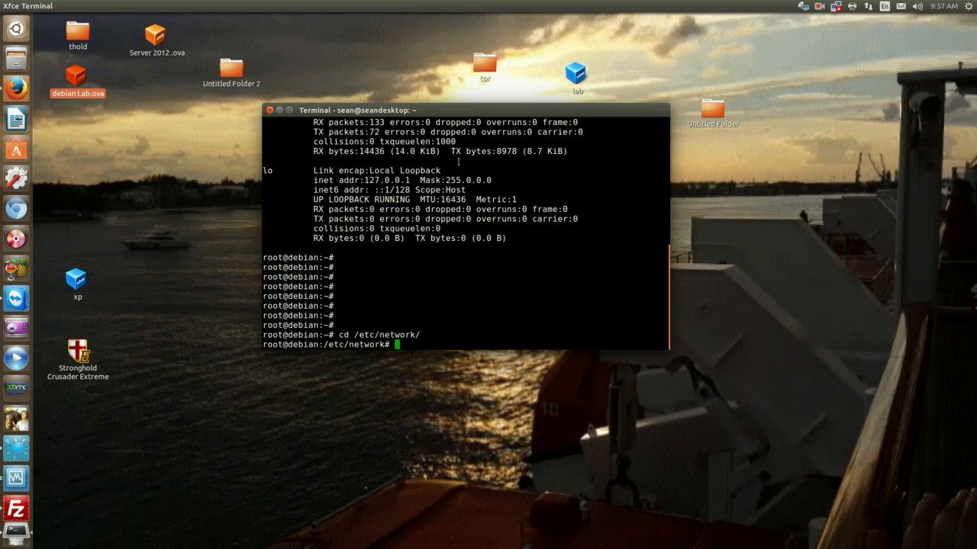
text(ls)
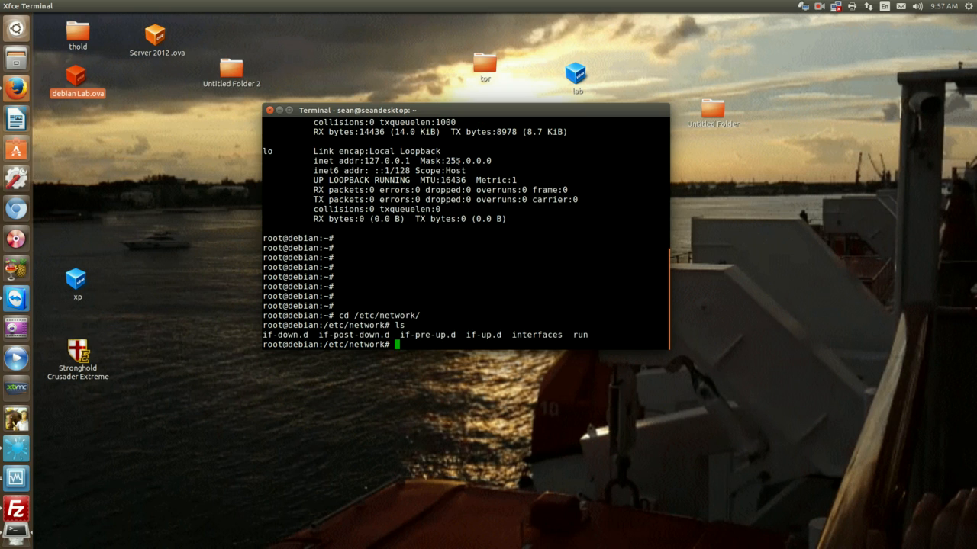
text(nan)
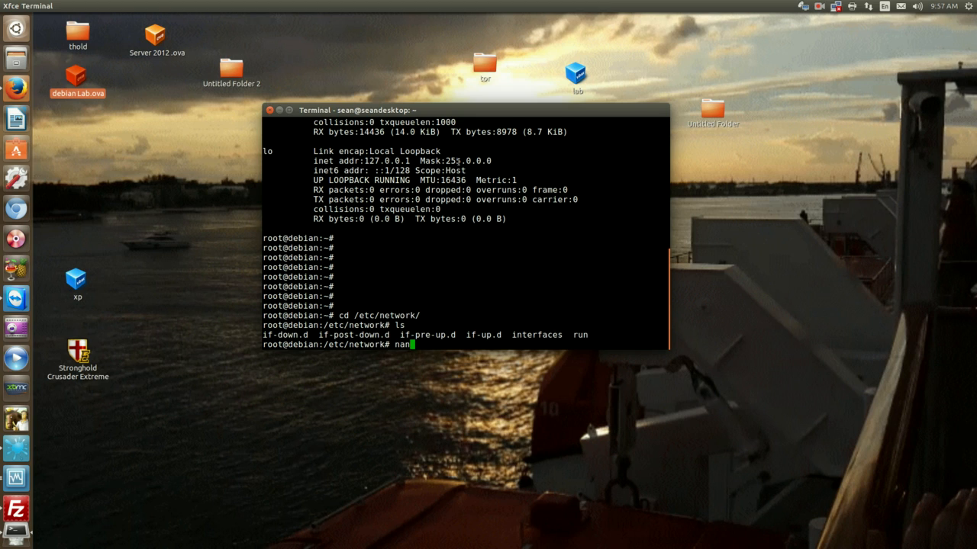
key(Return)
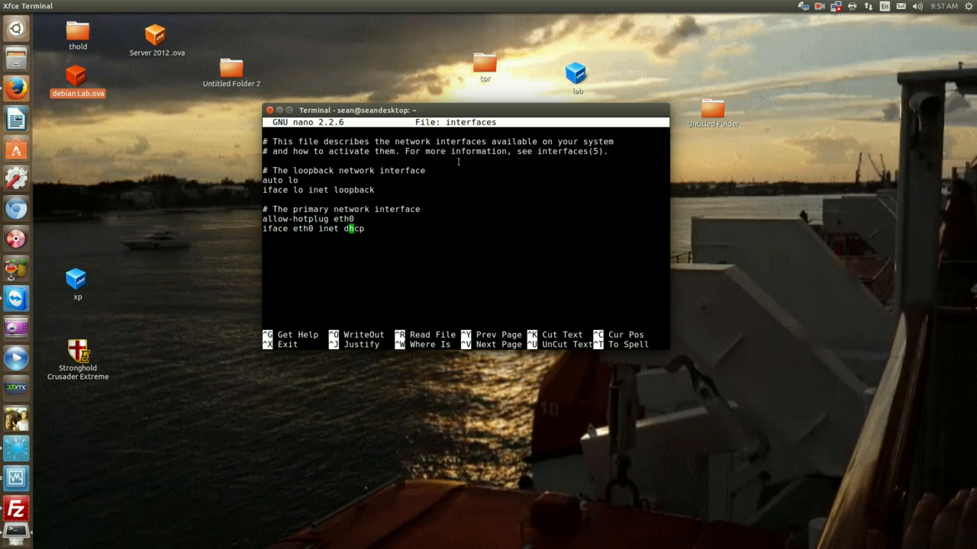
key(ctrl+x)
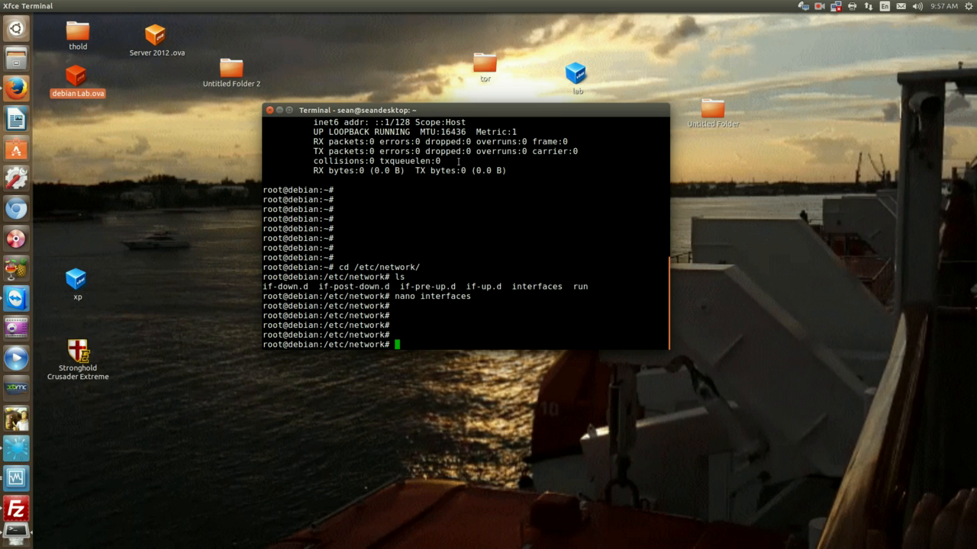
- Re-run ifconfig to confirm eth0 at 192.168.1.149/255.255.255.0 and begin the nano interfaces command
text(i)
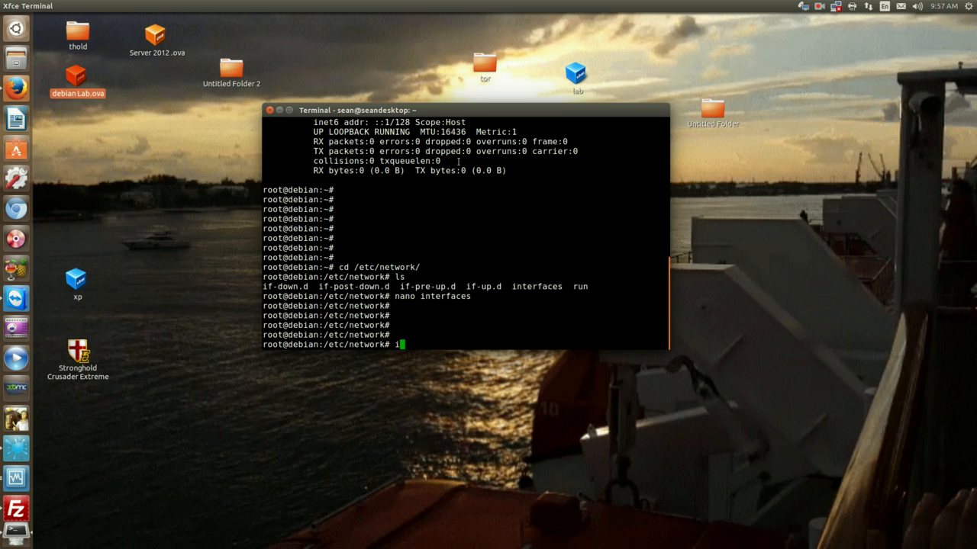
text(ifconfig)
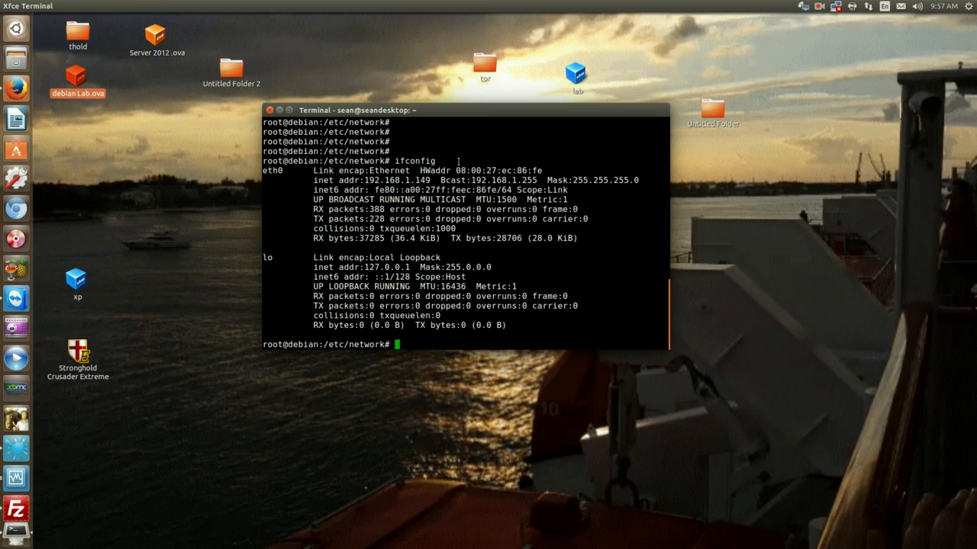
mouse_move(247, 250)
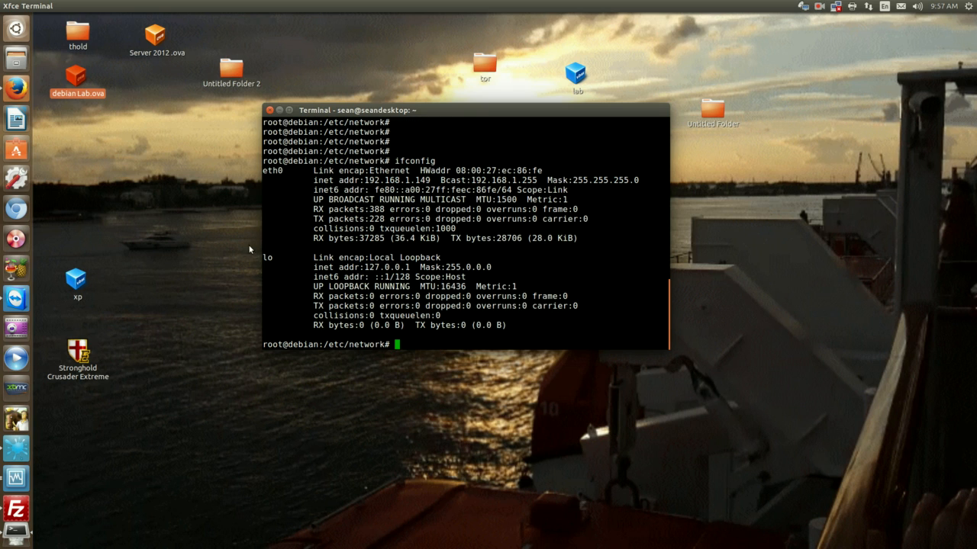
mouse_move(308, 235)
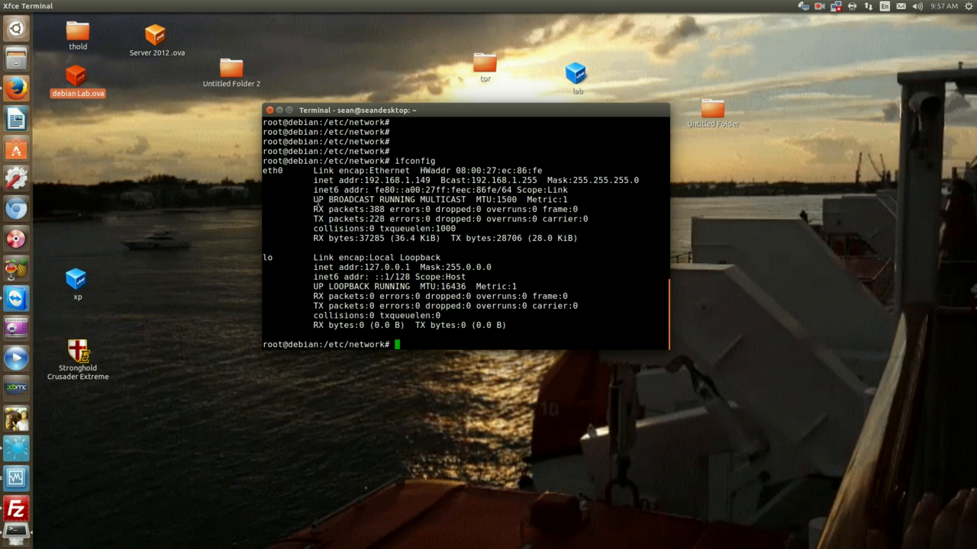
mouse_move(290, 188)
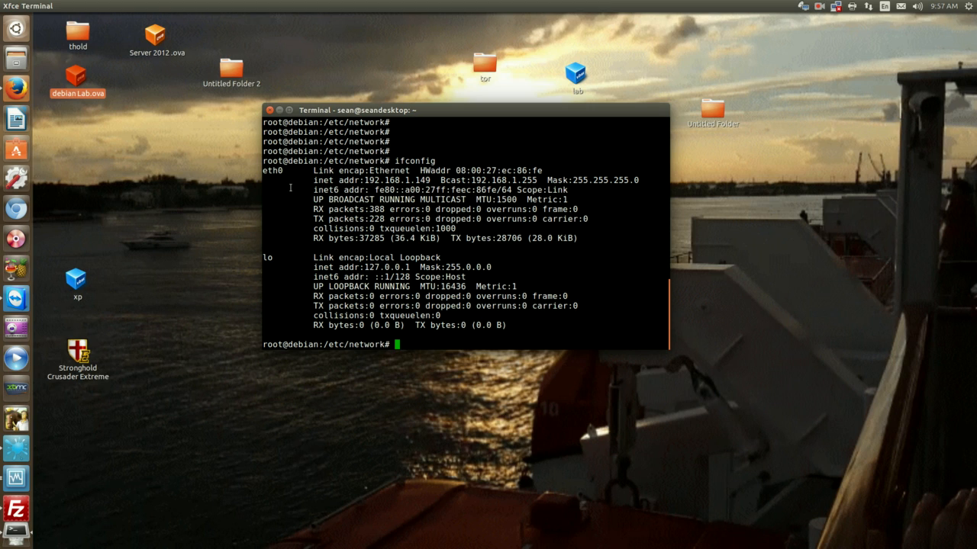
mouse_move(271, 171)
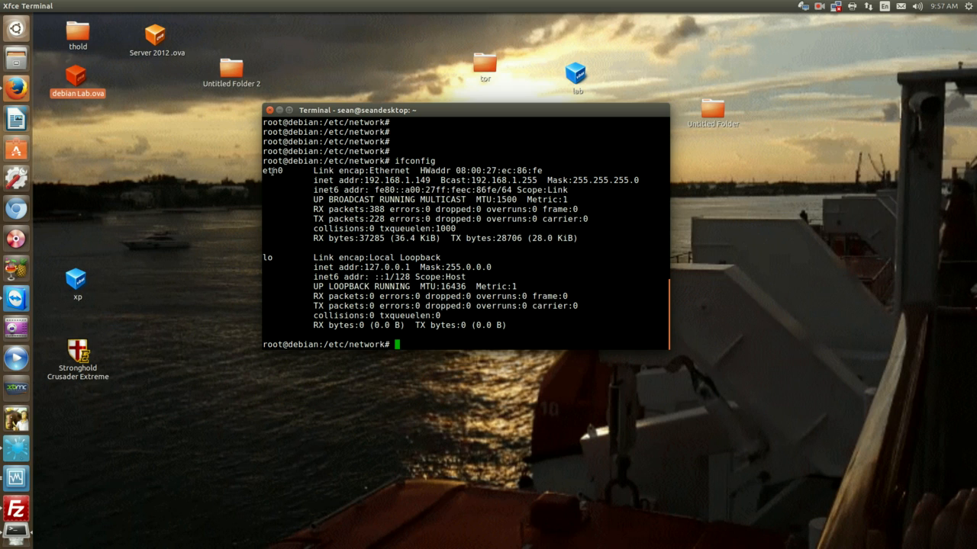
mouse_move(284, 171)
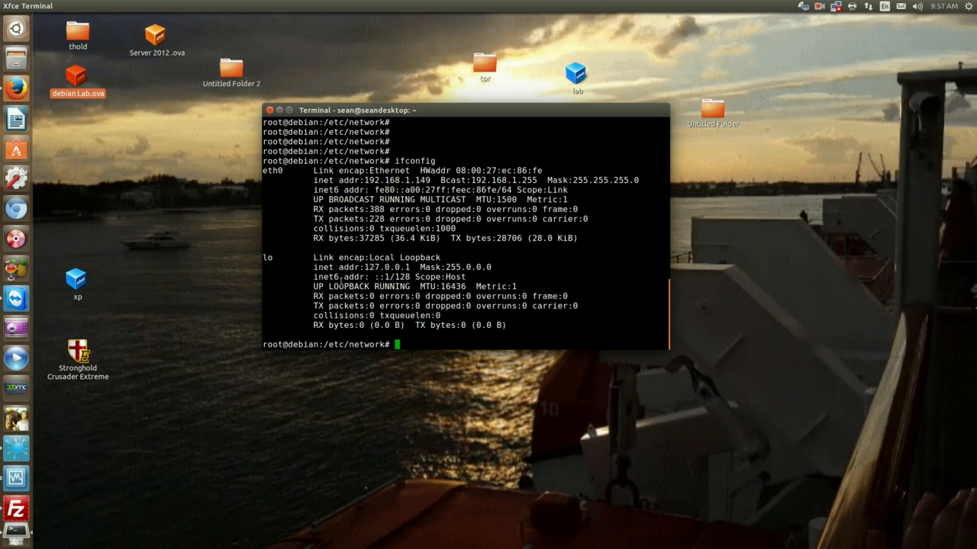
key(Return)
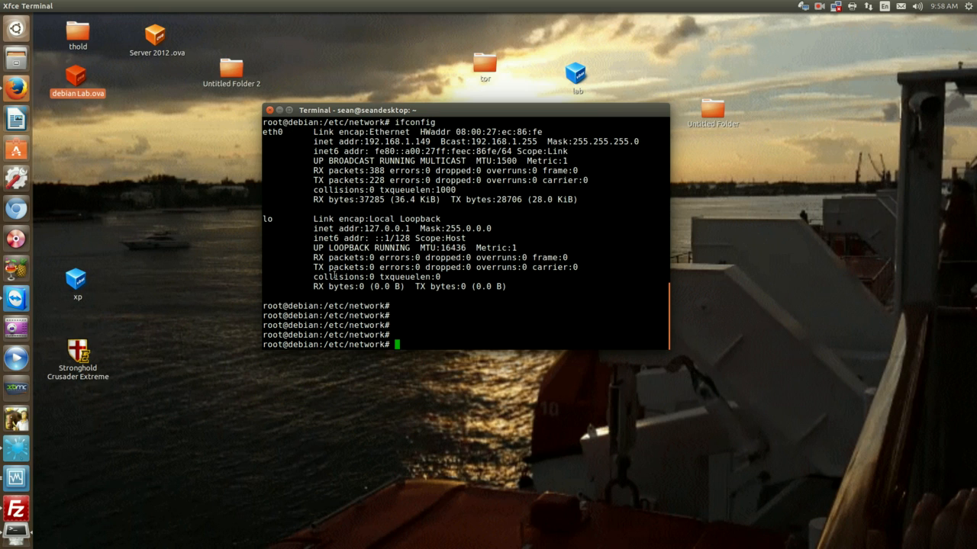
text(nanoi)
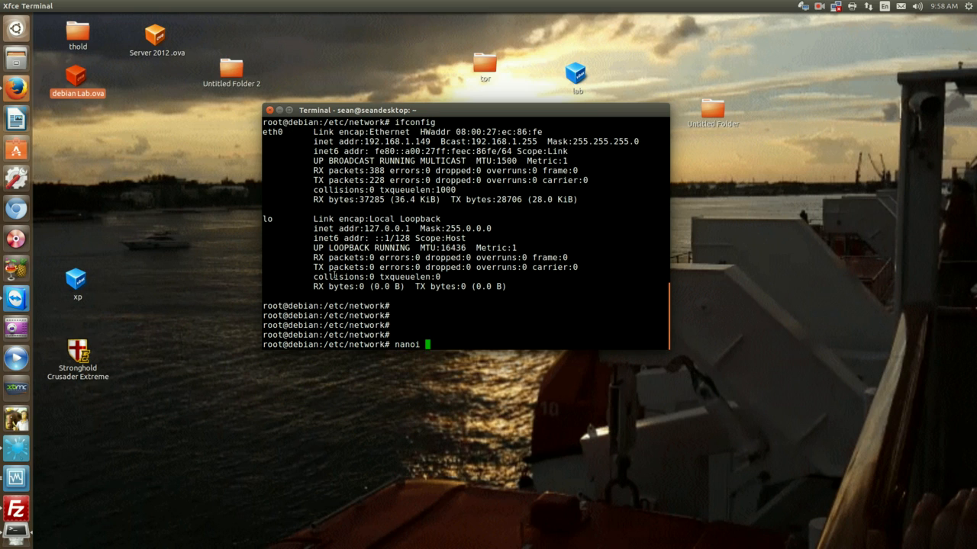
text(int)
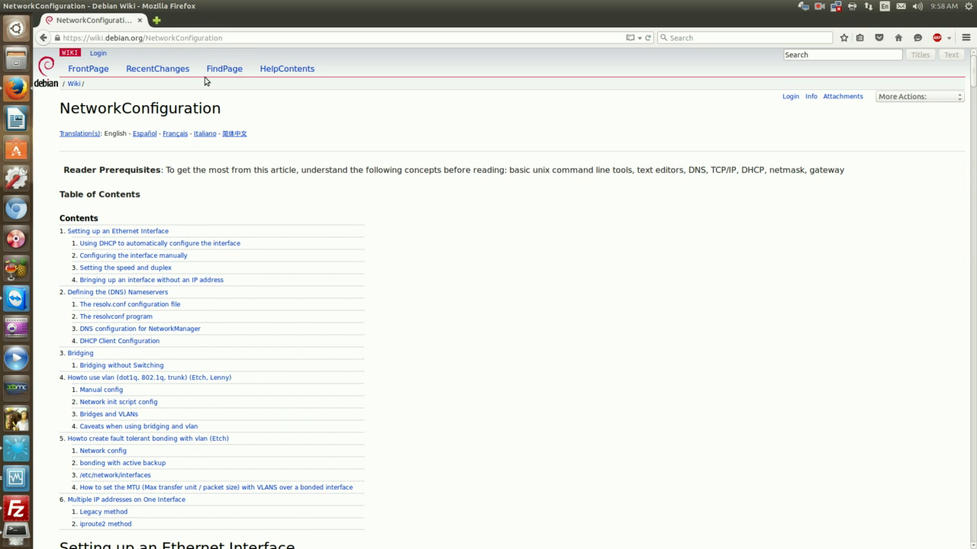
mouse_move(267, 128)
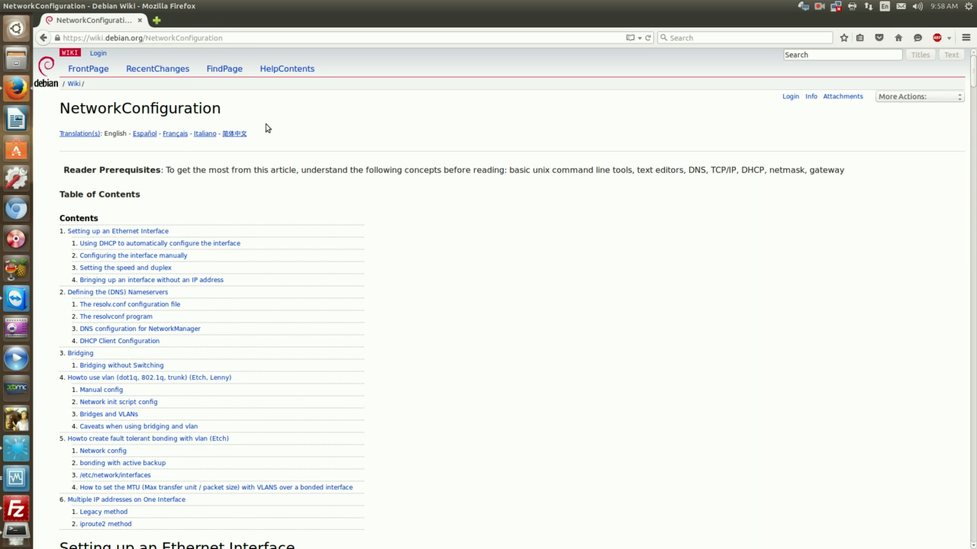
- Find the 'Configuring the interface manually' section and select the static eth0 example
scroll(down, 3)
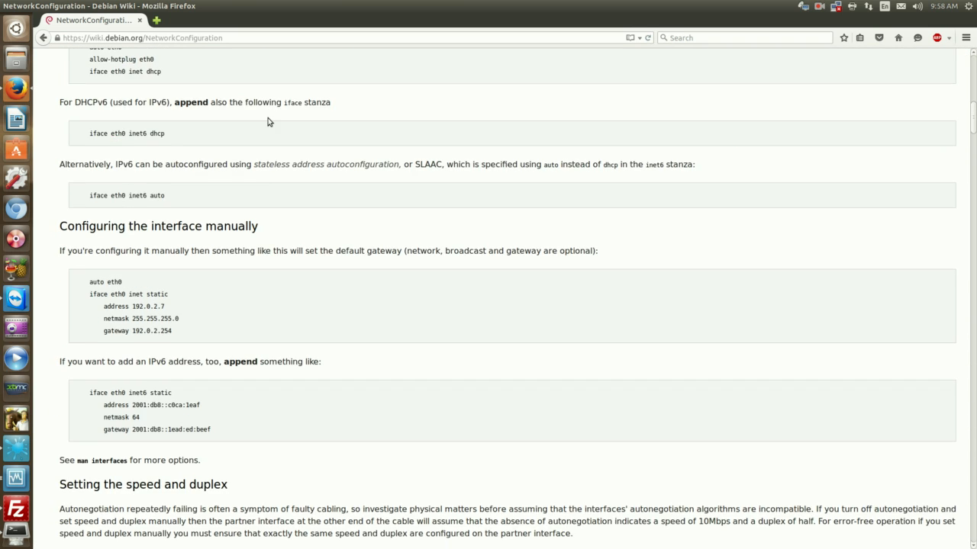
scroll(down, 3)
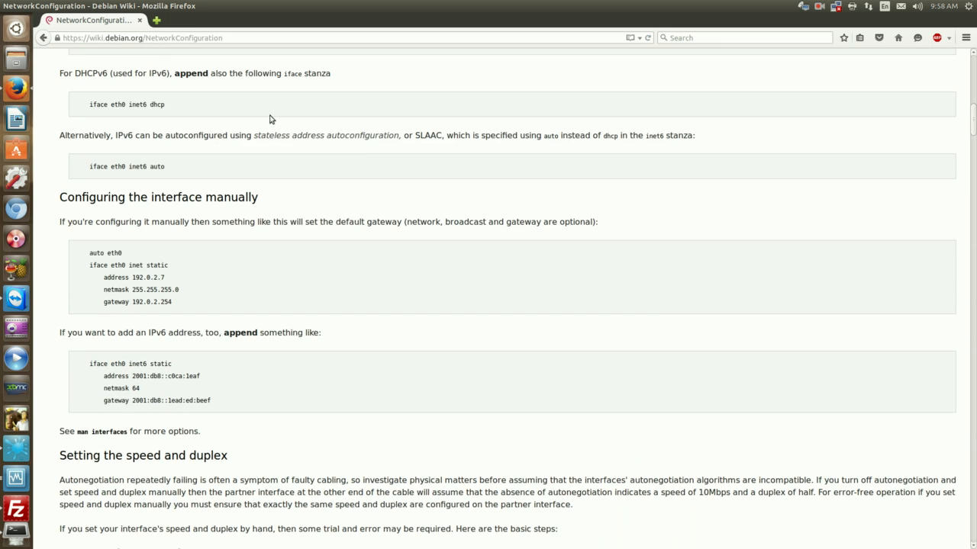
scroll(down, 3)
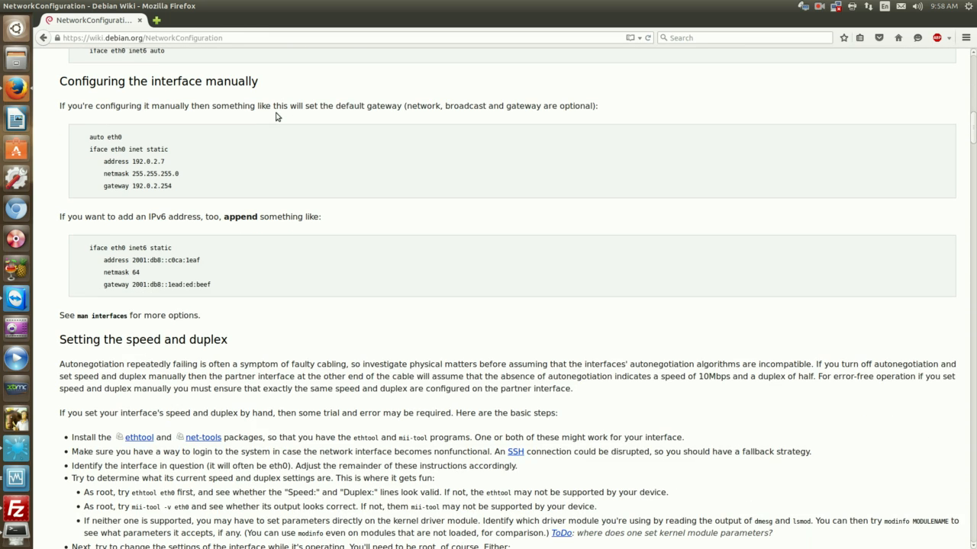
drag(85, 138, 195, 186)
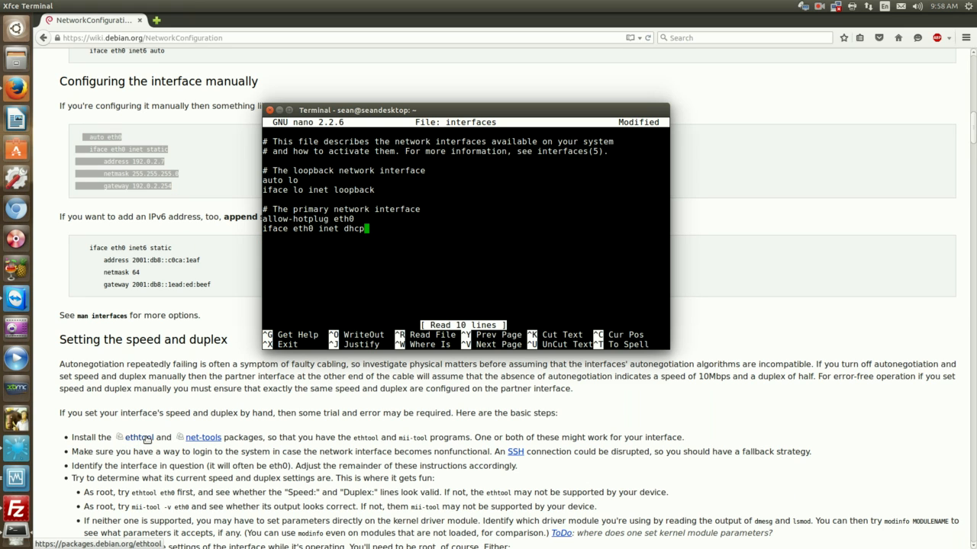
- Make eth0 static in interfaces with address 192.168.1.150 and gateway 192.168.1.254, then save
key(Backspace)
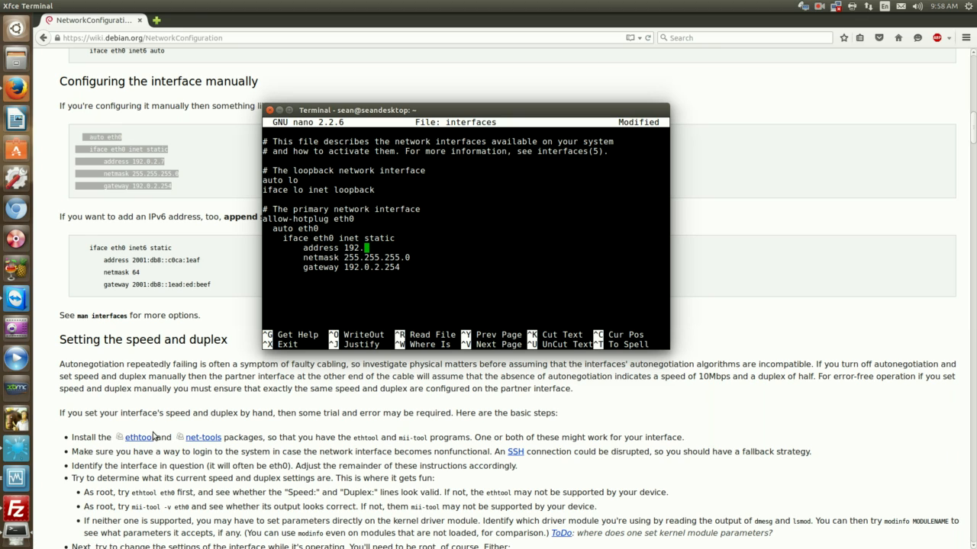
text(168)
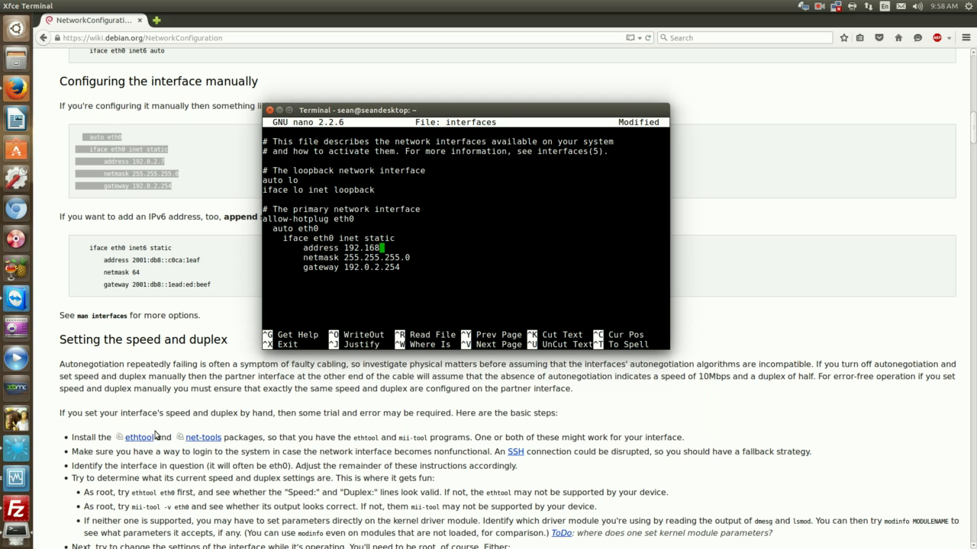
text(.1.150)
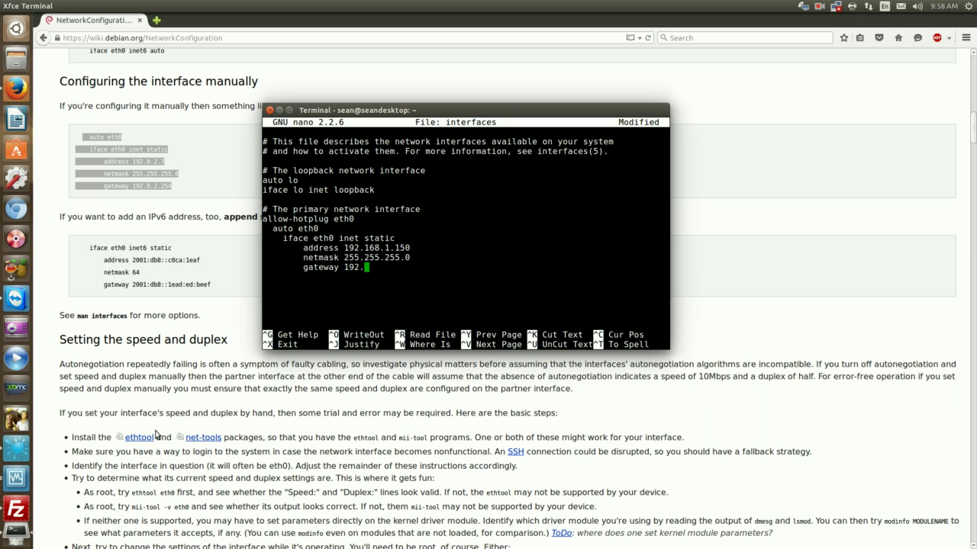
text(168.1)
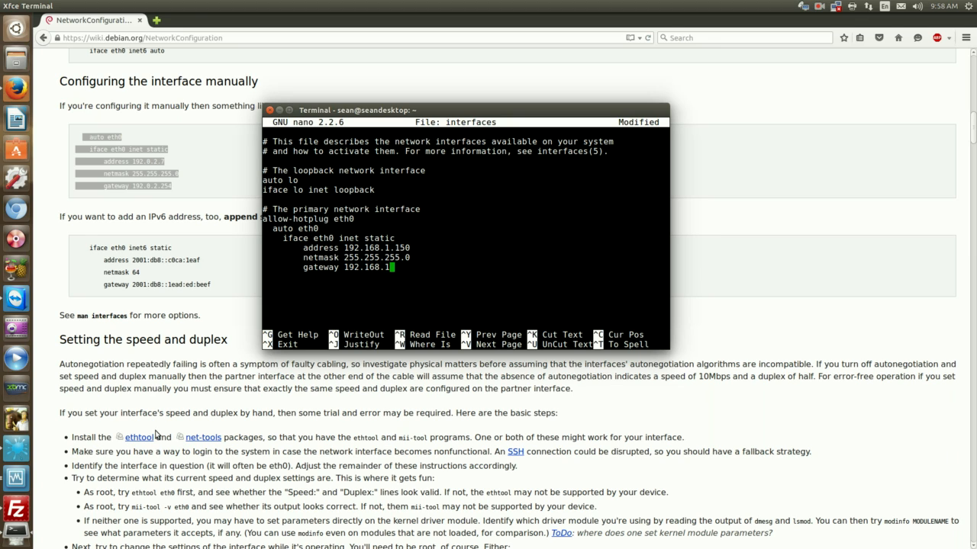
text(254)
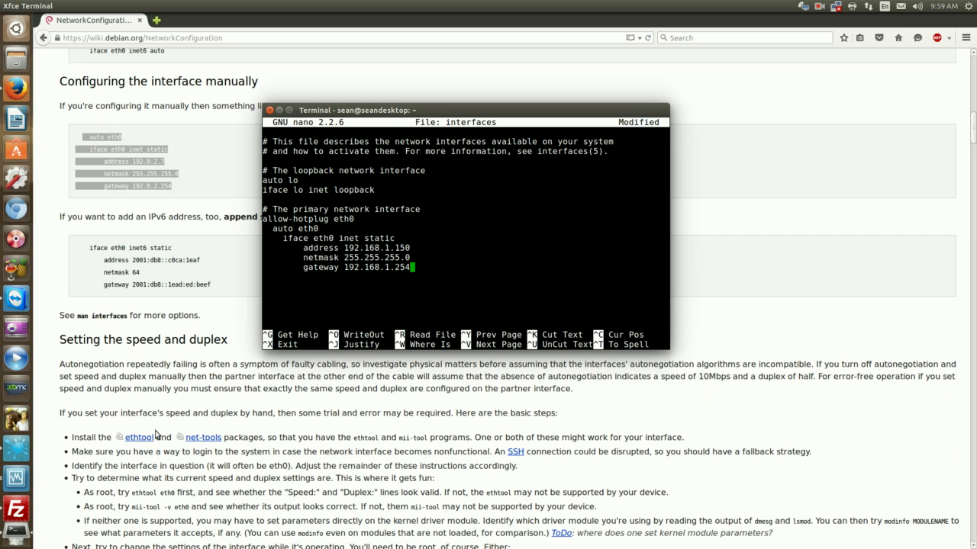
key(ctrl+o)
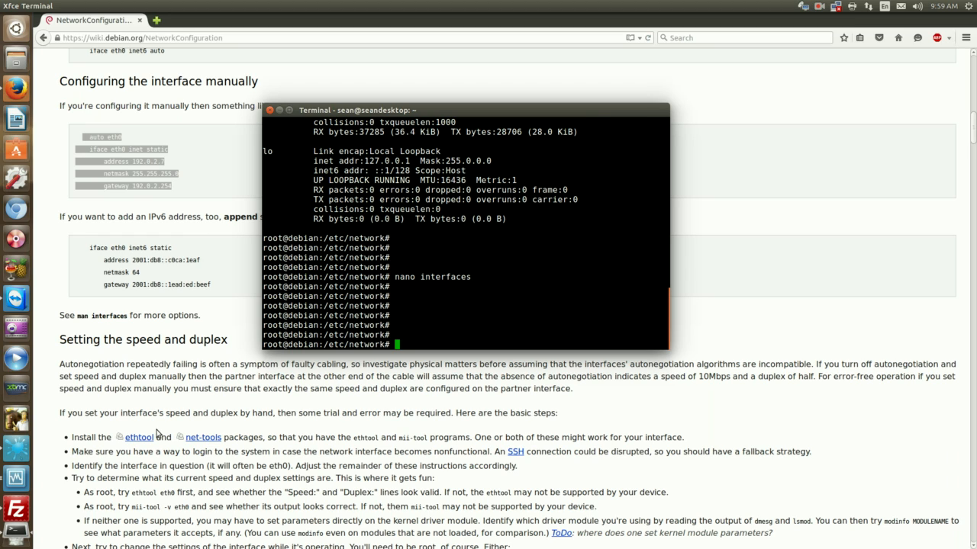
- Restart networking, then ssh as root to the server and confirm eth0 at 192.168.1.150
text(service networking)
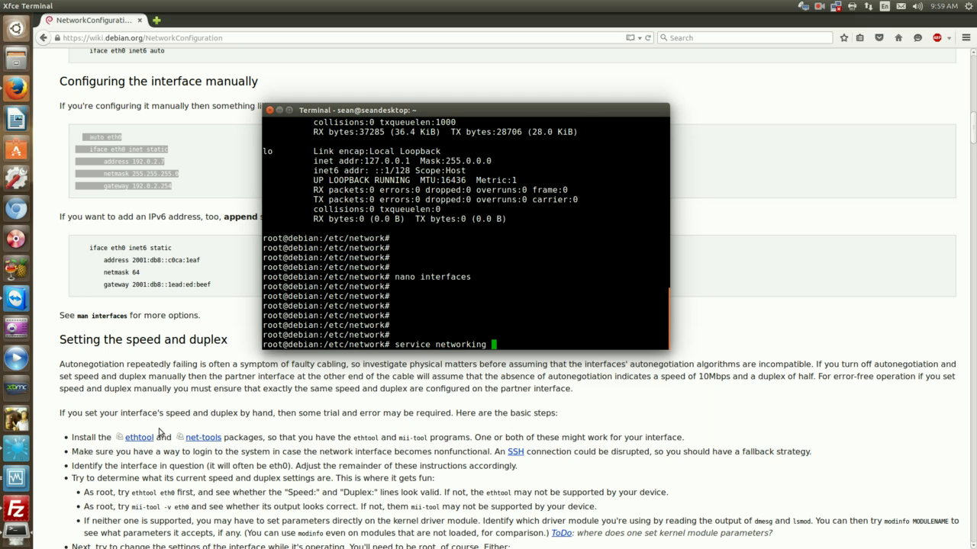
key(Return)
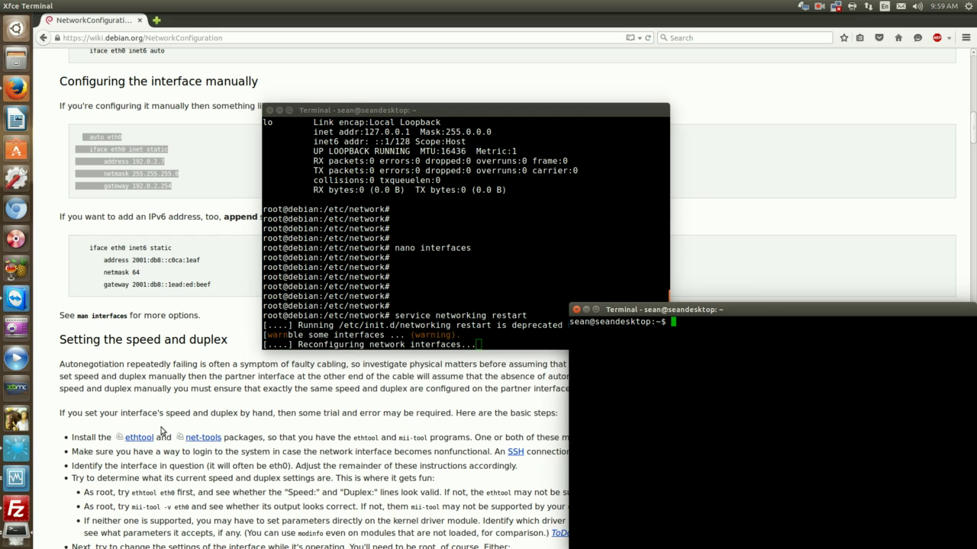
text(ssh root@192.168.1.15)
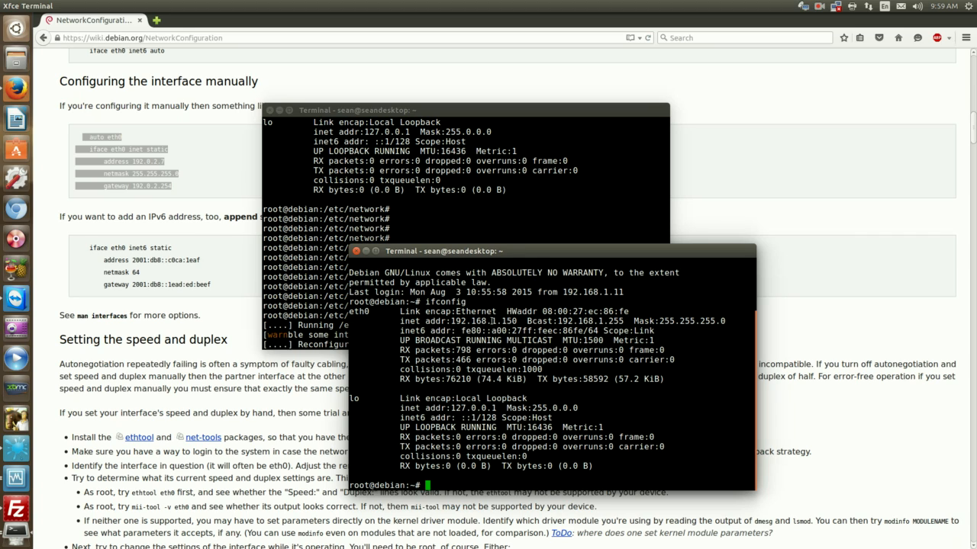
mouse_move(540, 243)
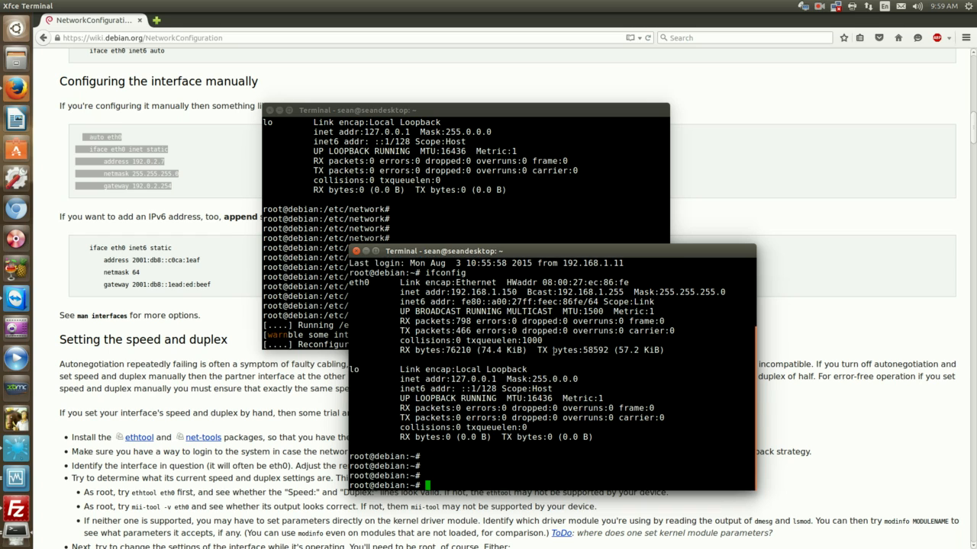
scroll(down, 3)
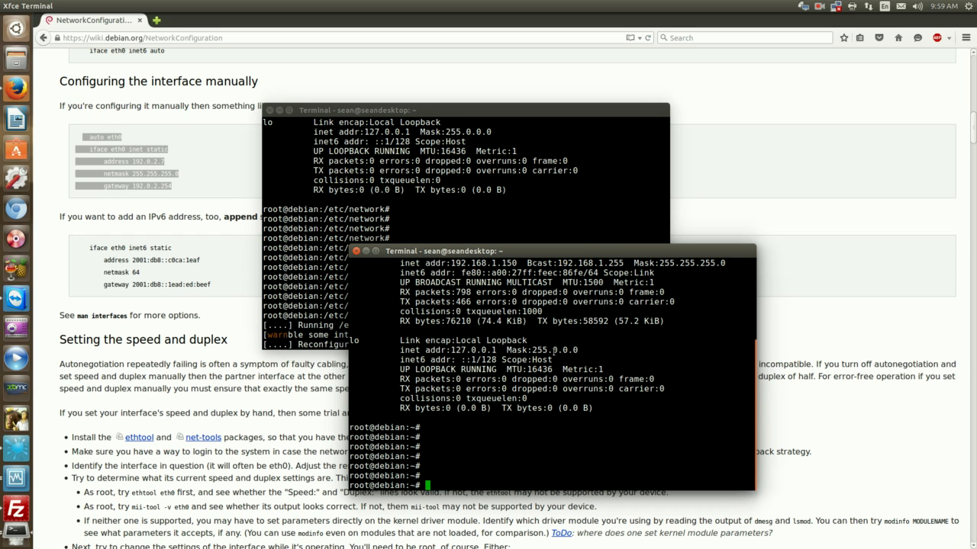
- Move to /etc and open resolv.conf in nano
text(c)
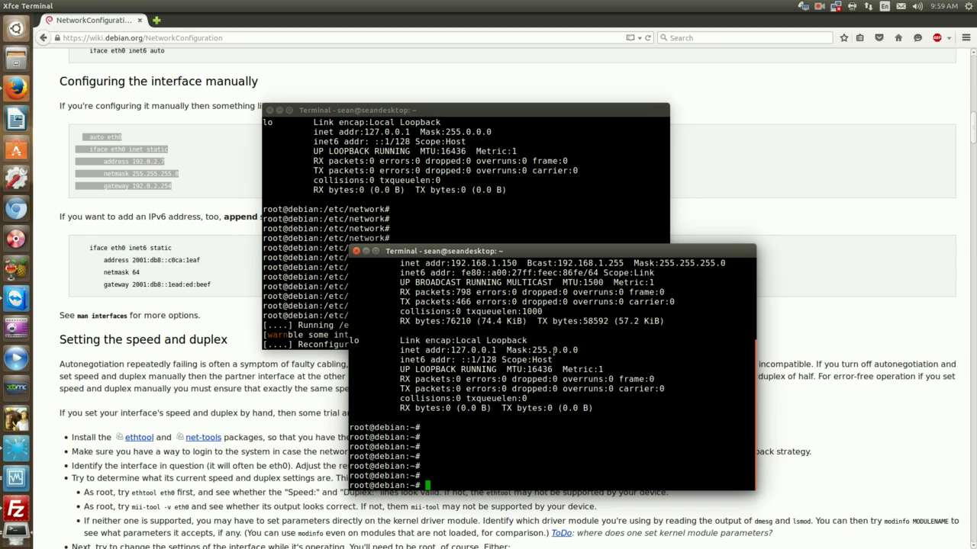
text(cd /etc)
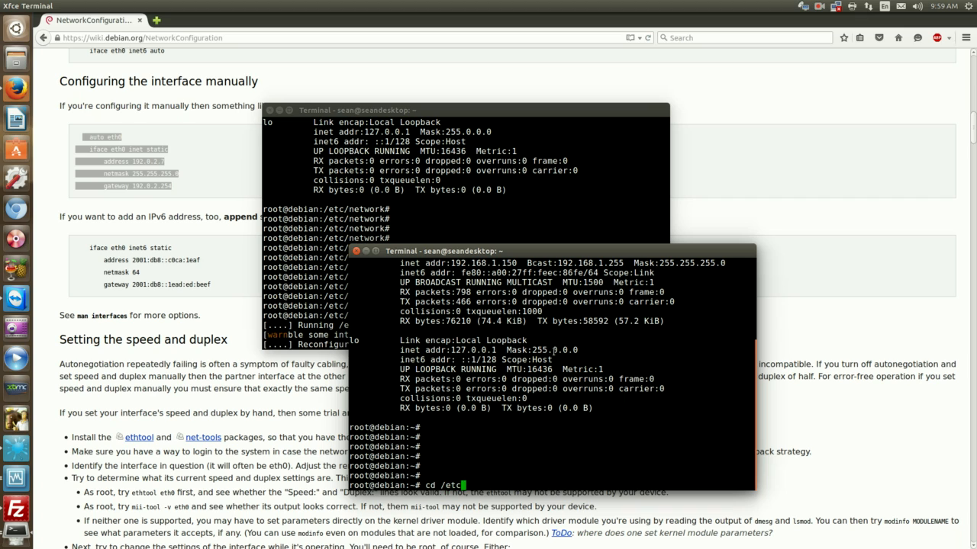
text(nano)
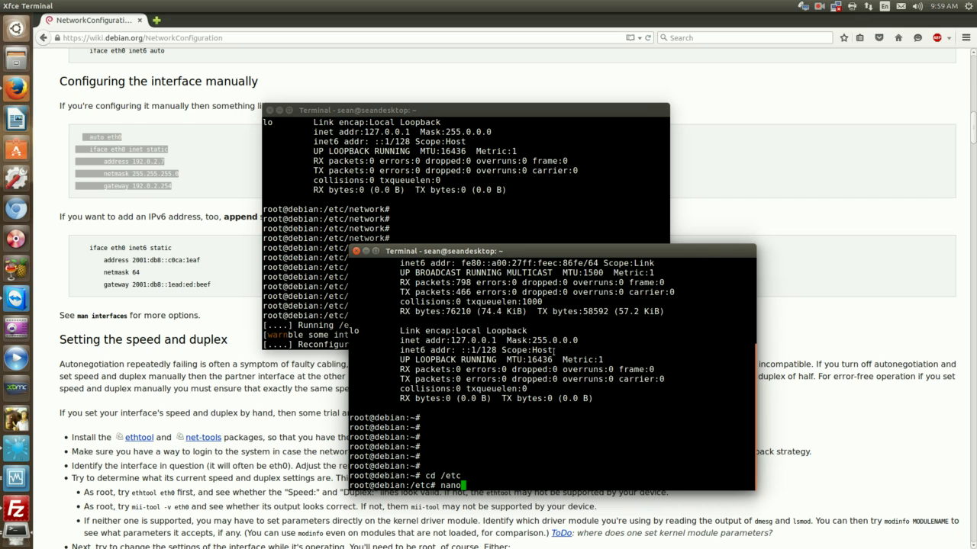
text(re)
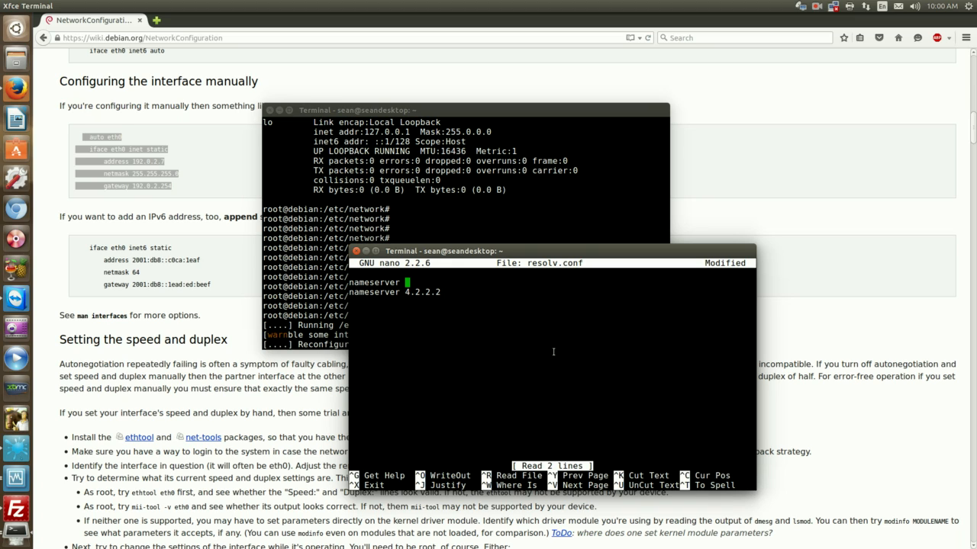
- Set the nameservers to 8.8.8.8 and 208.67.222.222 and save the file
text(8.8.8.8)
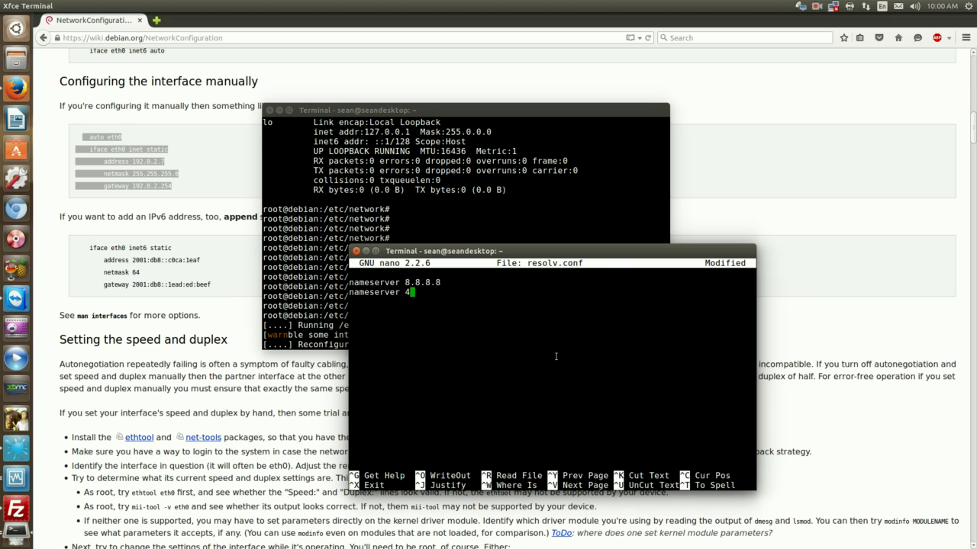
text(208.67.)
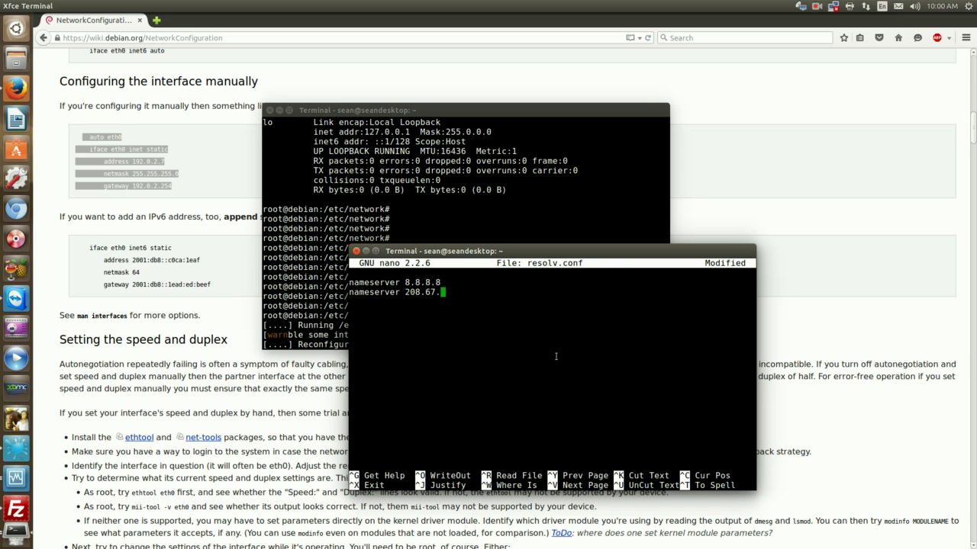
text(222.2222)
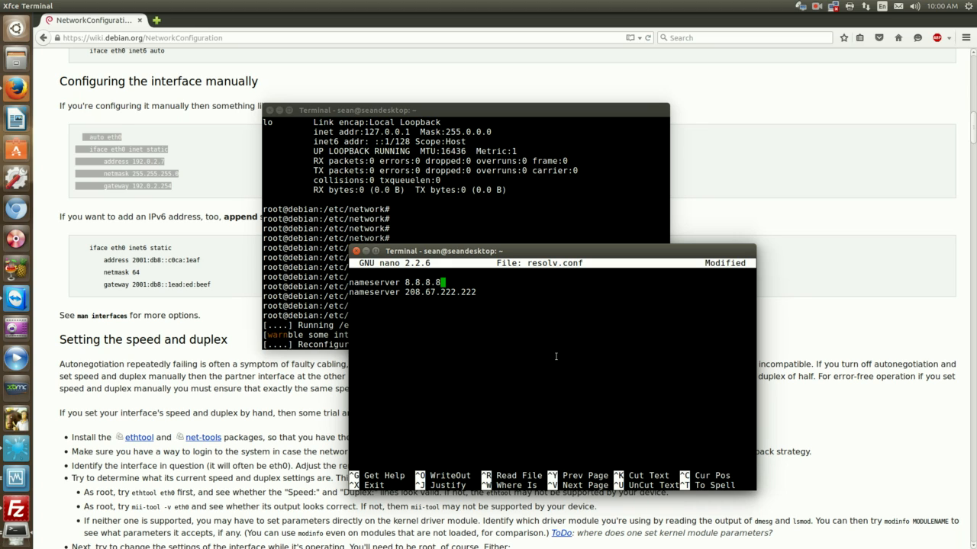
key(ctrl+o)
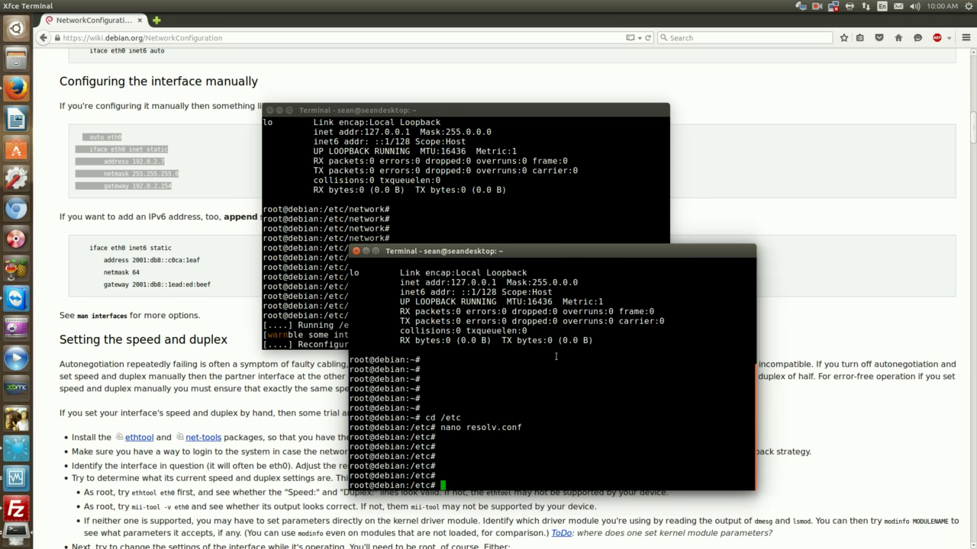
- Return home and resolve google.ca with nslookup via 8.8.8.8
text(cd ~)
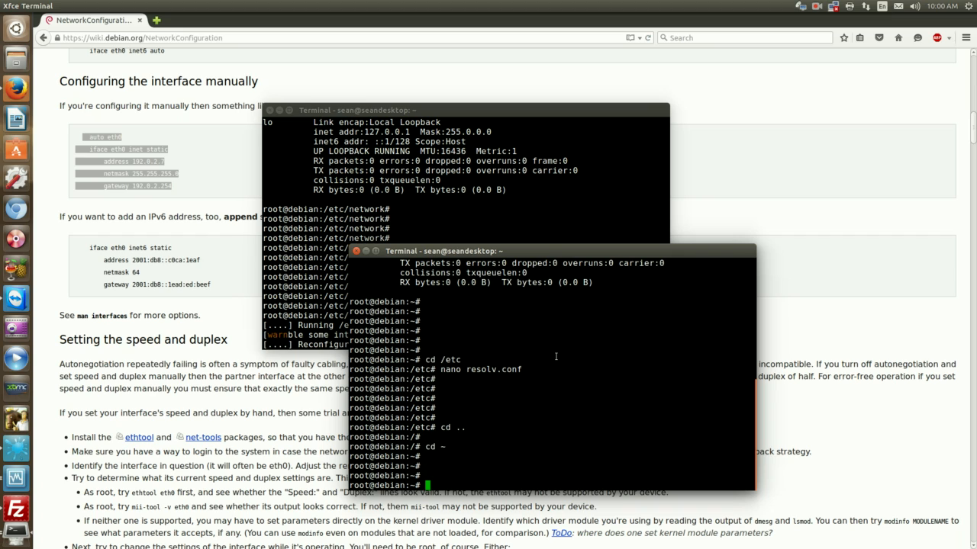
text(nsl)
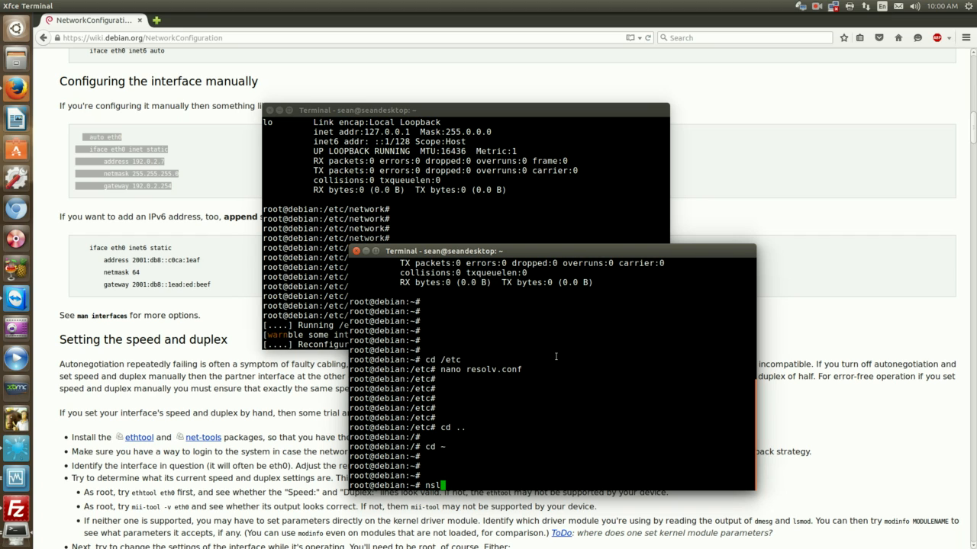
text(ookup)
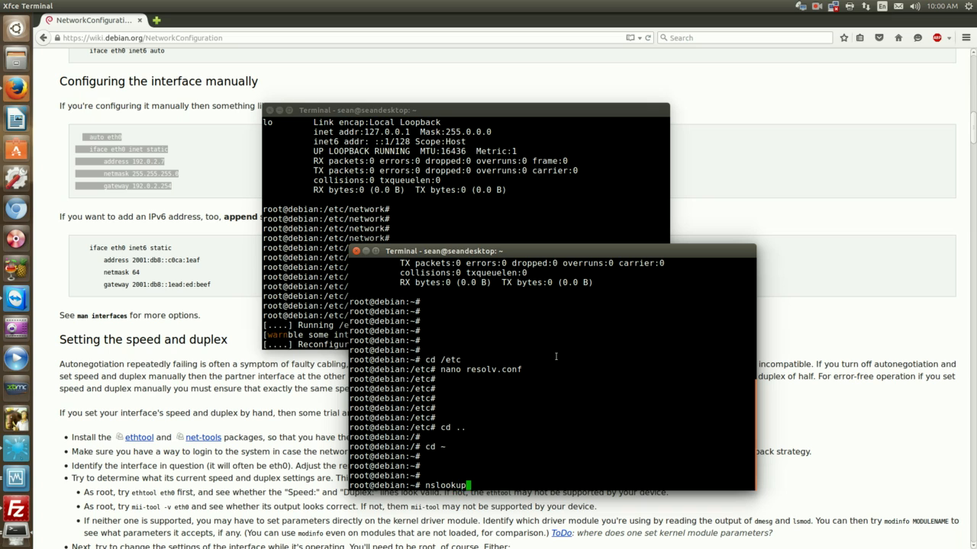
text(google.ca)
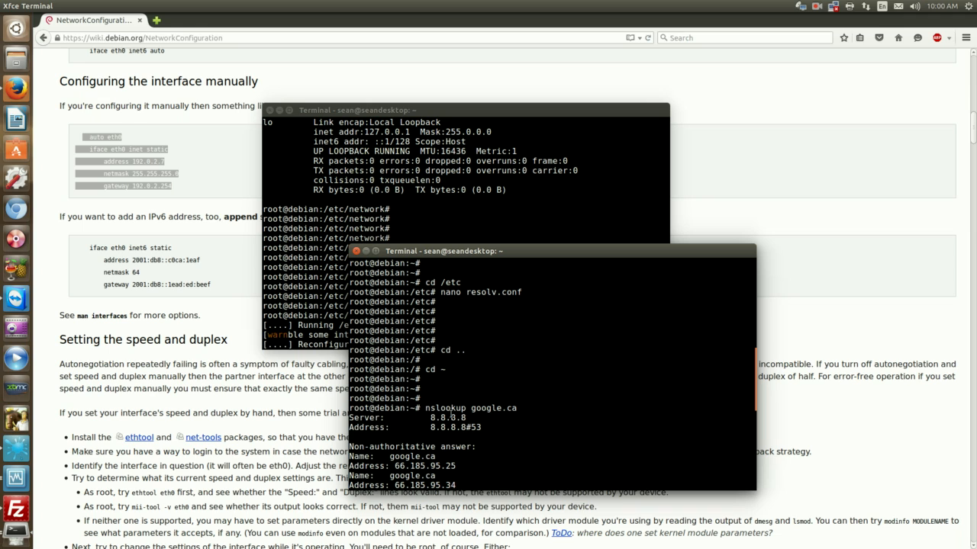
mouse_move(461, 382)
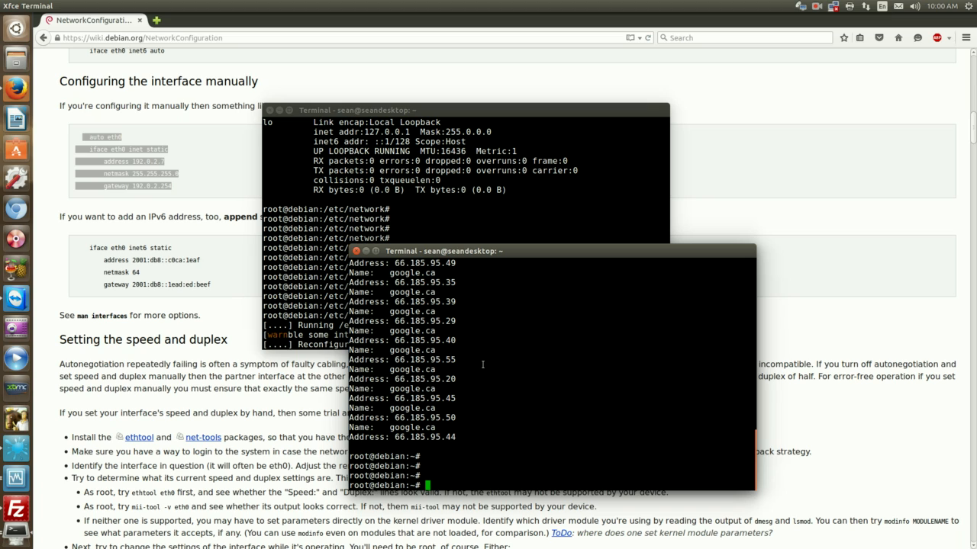
- Resolve yahoo.com with nslookup and review the returned addresses
text(nslookup google.ca)
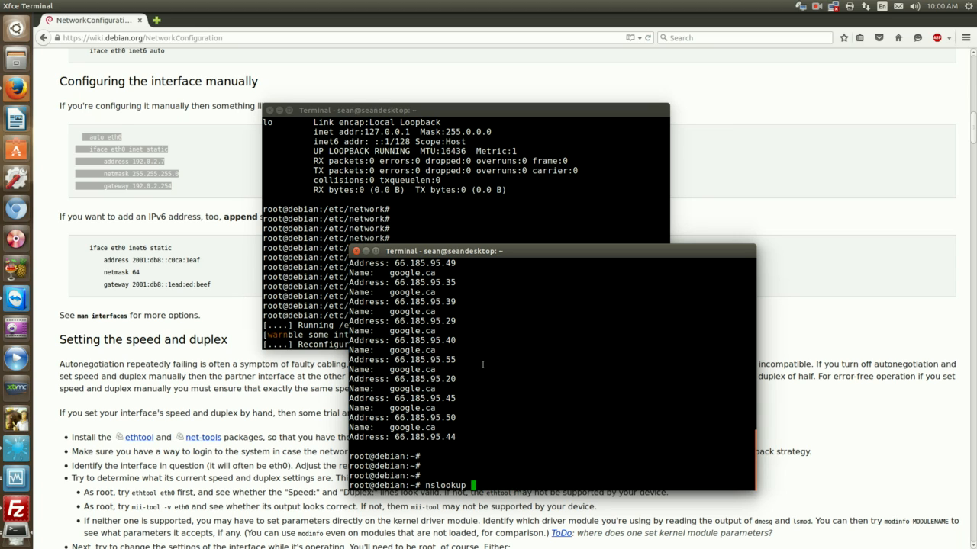
text(yahoo.com)
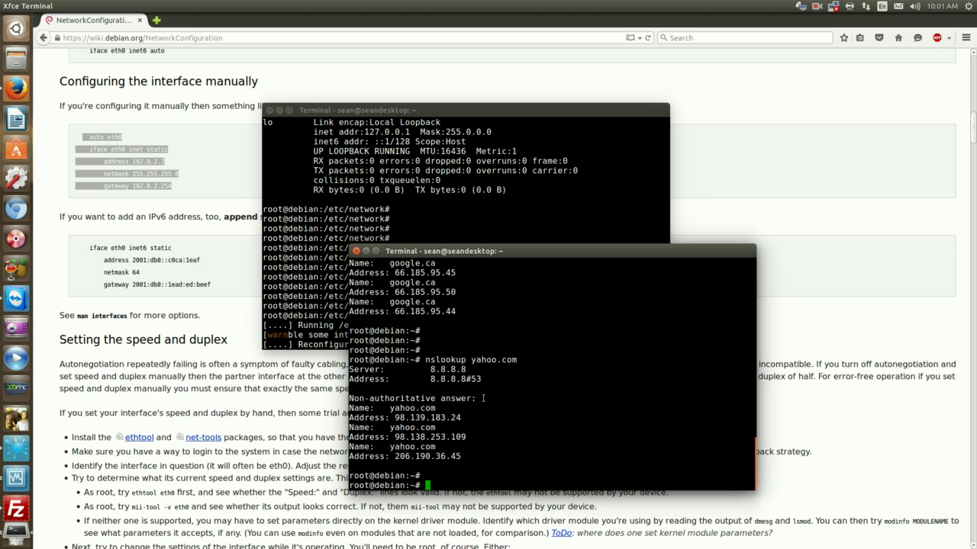
mouse_move(455, 400)
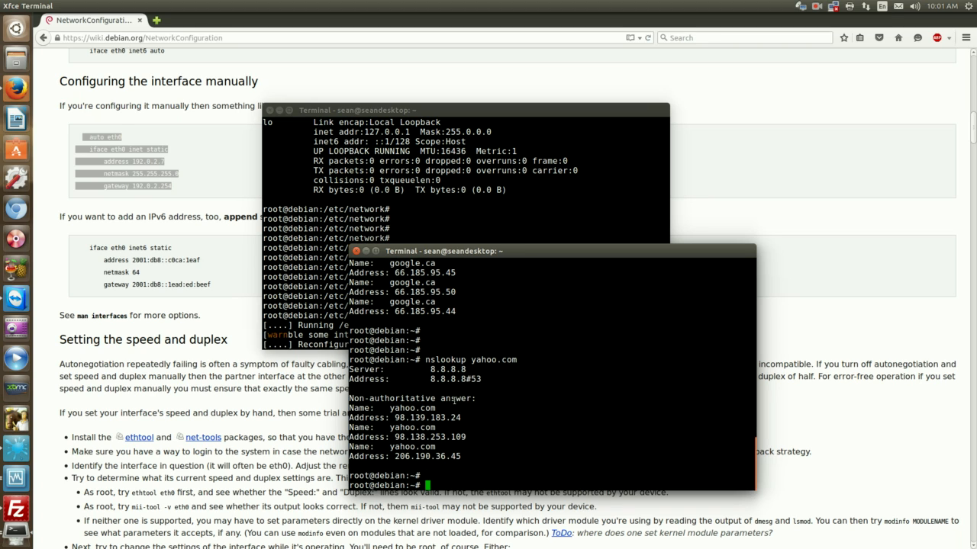
mouse_move(475, 338)
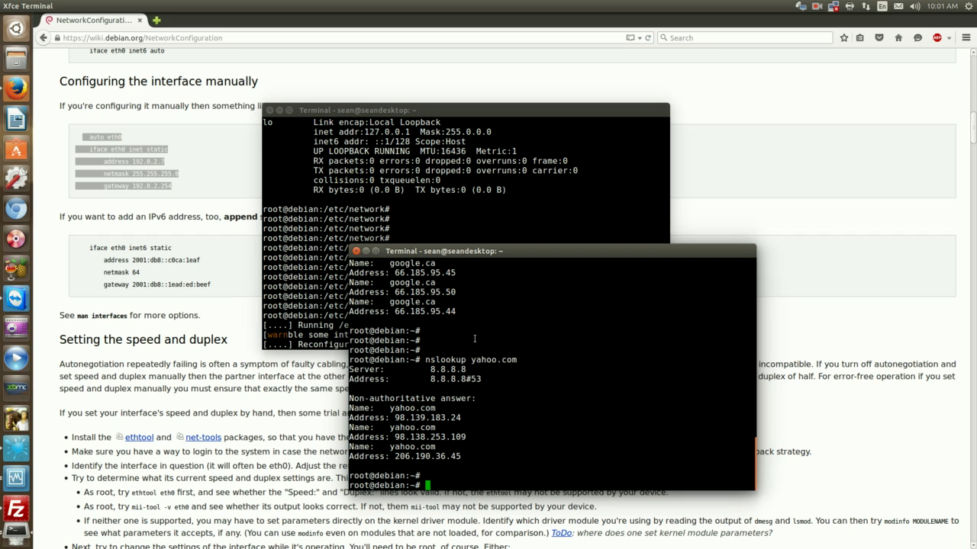
scroll(down, 3)
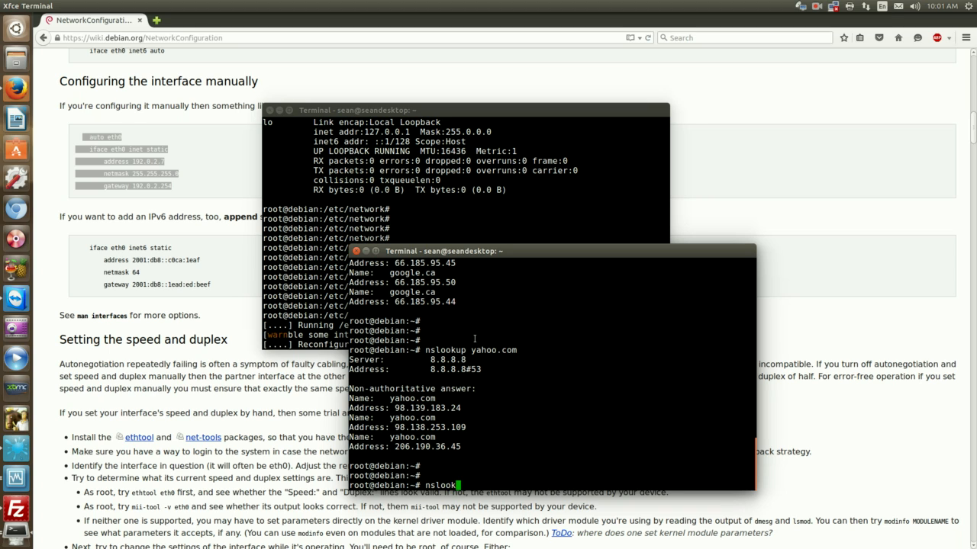
- Reverse-lookup 4.2.2.2, resolving to b.resolvers.Level3.net
text(4.2.2.2)
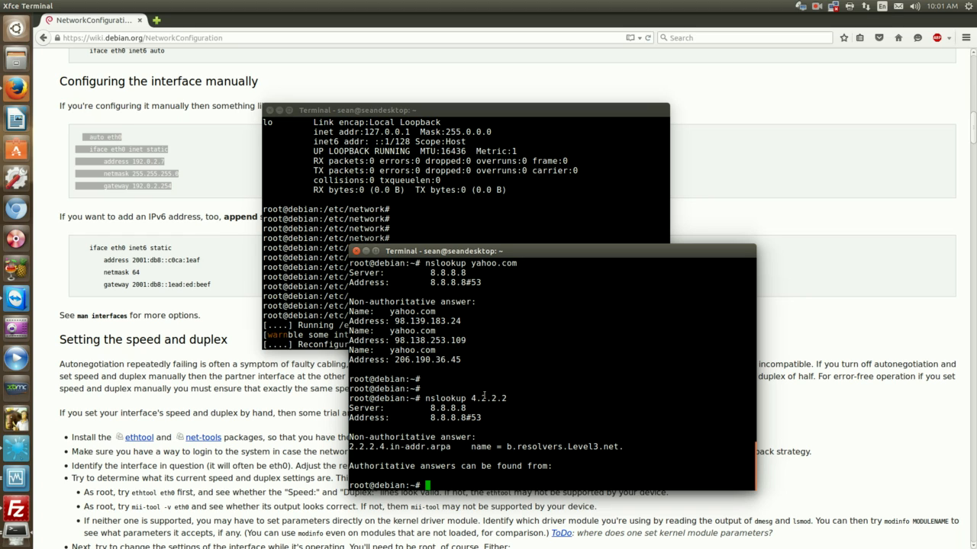
mouse_move(538, 445)
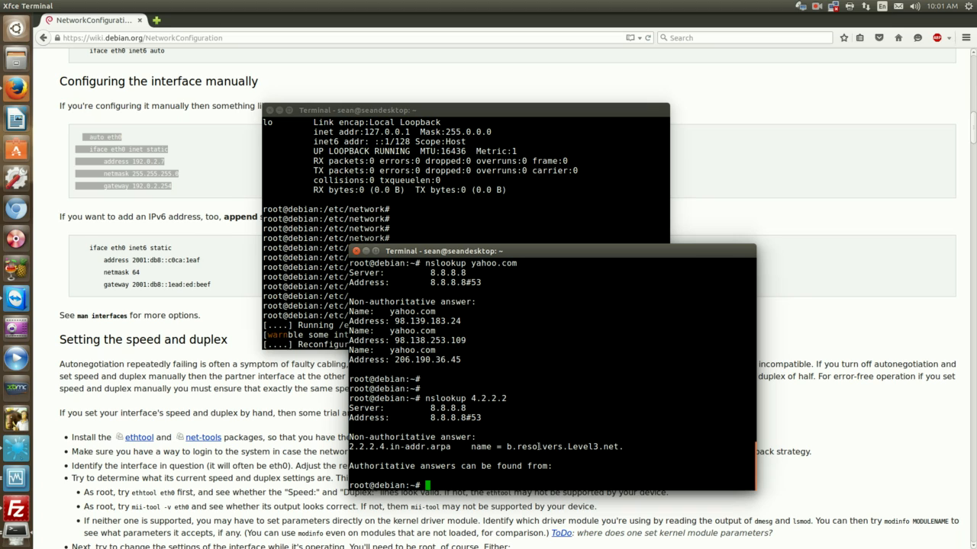
mouse_move(519, 336)
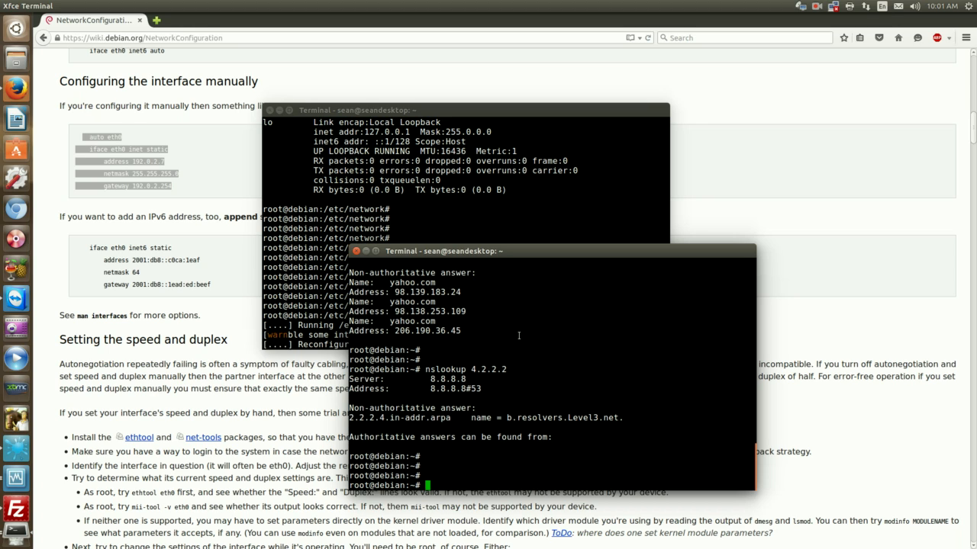
scroll(down, 3)
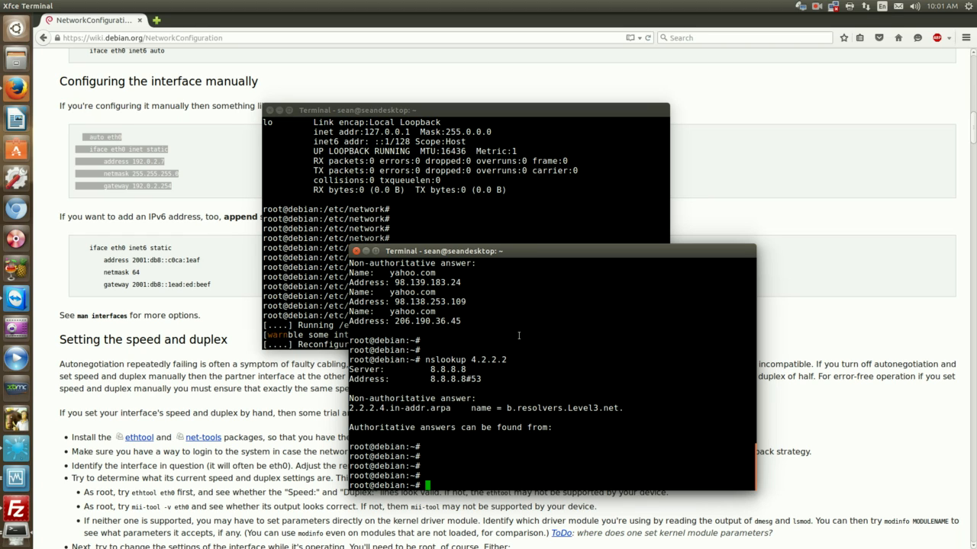
scroll(down, 3)
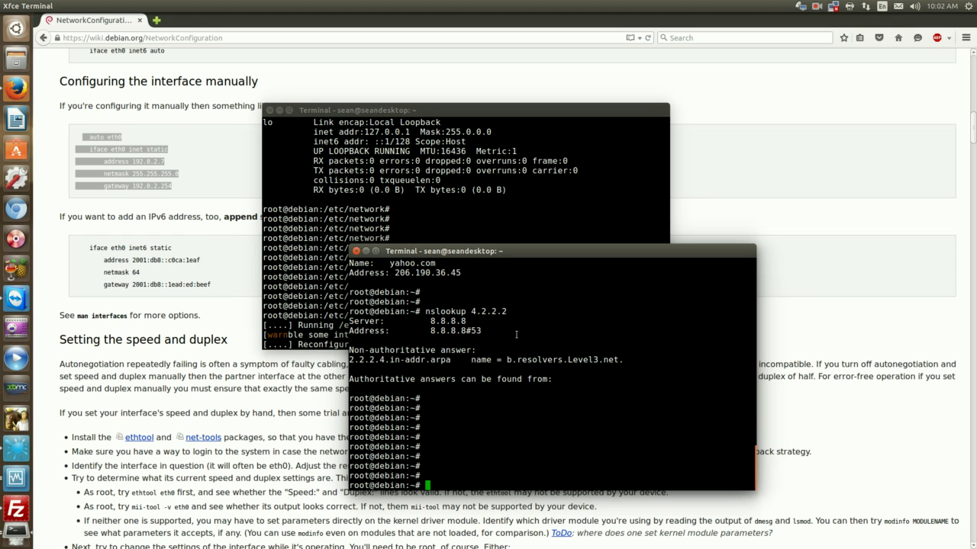
- Ping 4.2.2.2 briefly and stop it to see the statistics
text(p)
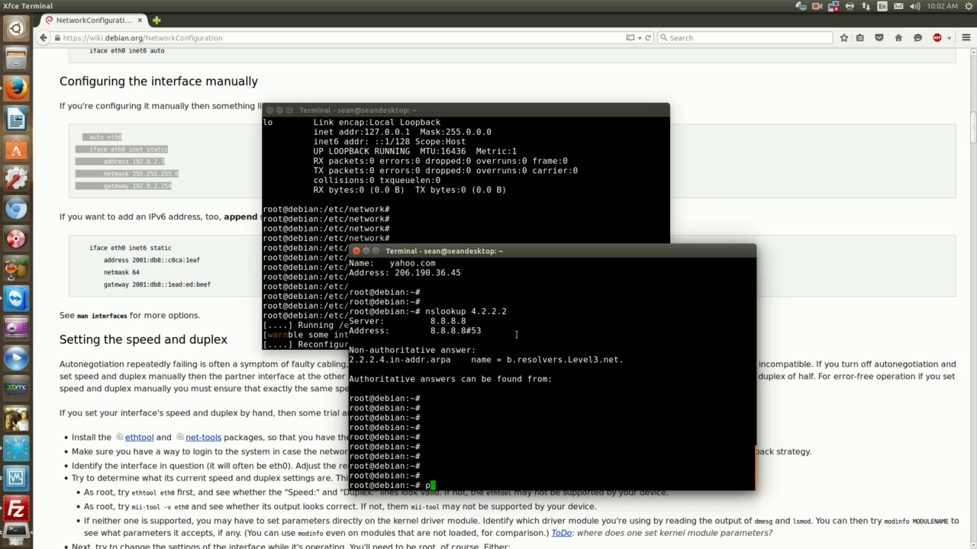
text(ping)
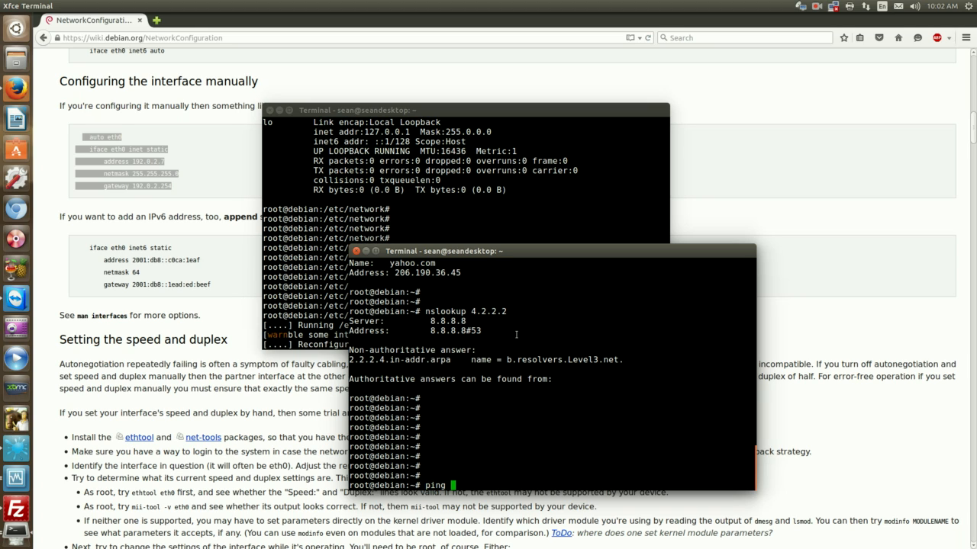
text(4.2.2.2)
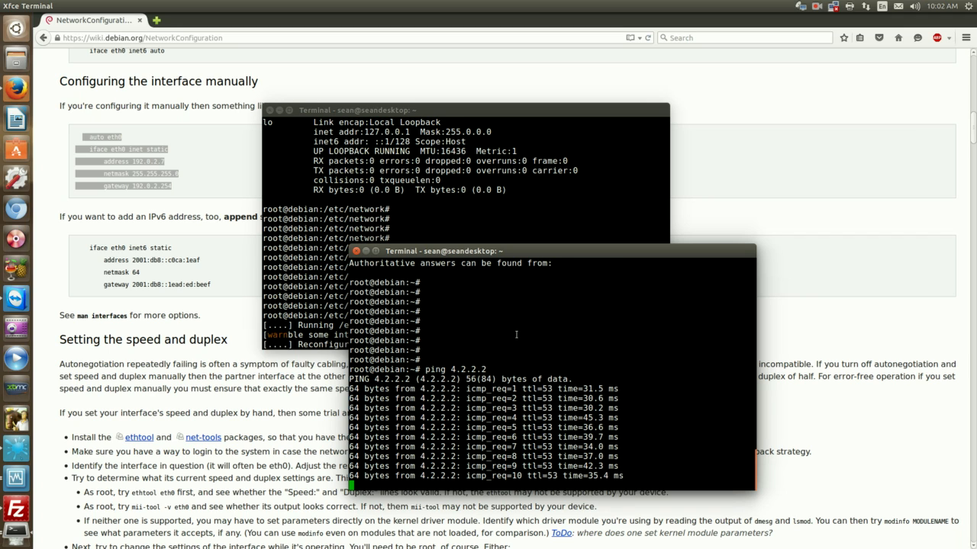
key(ctrl+c)
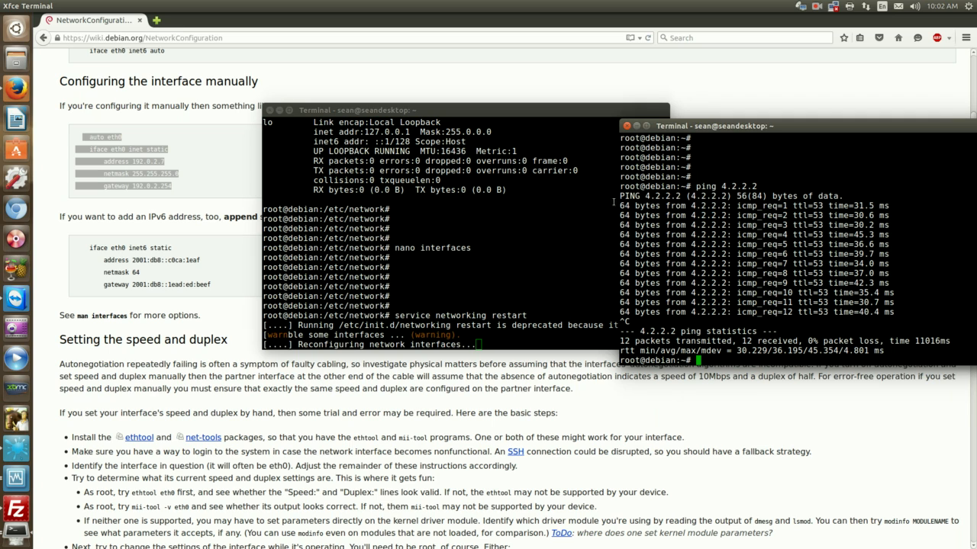
- Ping 4.2.2.2 again for 36 replies around 30–40 ms, then stop with Ctrl+C
drag(351, 110, 214, 110)
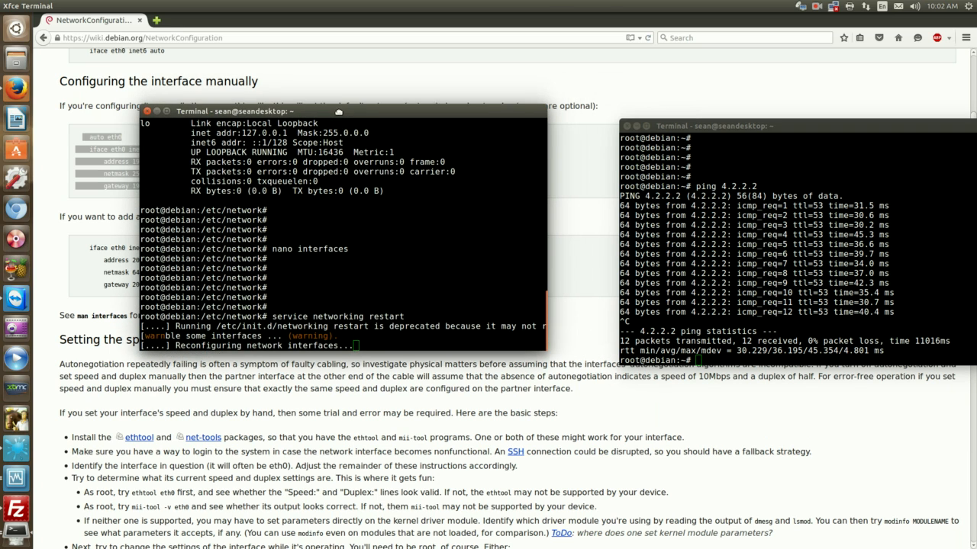
text(ping 4.2.2.2)
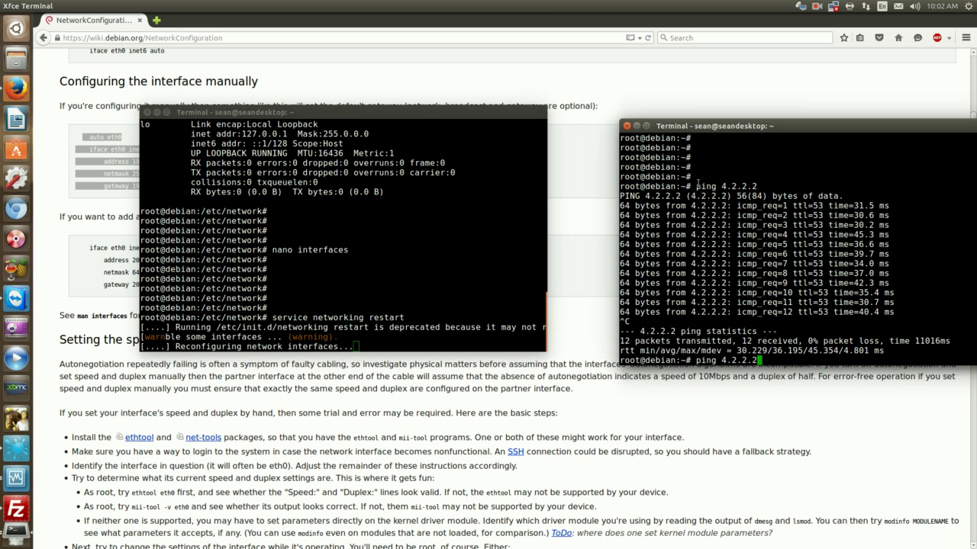
key(Return)
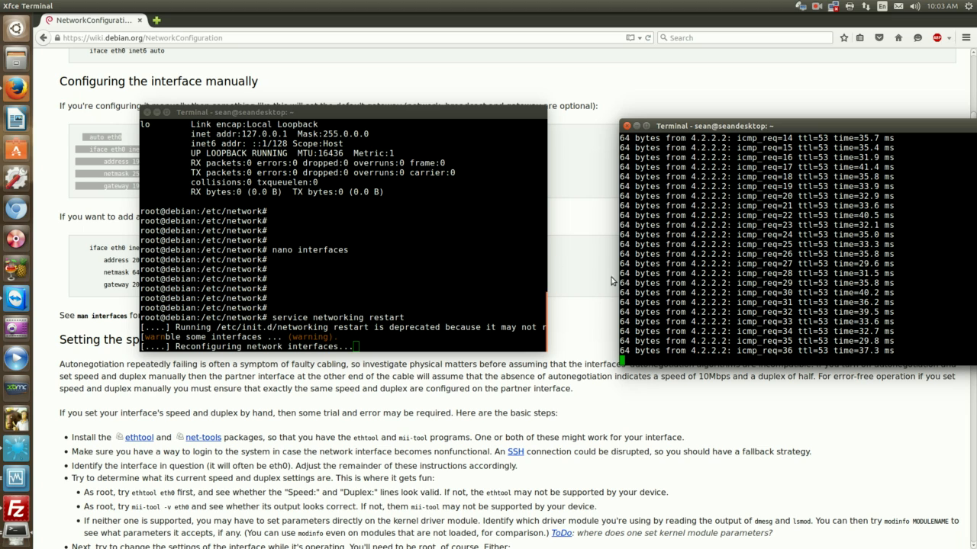
key(ctrl+c)
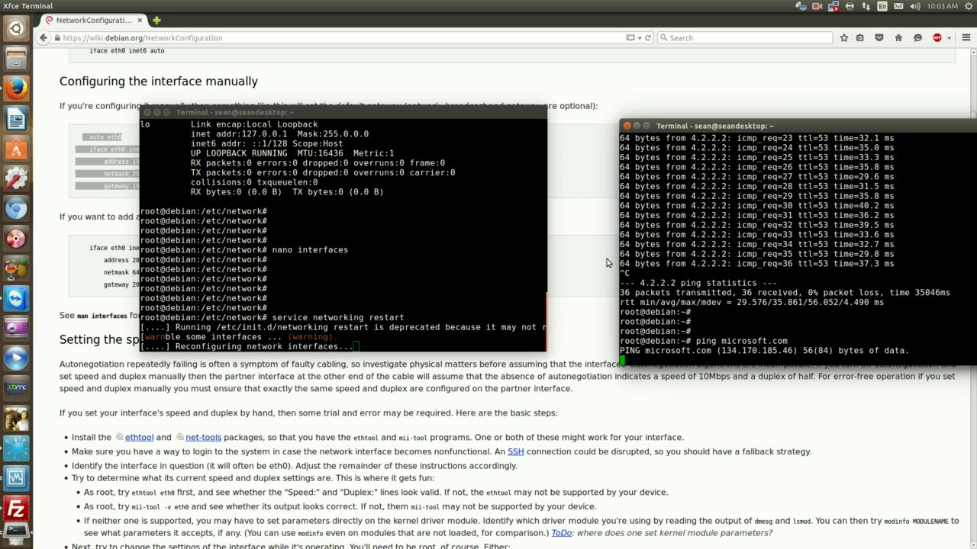
mouse_move(724, 316)
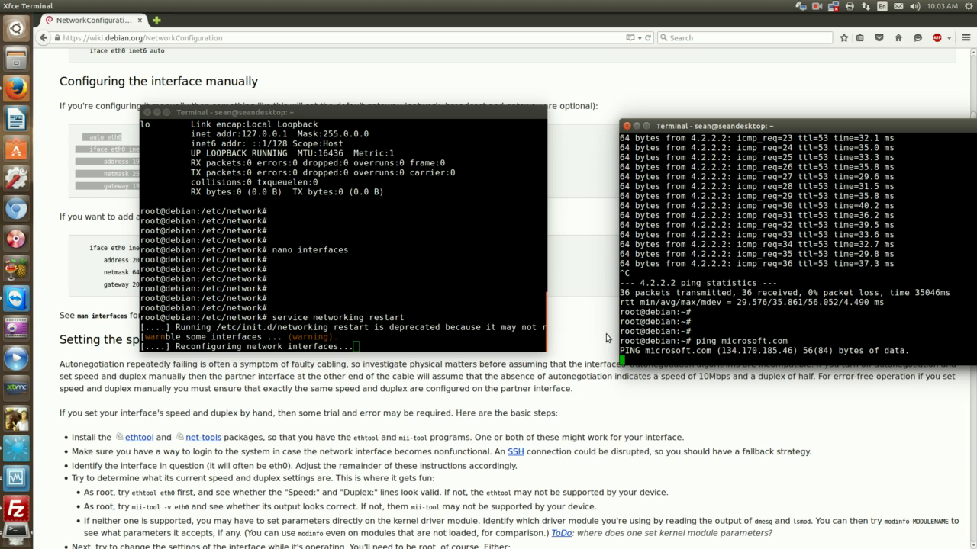
mouse_move(613, 351)
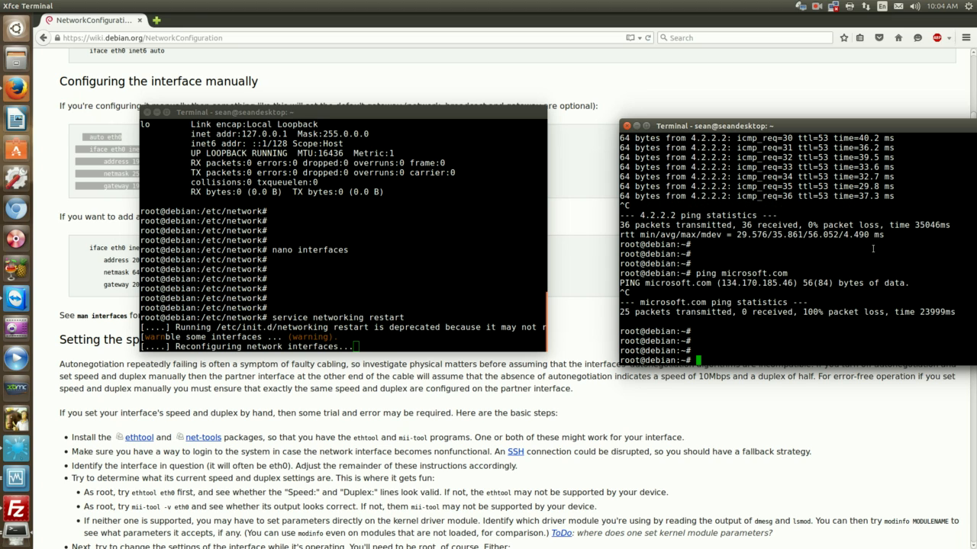
- Review the stopped microsoft.com ping showing 25 packets sent and 100% loss
scroll(down, 3)
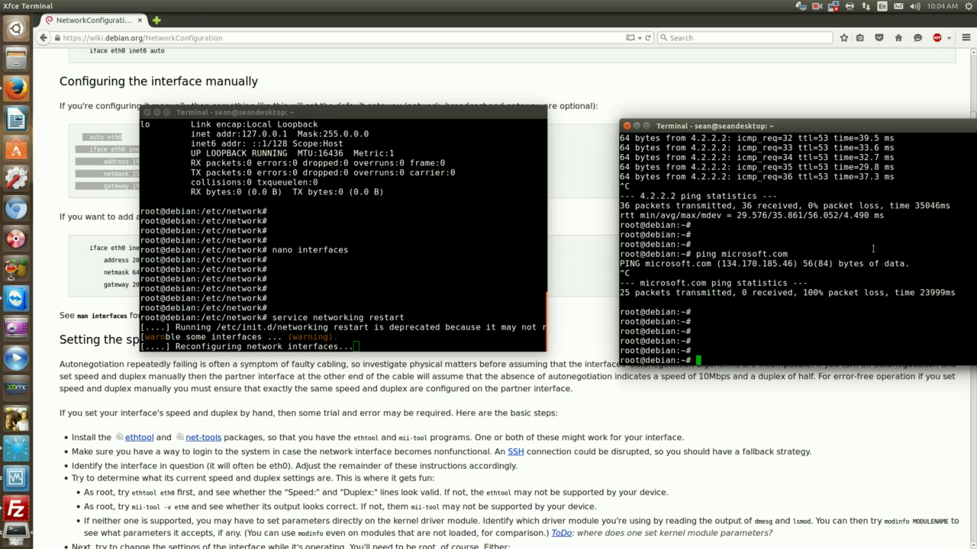
- Run traceroute 4.2.2.2 in the maximized terminal and review its 12 hops to b.resolvers.Level3.net
text(traceroute)
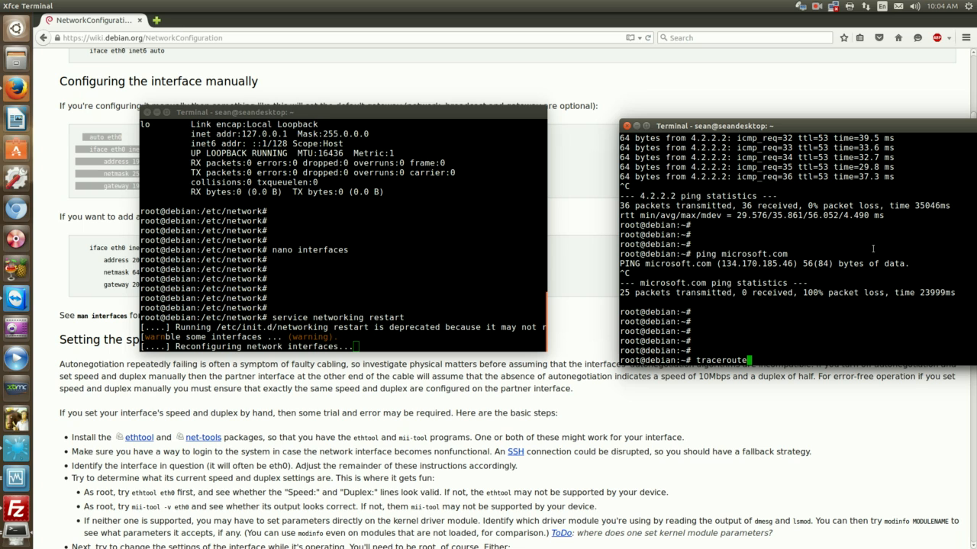
text(4.2.2.2)
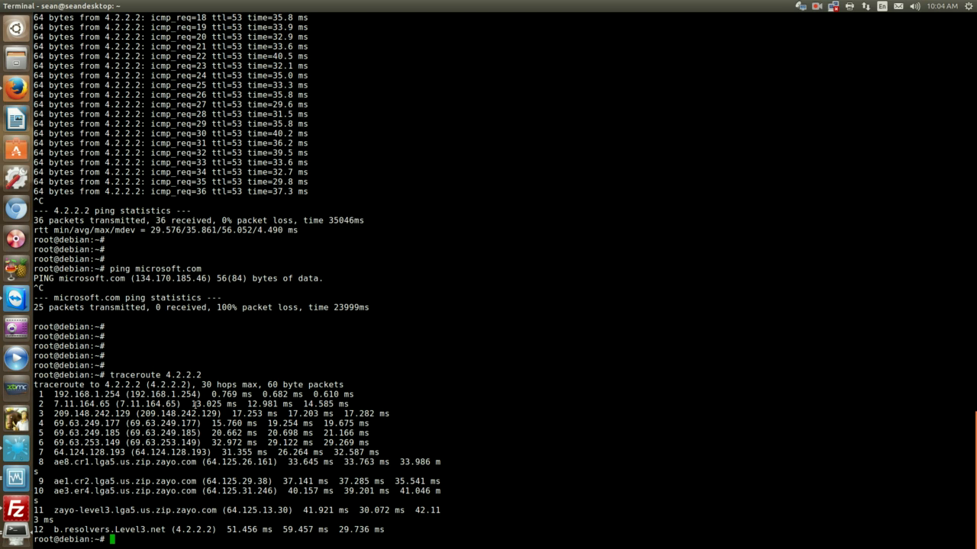
mouse_move(328, 360)
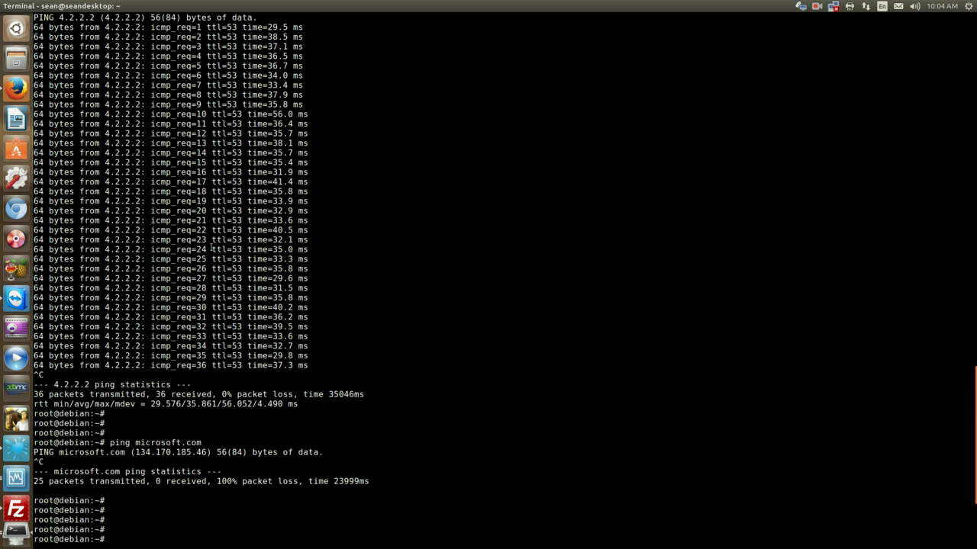
scroll(down, 3)
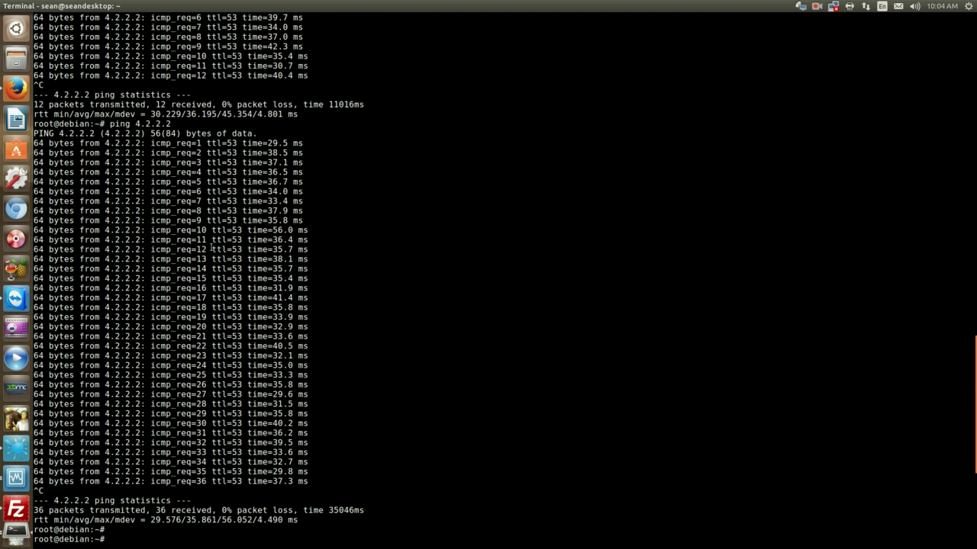
mouse_move(124, 206)
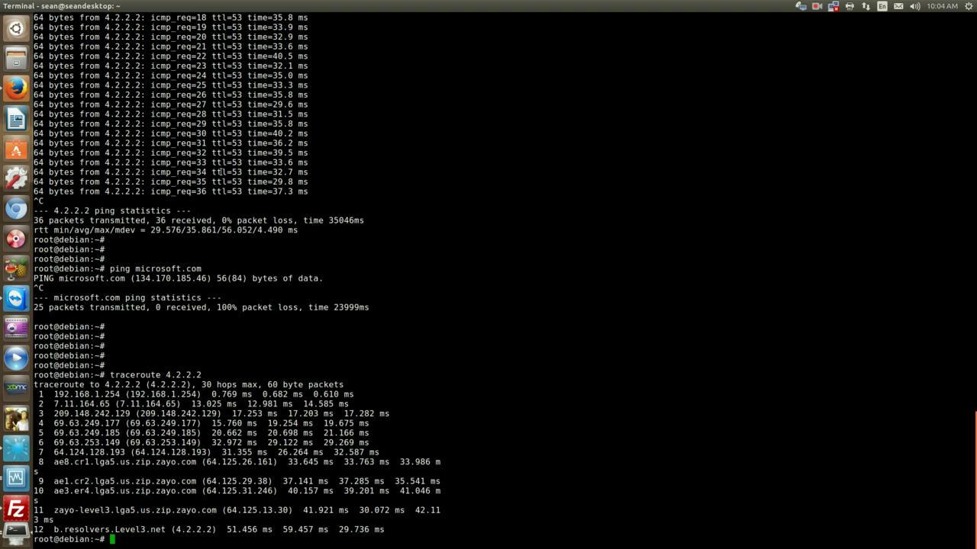
mouse_move(319, 164)
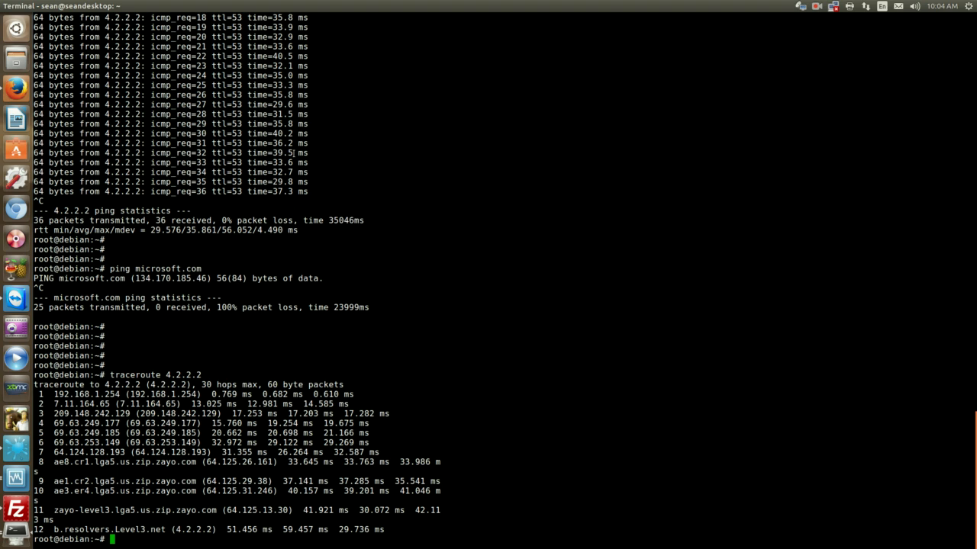
mouse_move(408, 162)
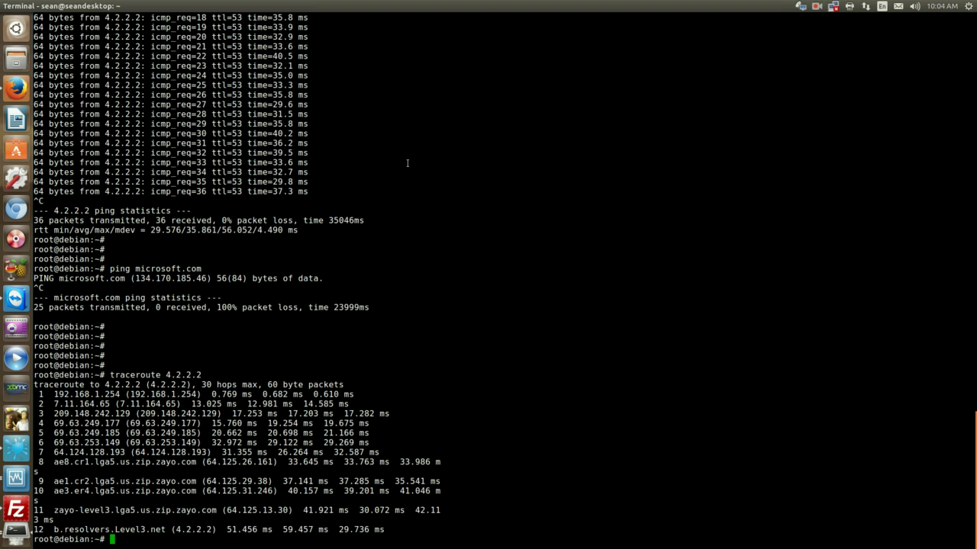
mouse_move(437, 187)
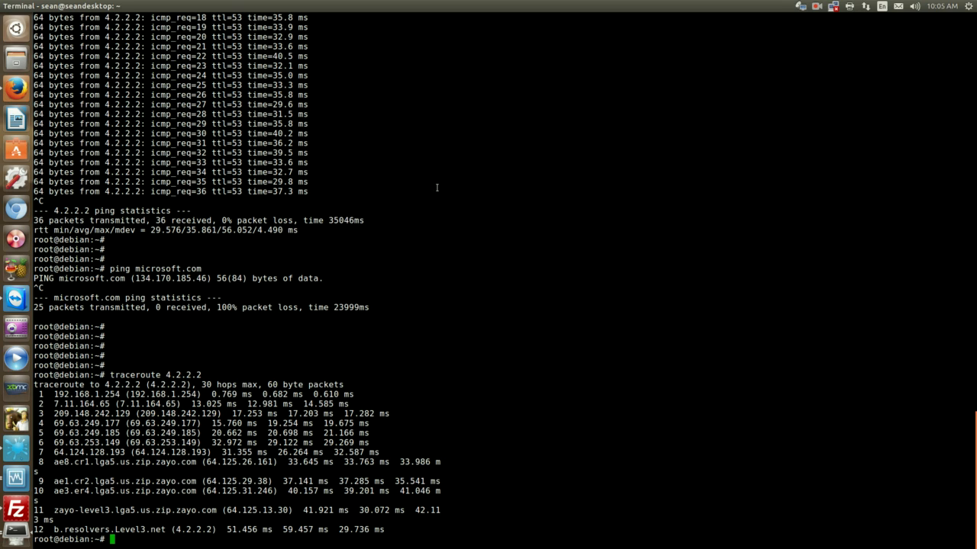
mouse_move(470, 219)
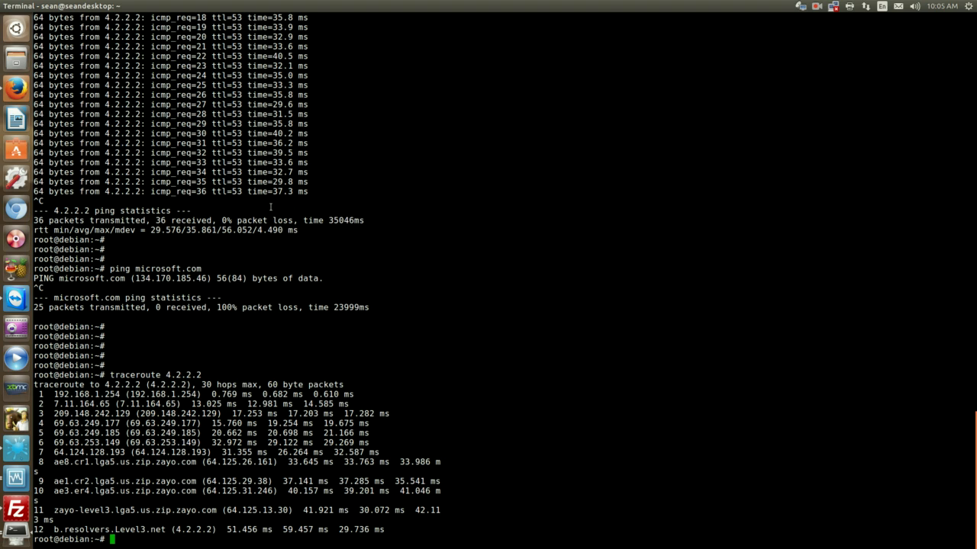
mouse_move(418, 152)
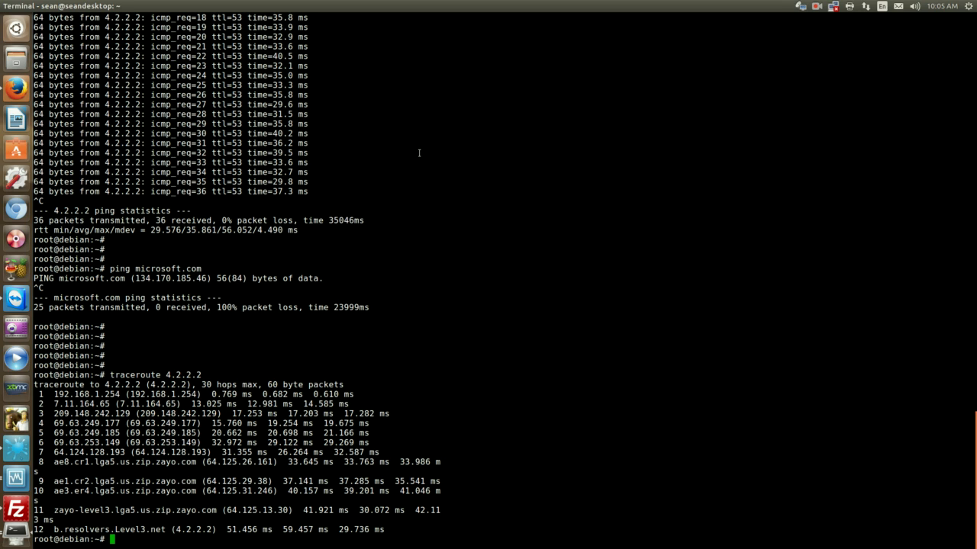
mouse_move(372, 148)
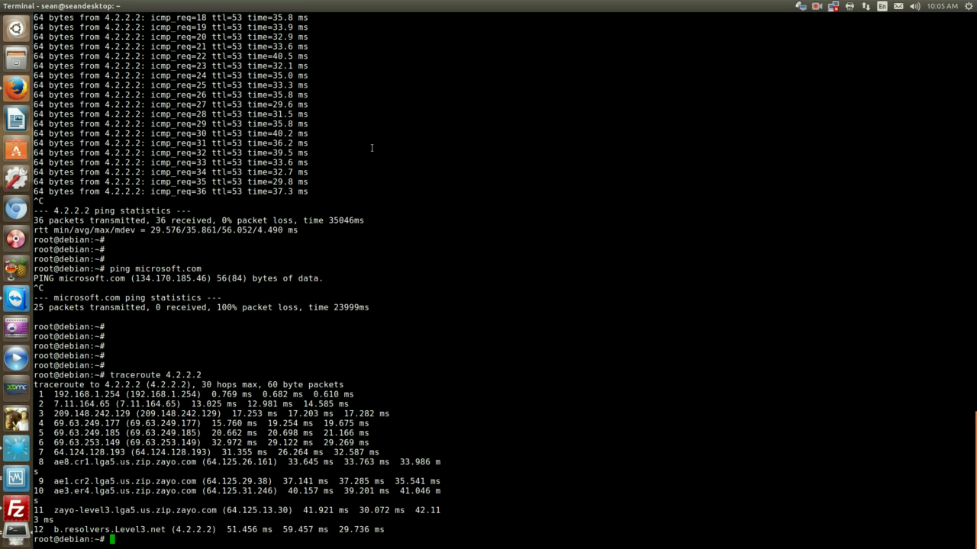
mouse_move(546, 153)
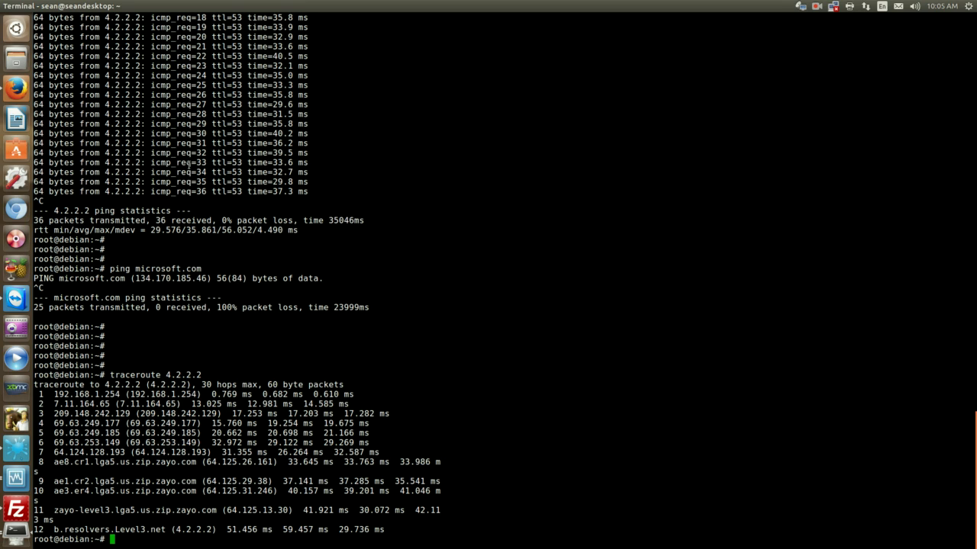
mouse_move(556, 186)
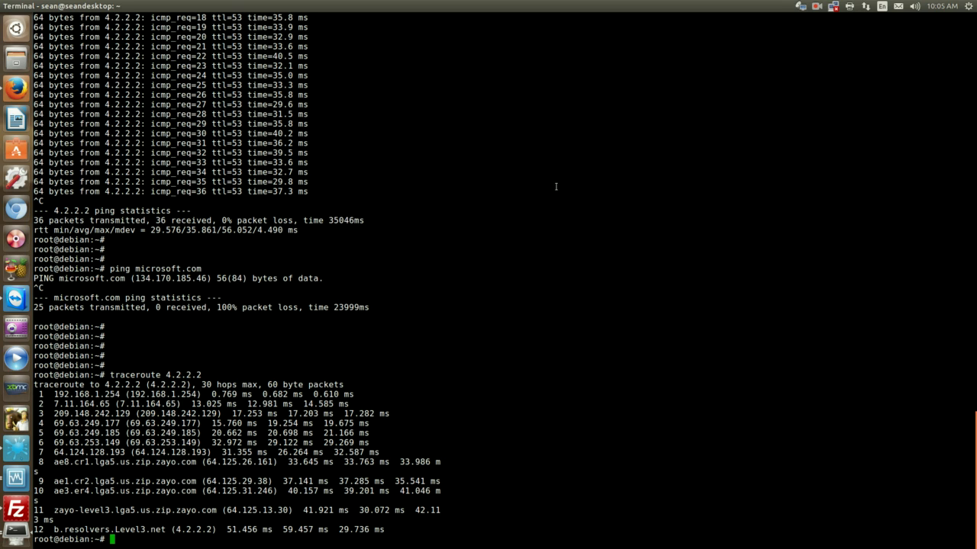
mouse_move(374, 177)
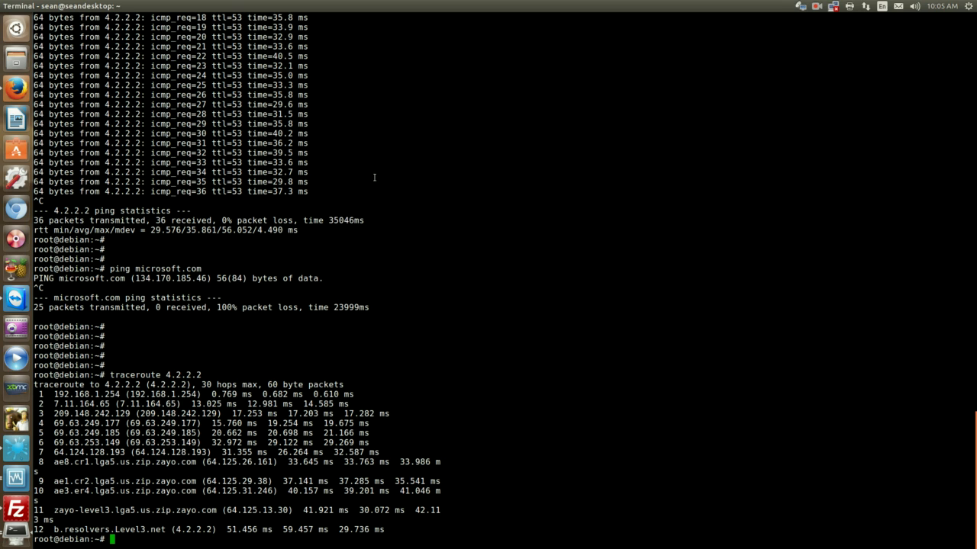
mouse_move(326, 189)
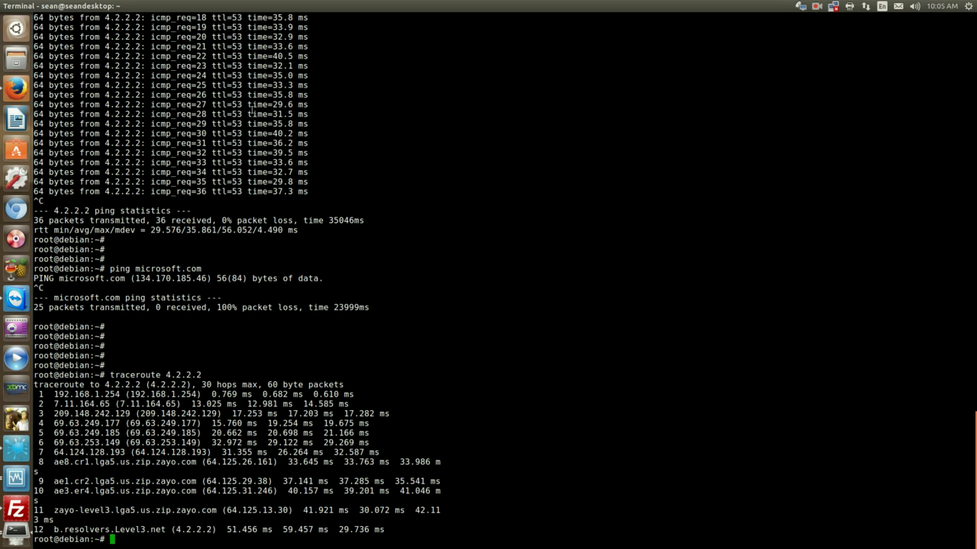
mouse_move(433, 229)
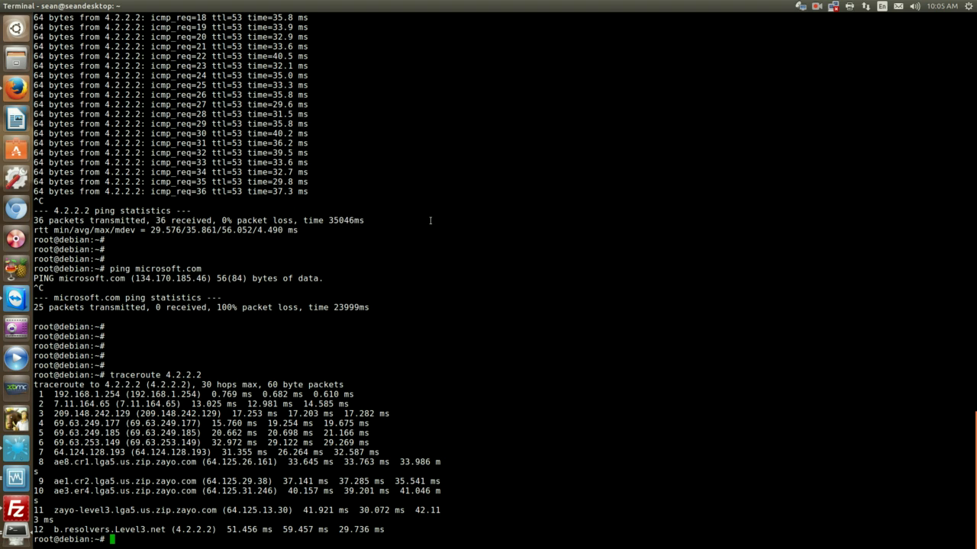
mouse_move(211, 362)
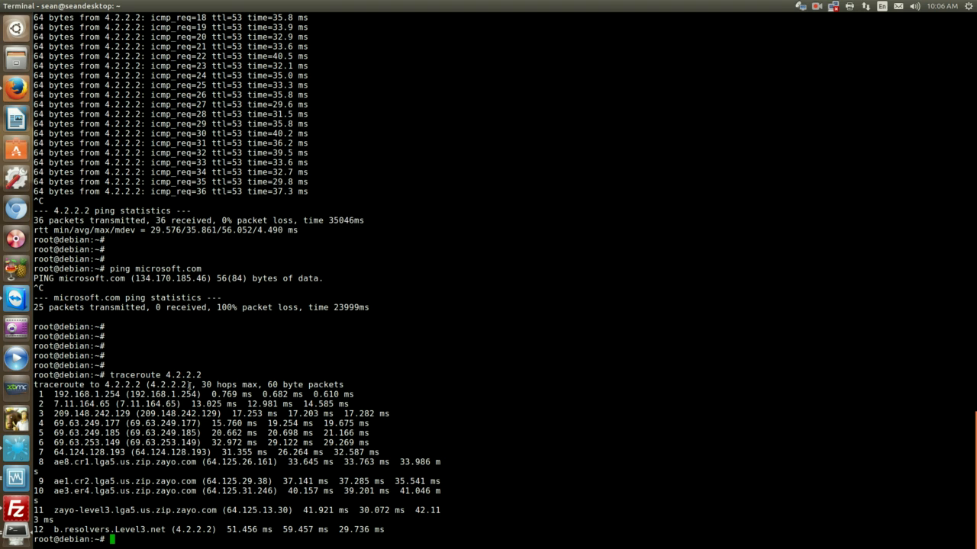
mouse_move(182, 504)
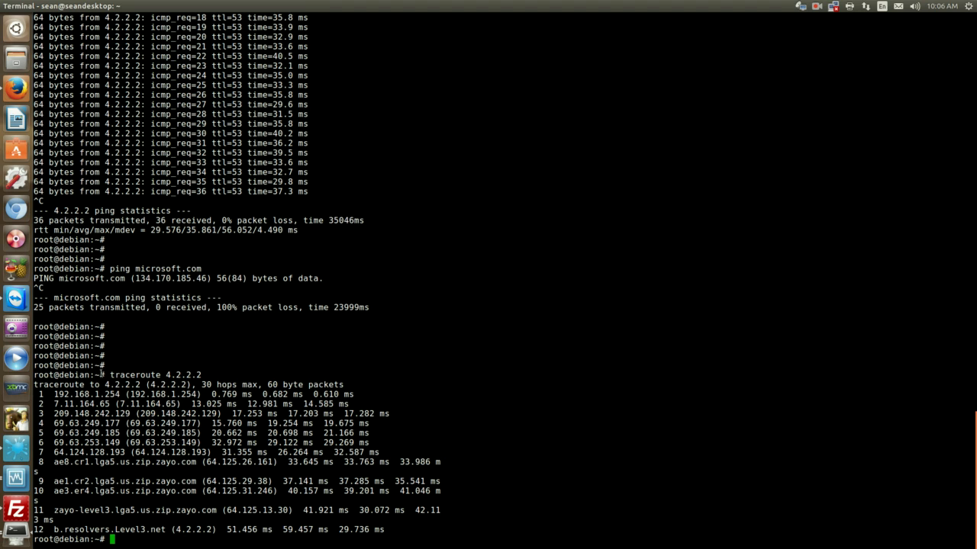
mouse_move(107, 372)
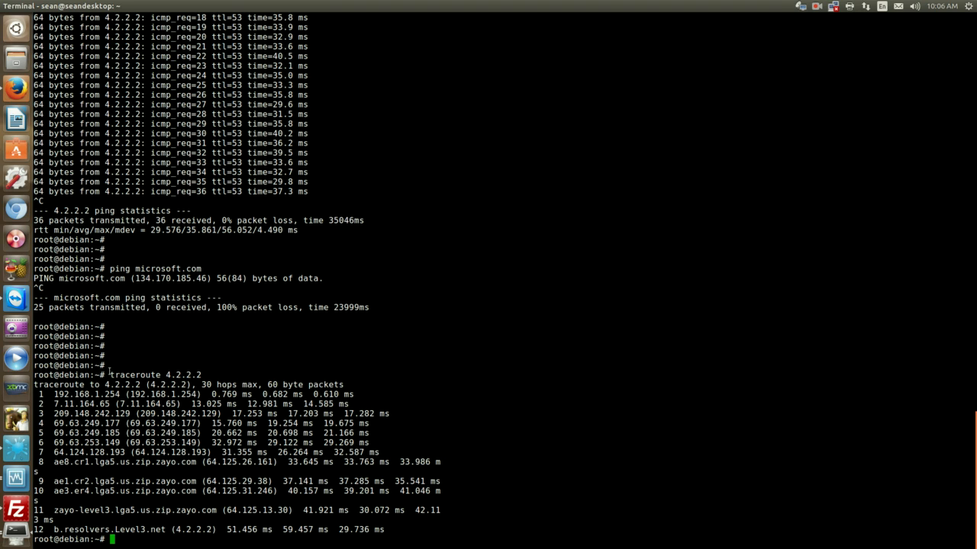
mouse_move(145, 368)
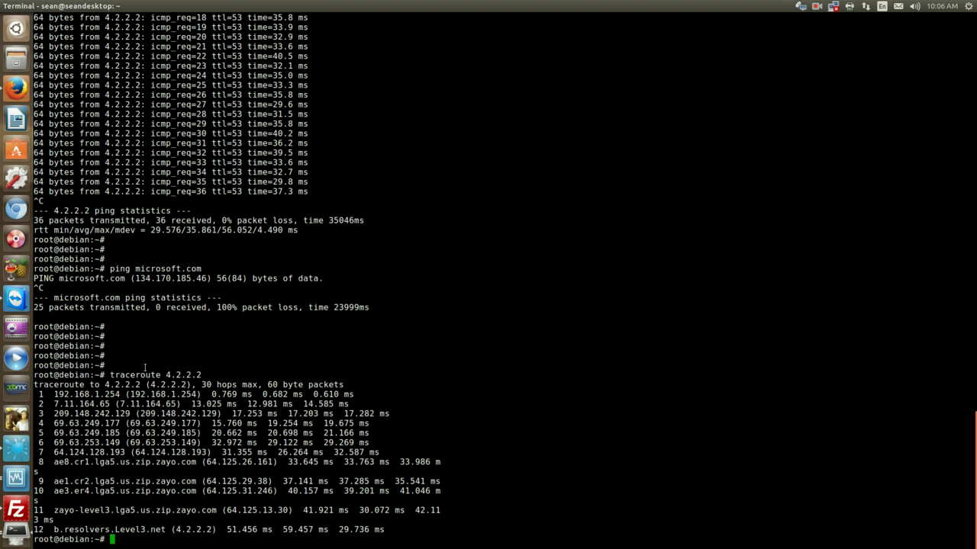
mouse_move(110, 378)
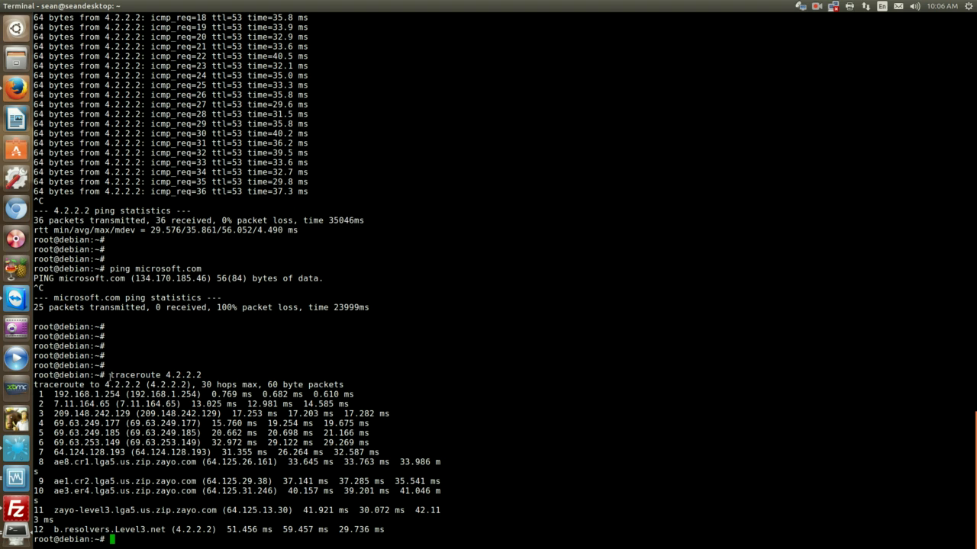
mouse_move(110, 372)
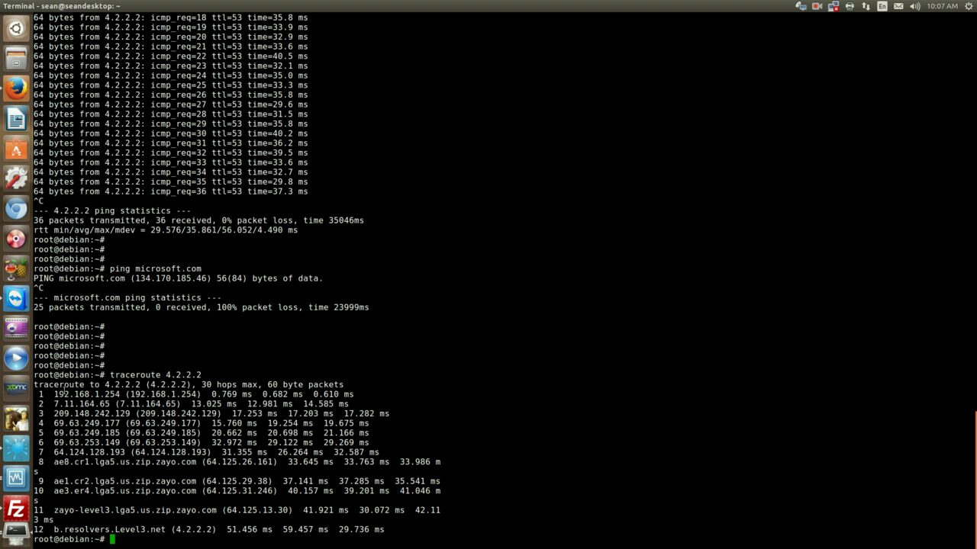
double_click(73, 393)
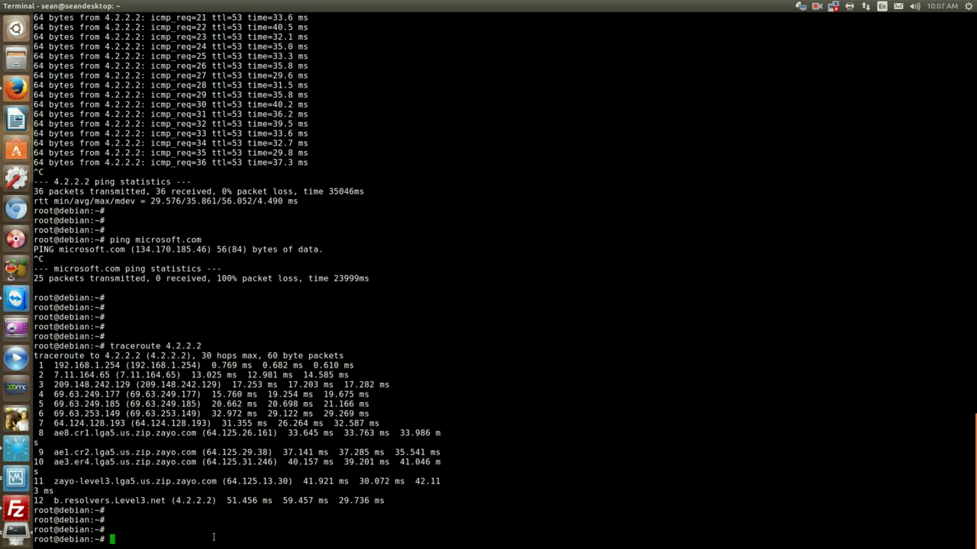
scroll(down, 3)
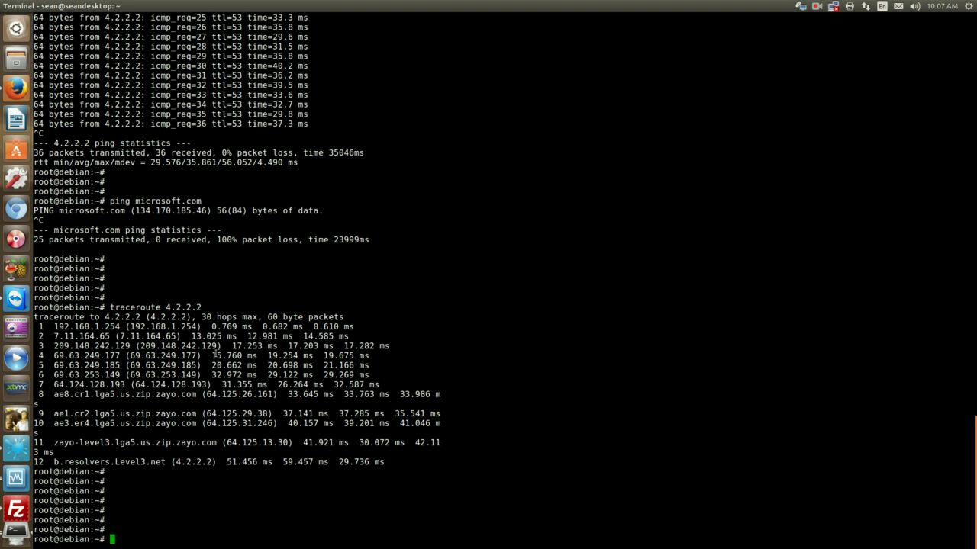
mouse_move(214, 356)
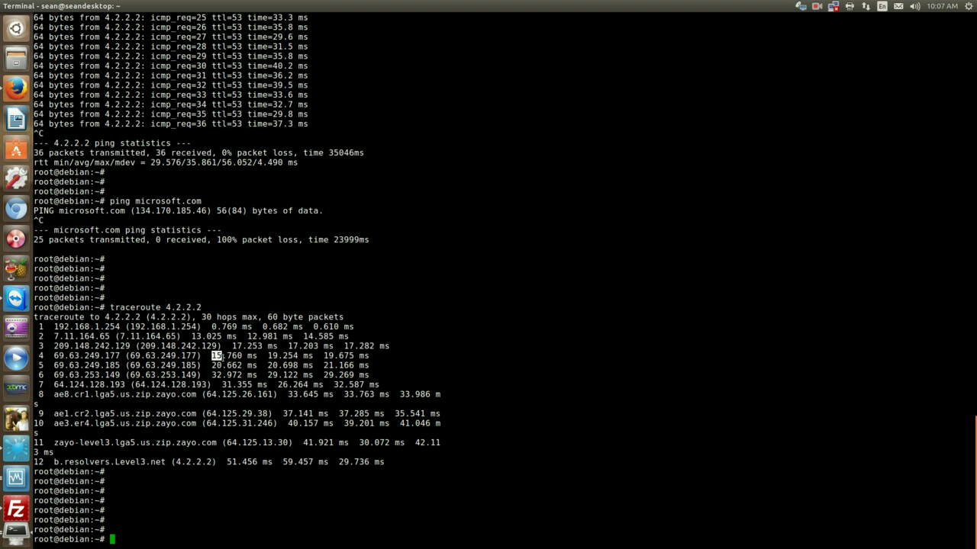
mouse_move(271, 351)
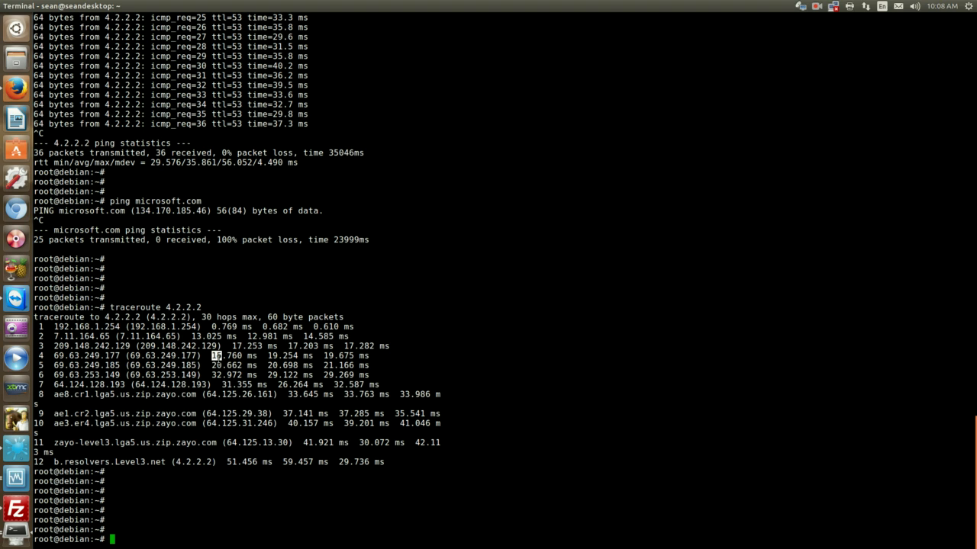
double_click(232, 356)
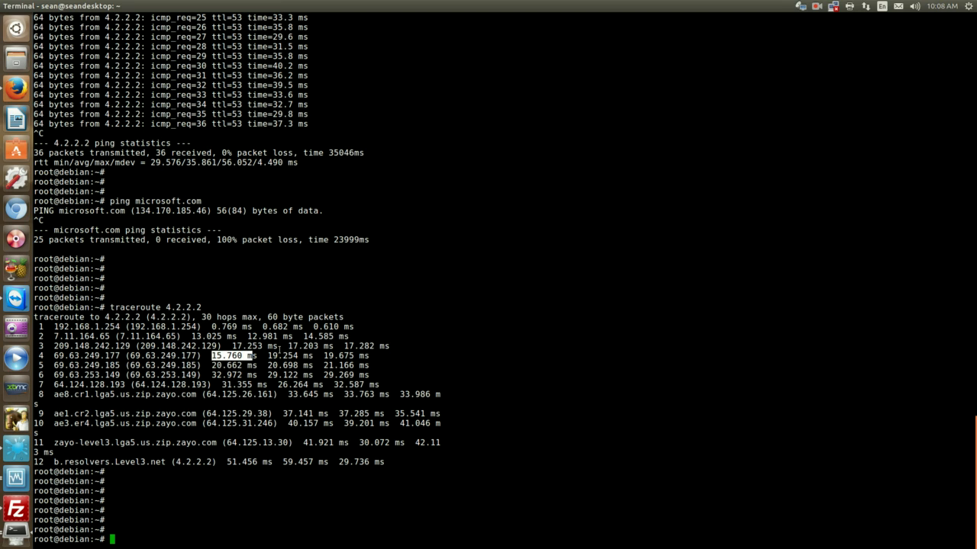
mouse_move(354, 360)
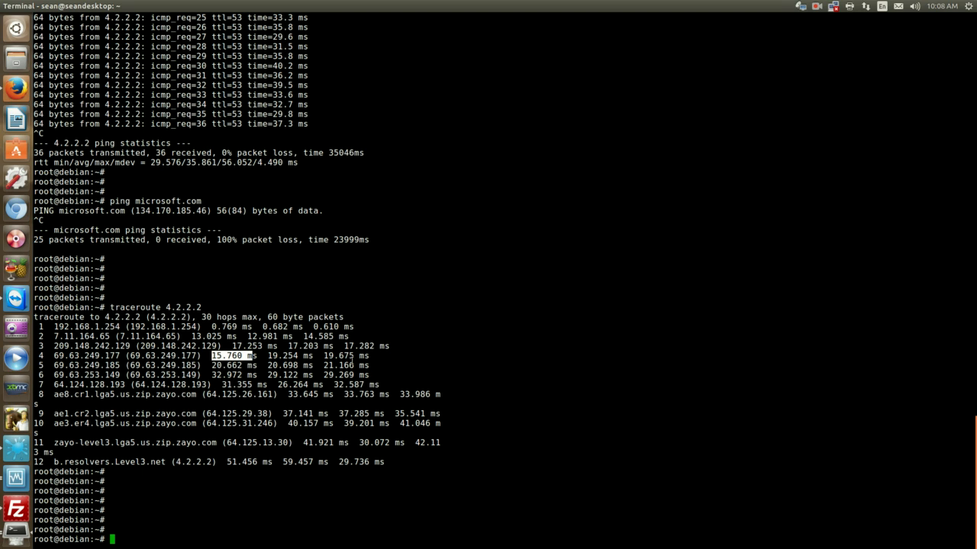
scroll(down, 3)
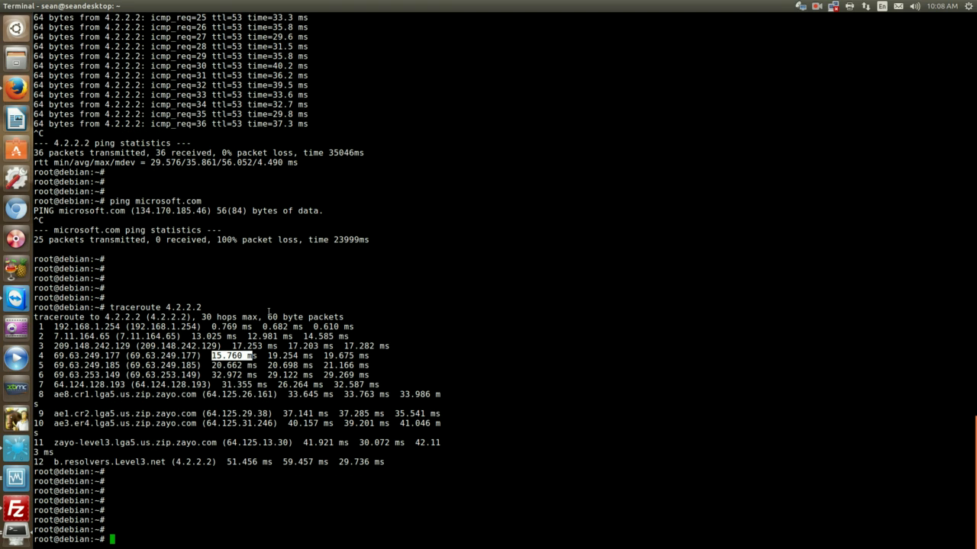
mouse_move(155, 347)
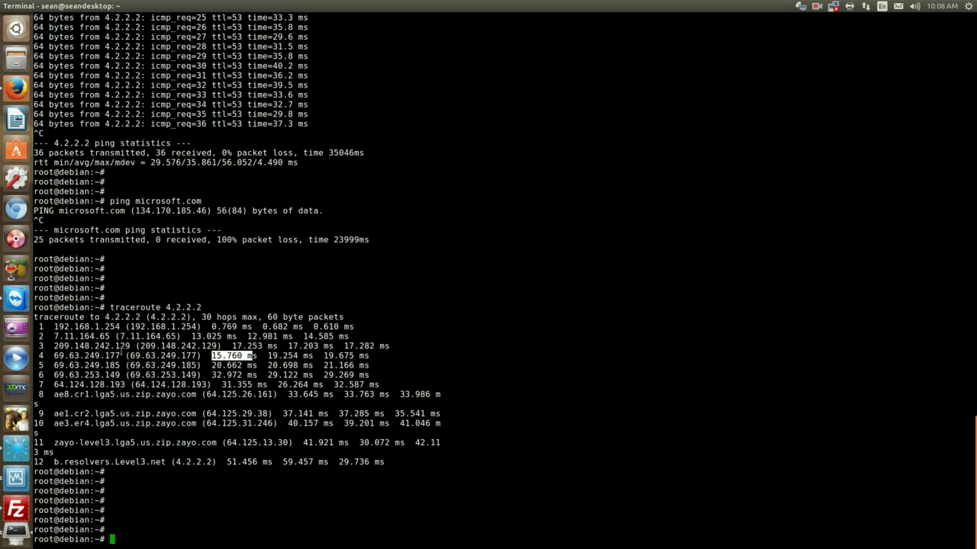
mouse_move(190, 354)
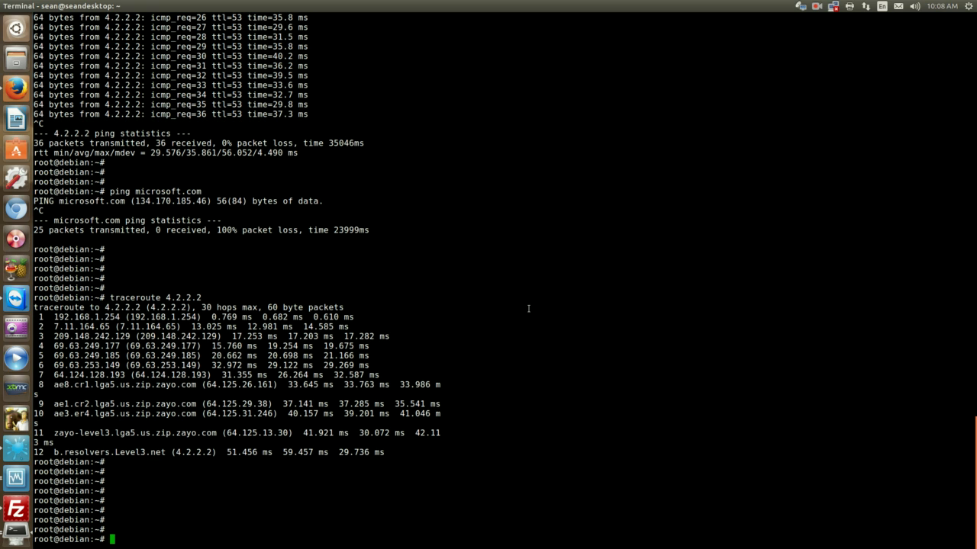
mouse_move(516, 307)
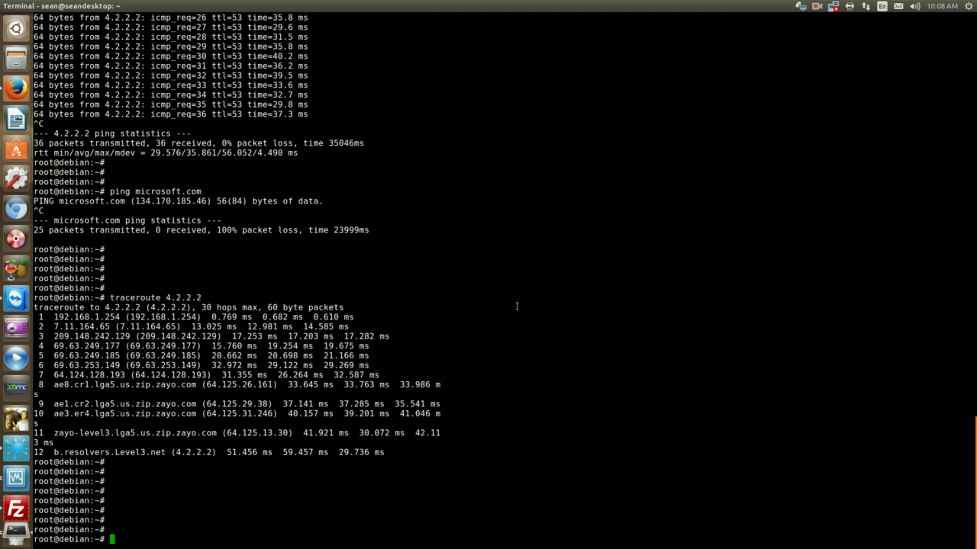
mouse_move(455, 329)
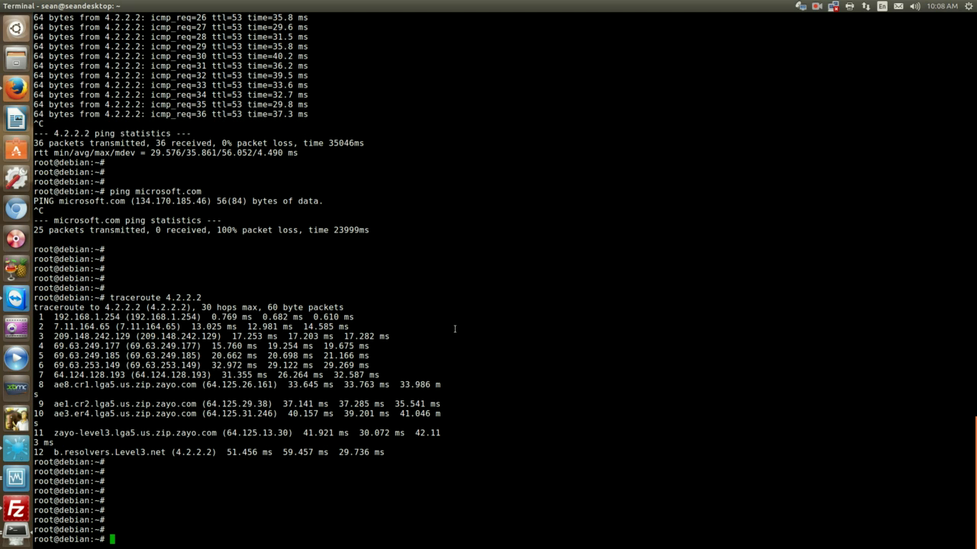
mouse_move(441, 332)
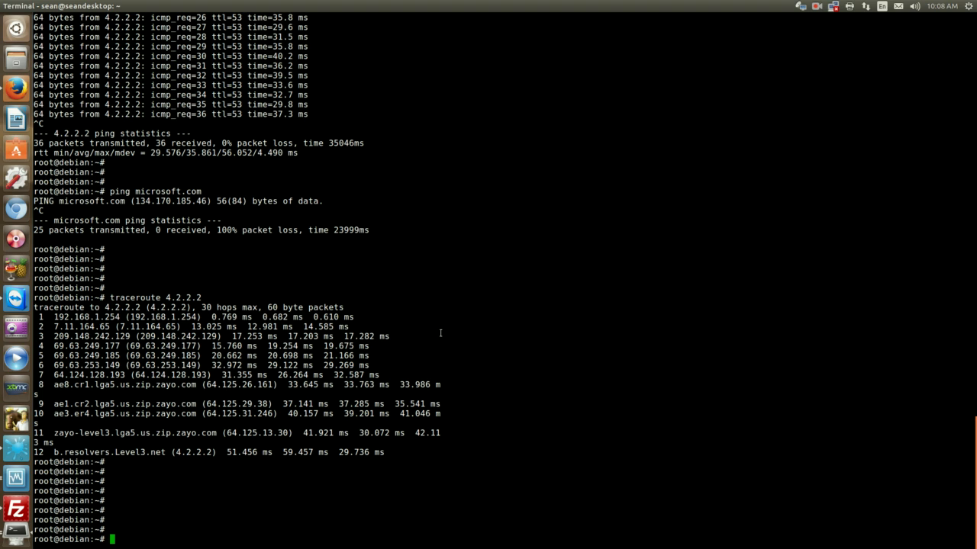
- Try ethtool, find it missing, and install it with apt-get install ethtool
scroll(down, 3)
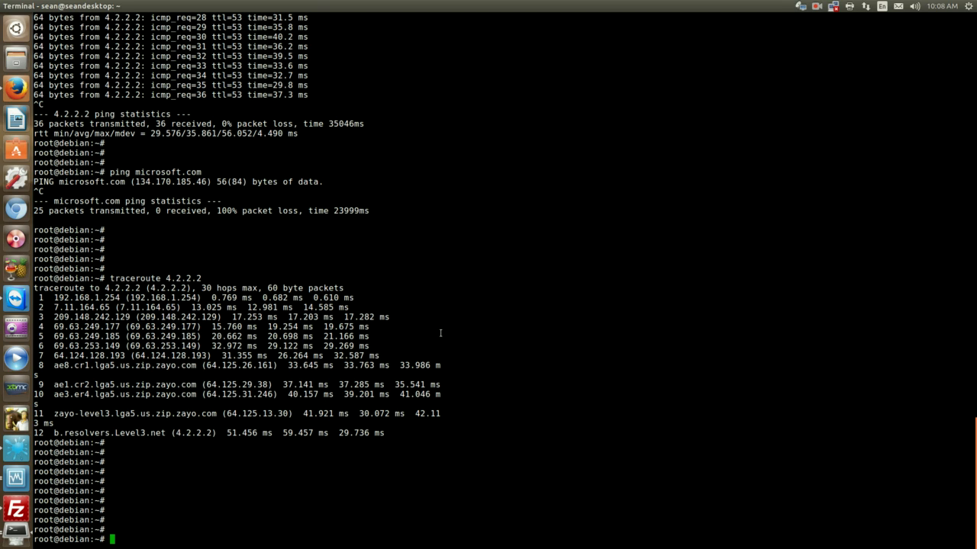
text(e)
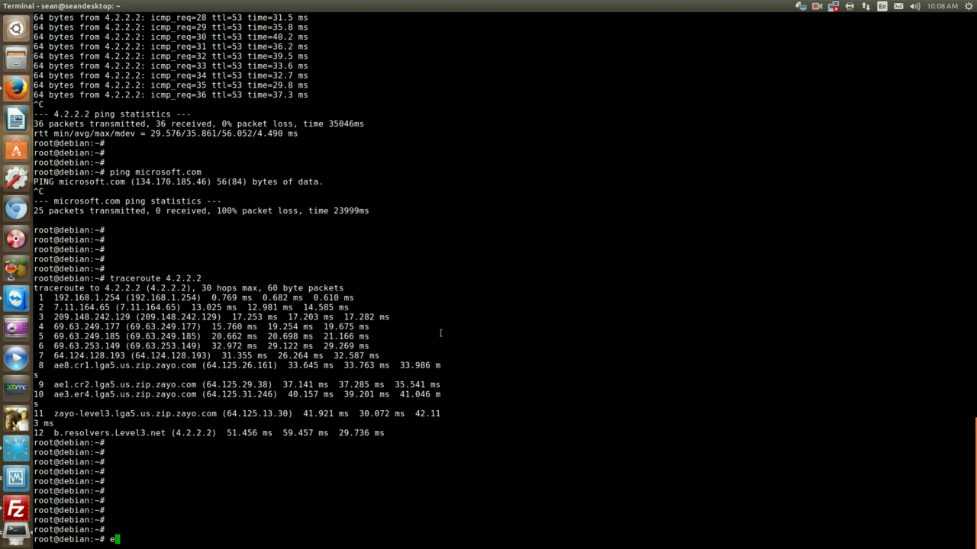
text(thtool)
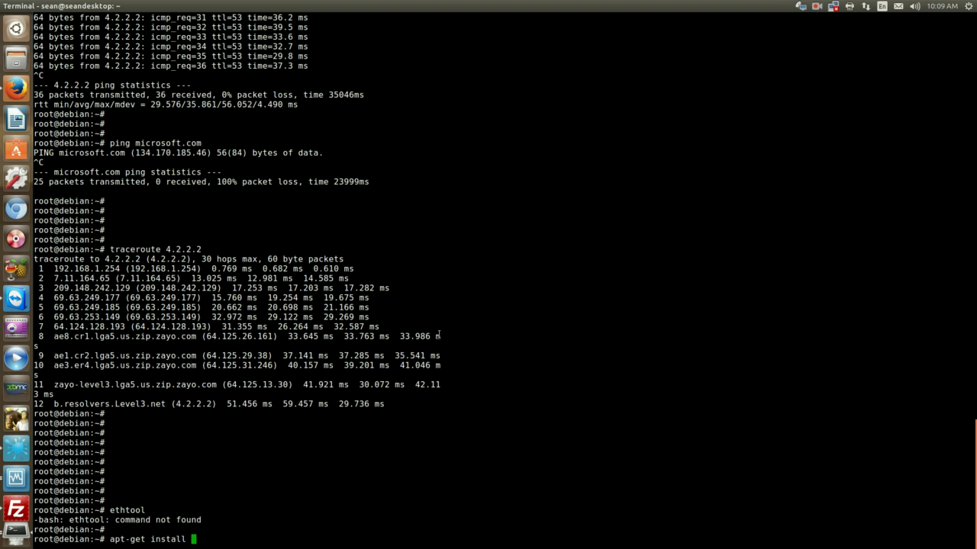
text(ethtool)
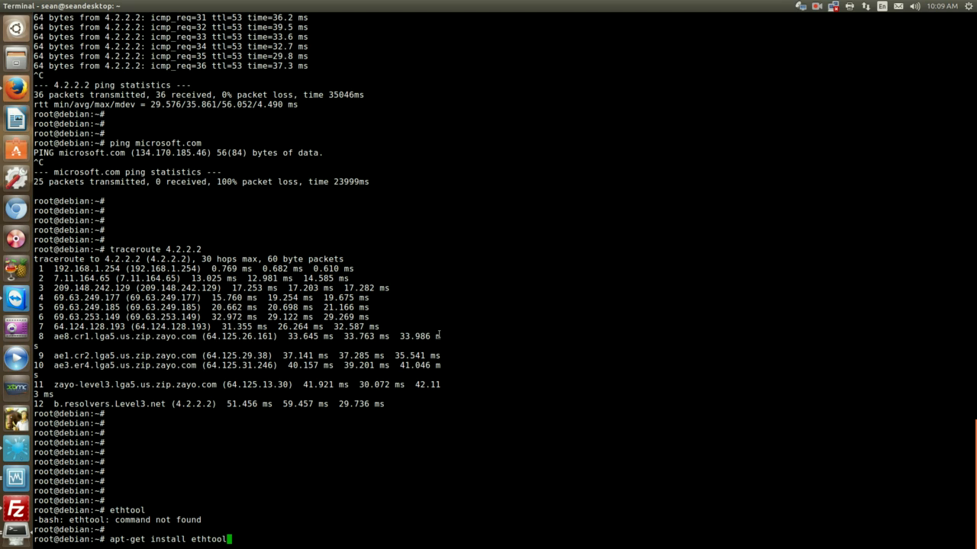
key(Return)
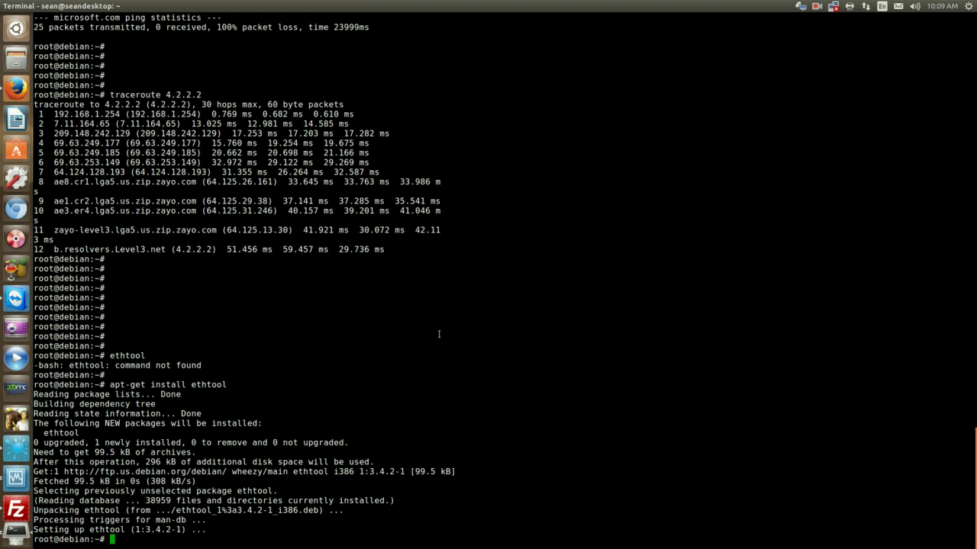
- Run ethtool eth0 to show the 1000Mb/s full-duplex link settings
text(ethtool)
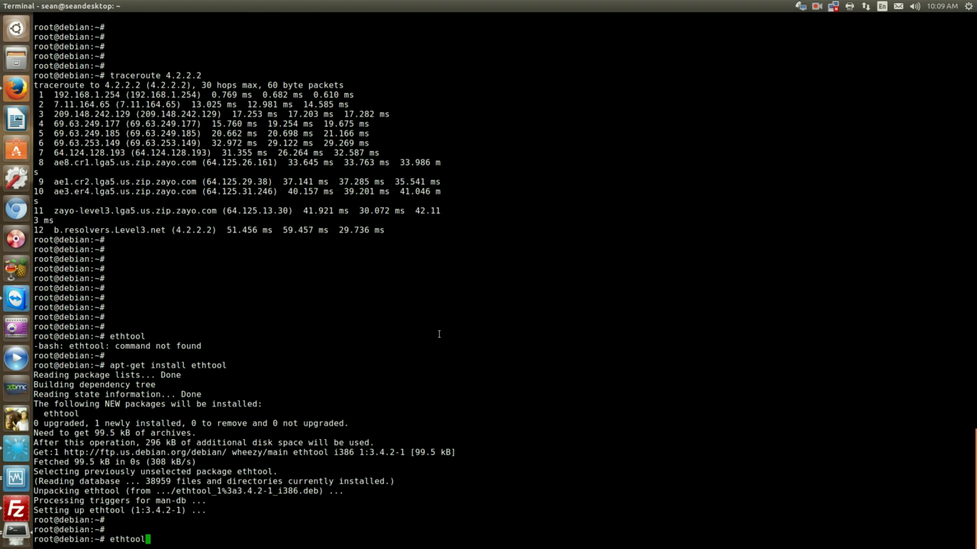
text(eth0)
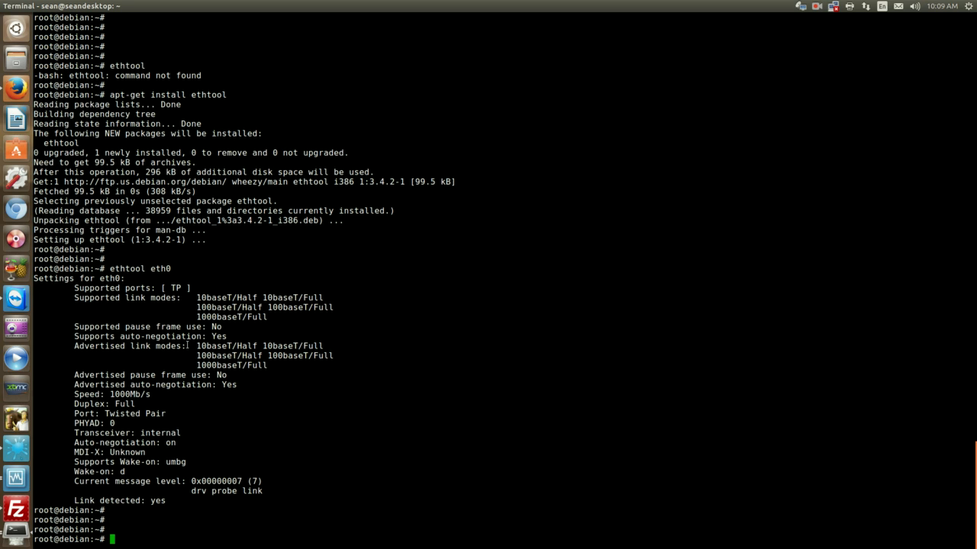
- Run ifconfig to list eth0 at 192.168.1.150 and the loopback interface
text(ifconfig)
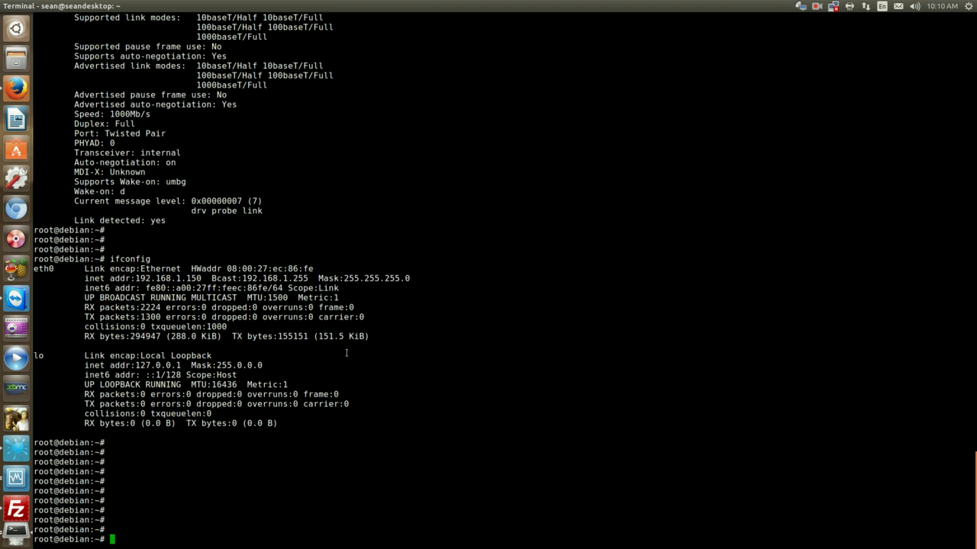
scroll(down, 3)
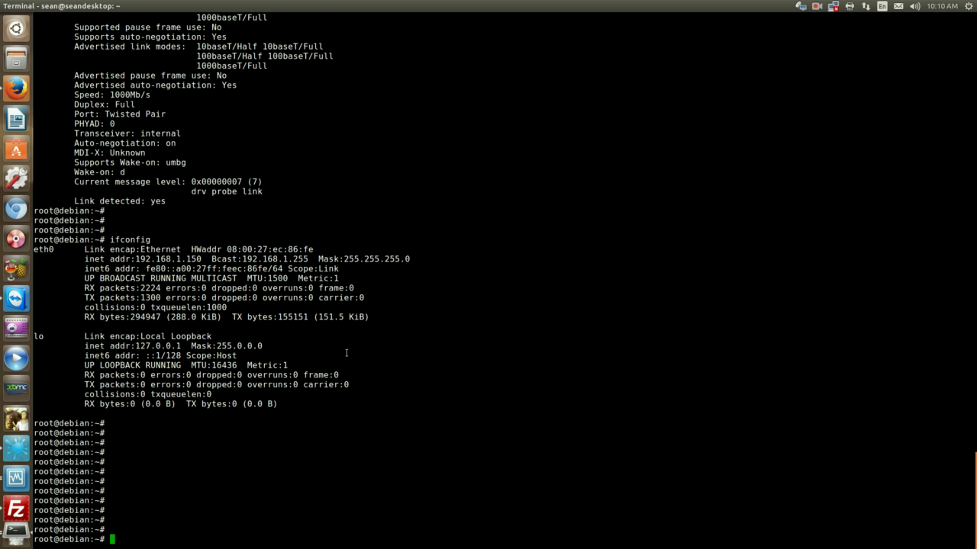
- Run apt-get install tcpdump, listing libpcap0.8 and tcpdump at the Y/n prompt
text(apt-)
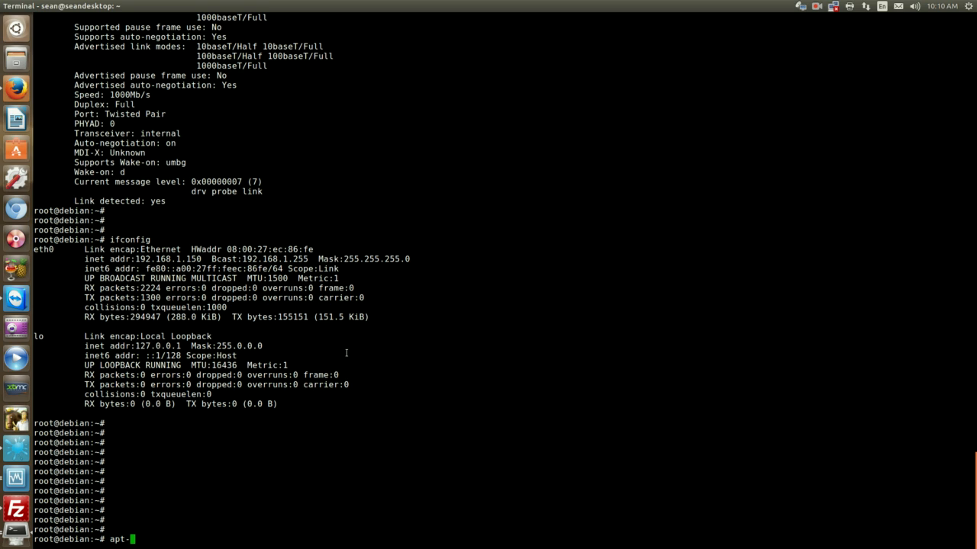
text(get)
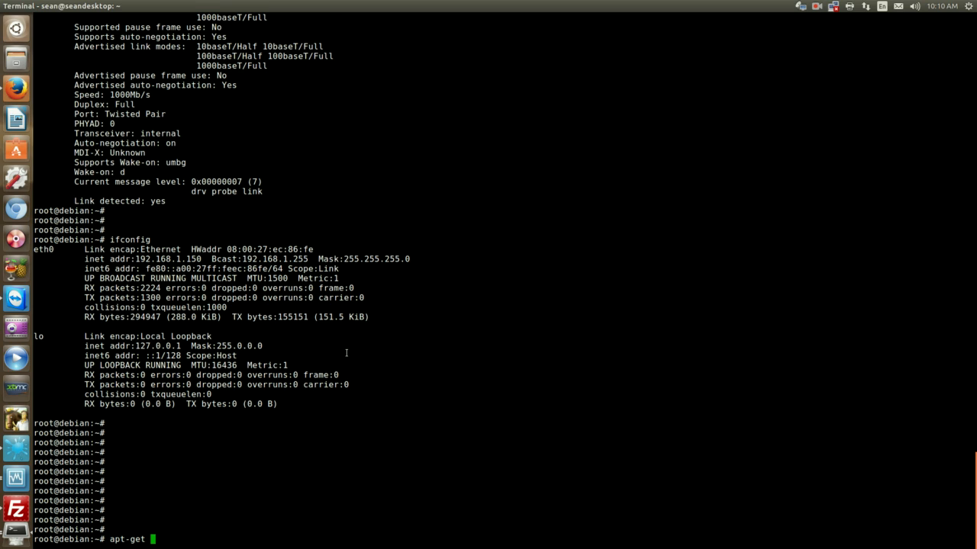
text(install)
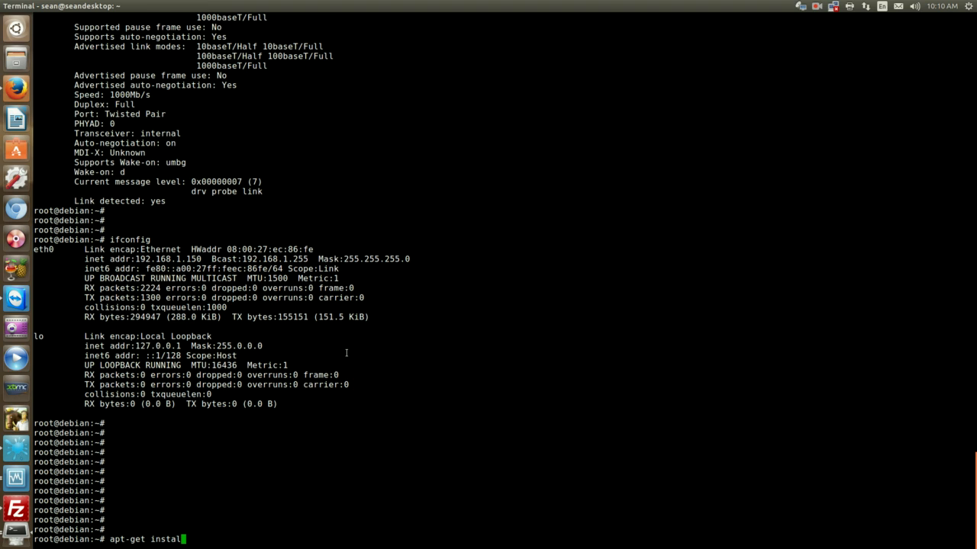
text(tcpdump)
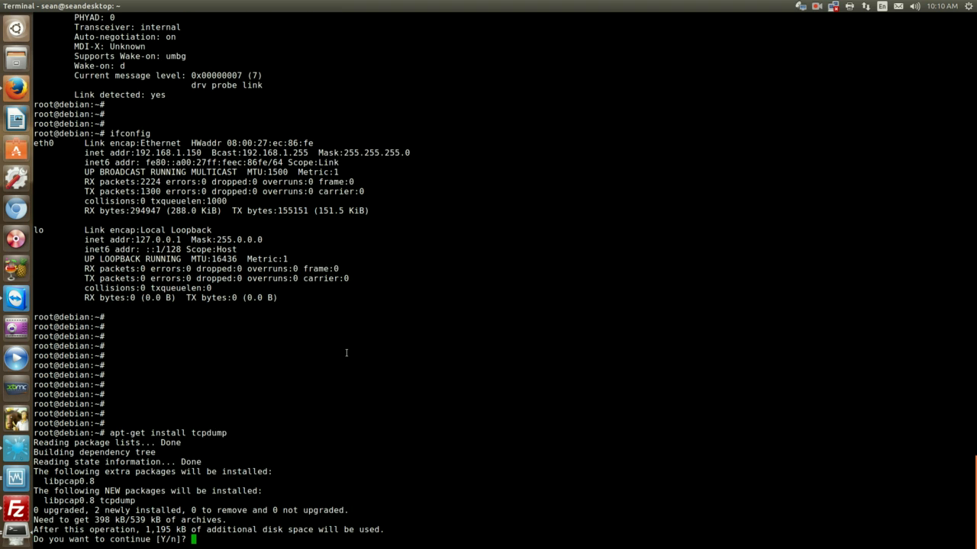
- Confirm the install, hit the insert-disc prompt, cancel it and change into /etc/apt
text(y)
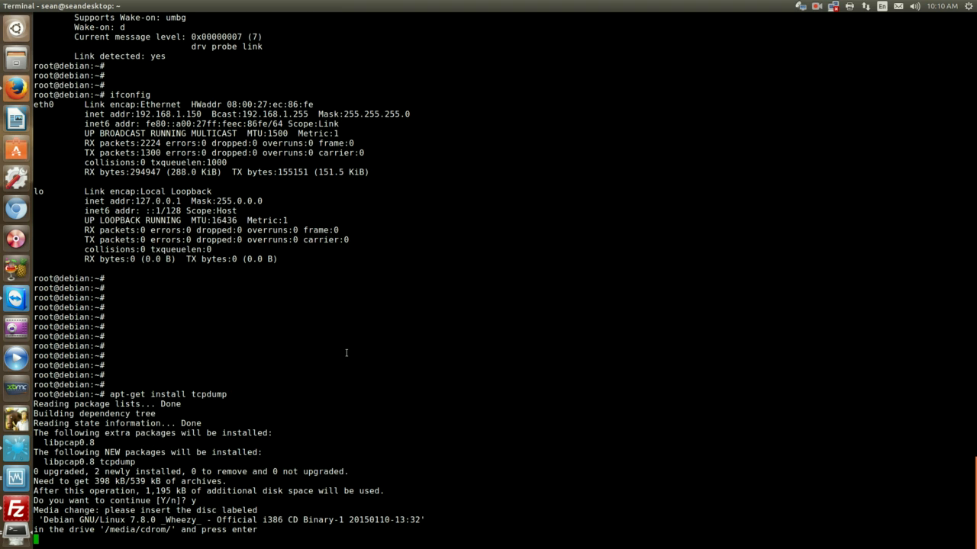
key(Return)
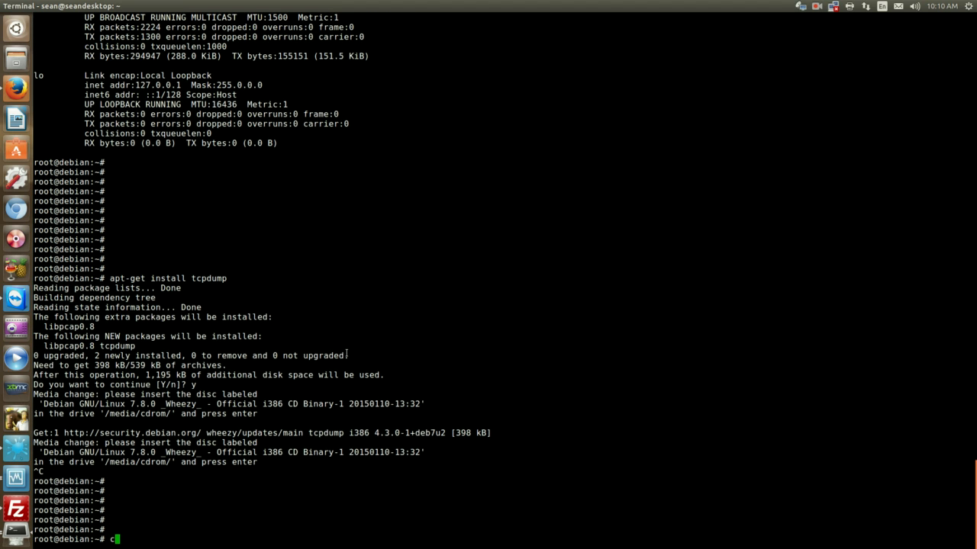
text(d /etc/)
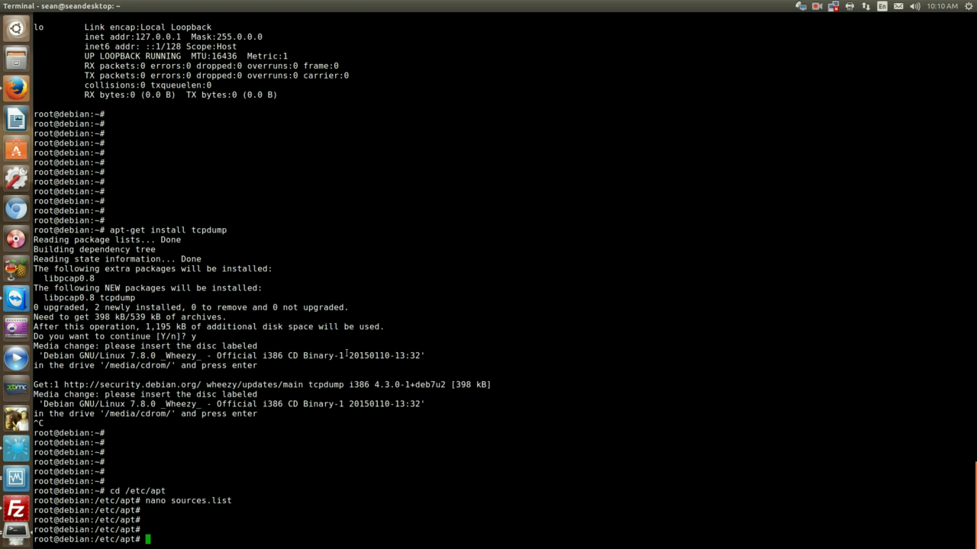
- Install tcpdump and start capturing eth0 traffic into capture.pcap with tcpdump -i eth0 -w
text(apt-get install tcpdump)
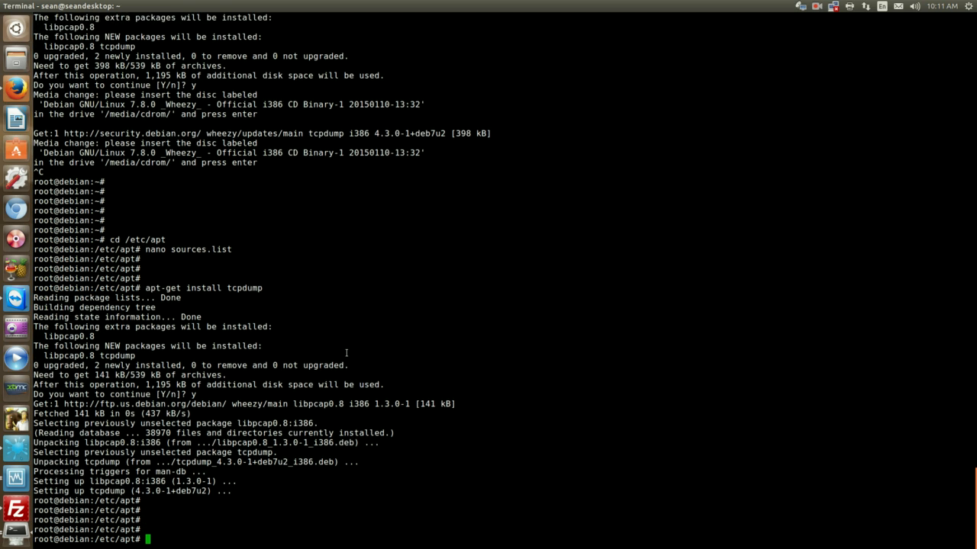
scroll(down, 3)
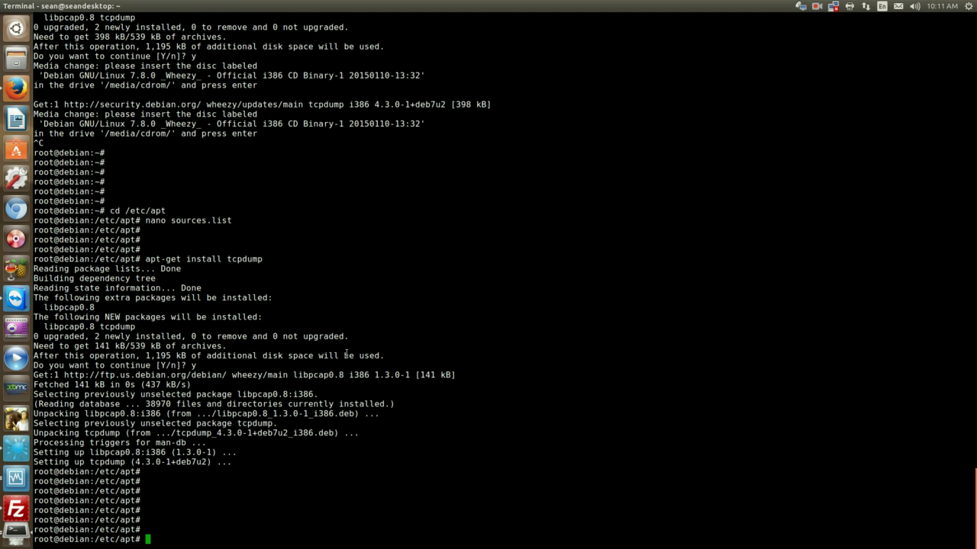
text(t)
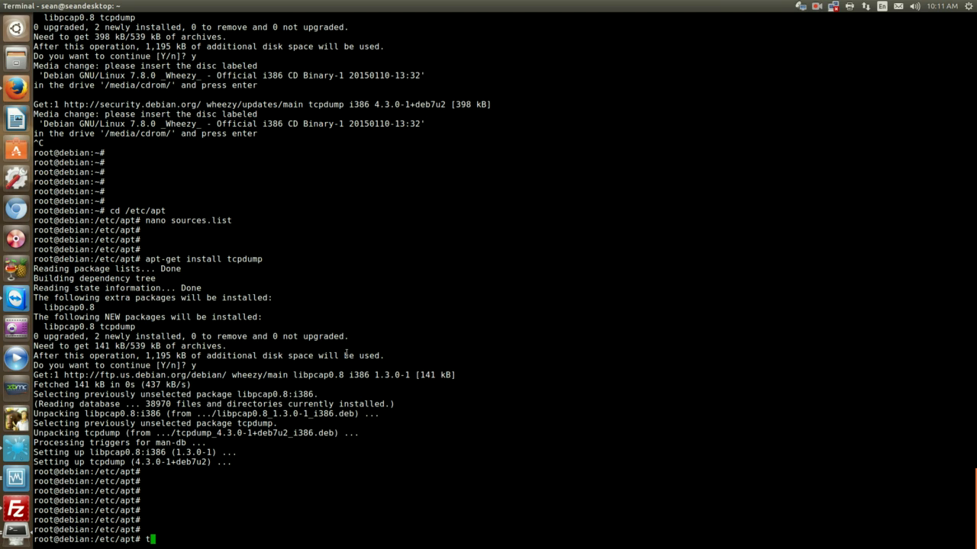
text(cpdump -)
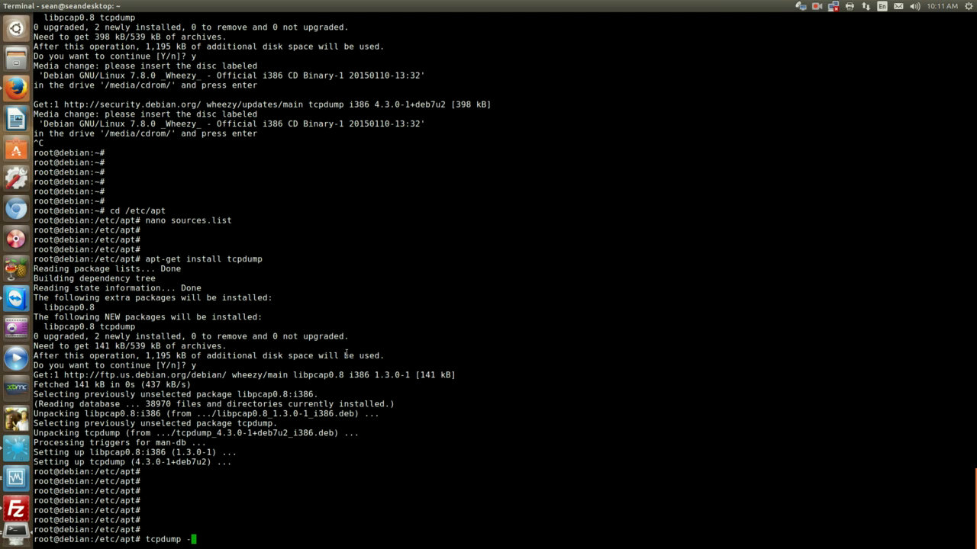
text(i)
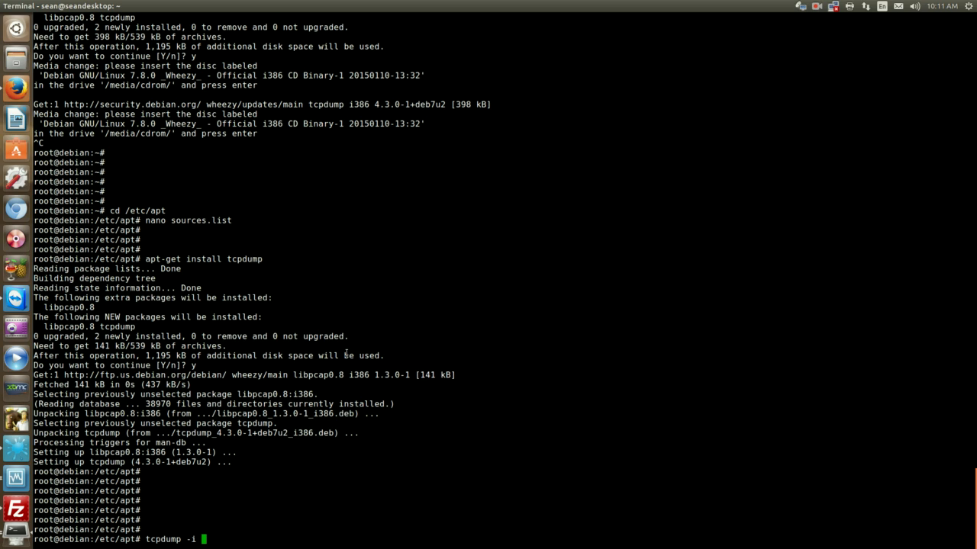
text(eth0 -w)
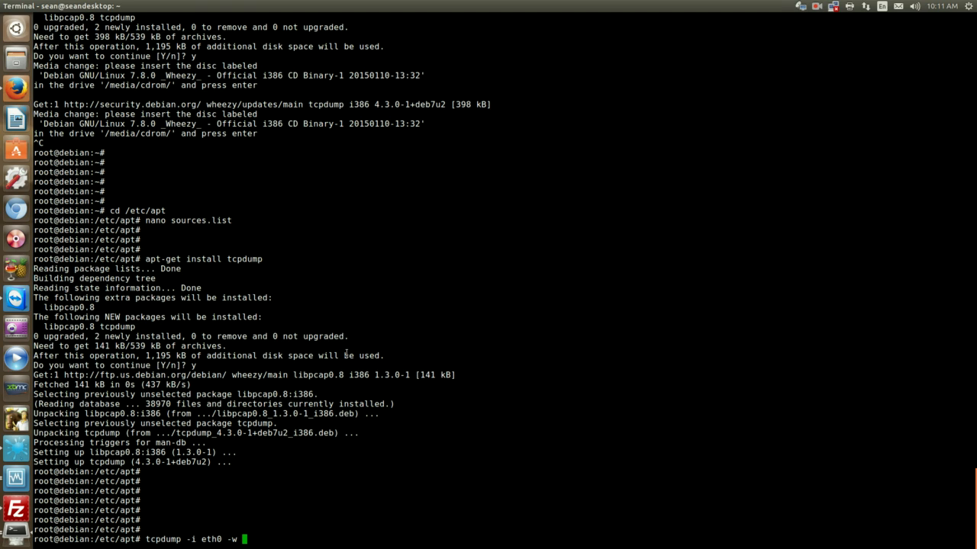
text(capture)
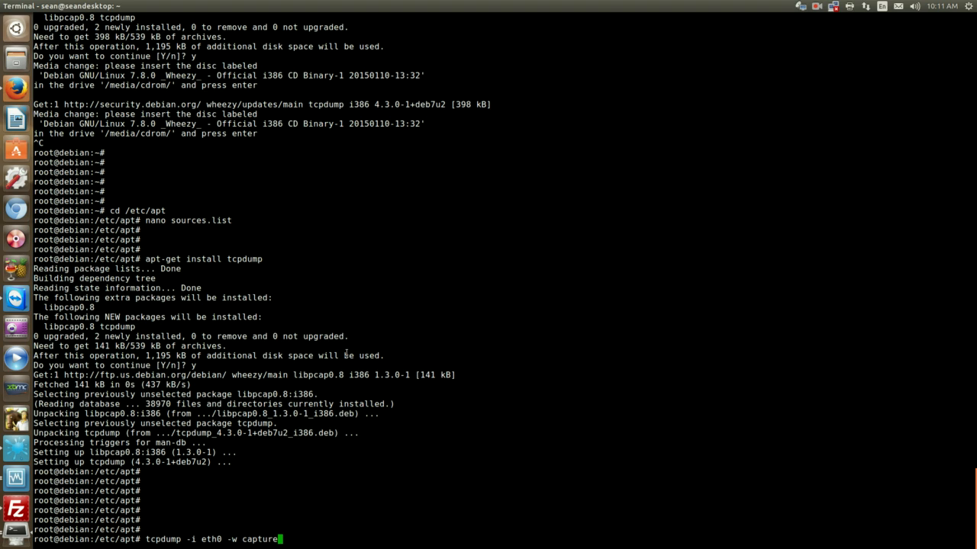
text(.pcap)
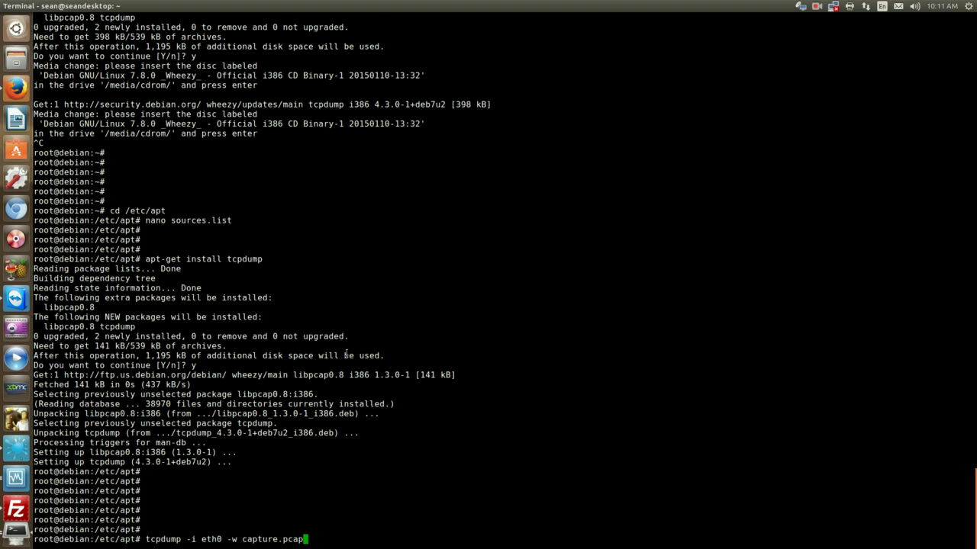
key(Return)
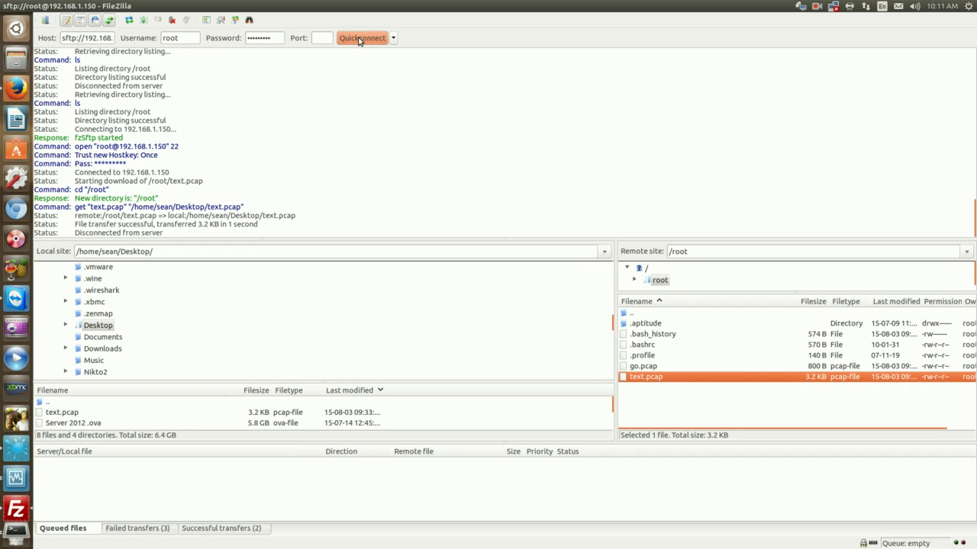
- Reconnect to 192.168.1.150 via Quickconnect in the current tab to refresh the /root listing
click(362, 36)
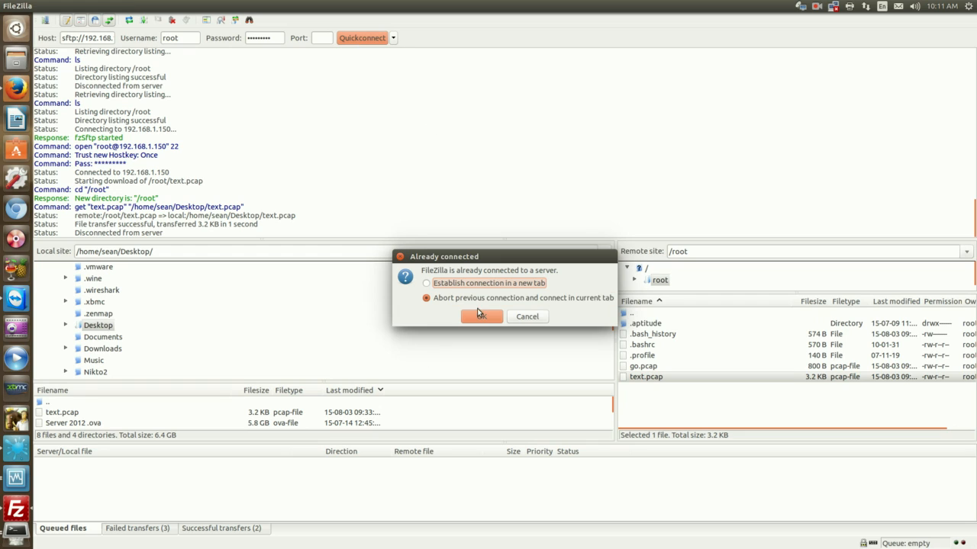
click(482, 316)
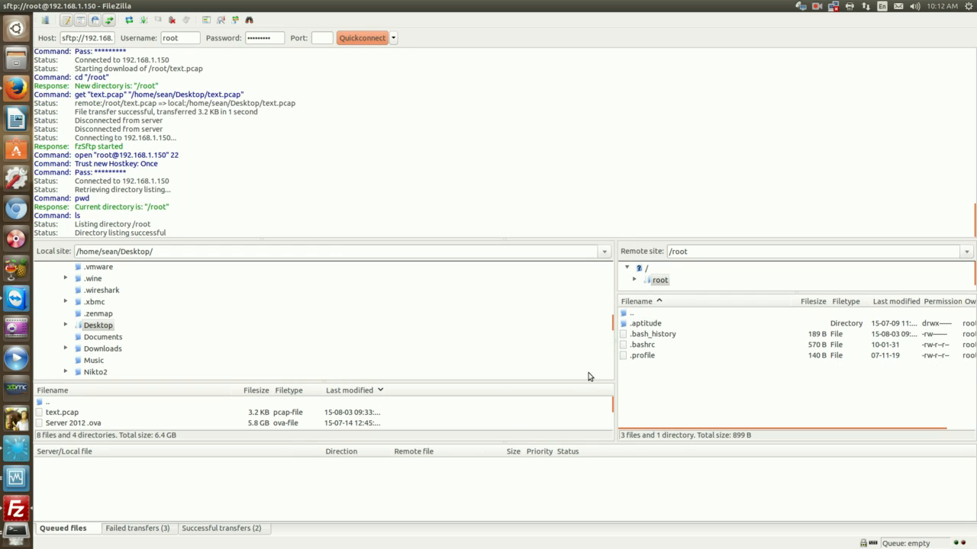
mouse_move(644, 378)
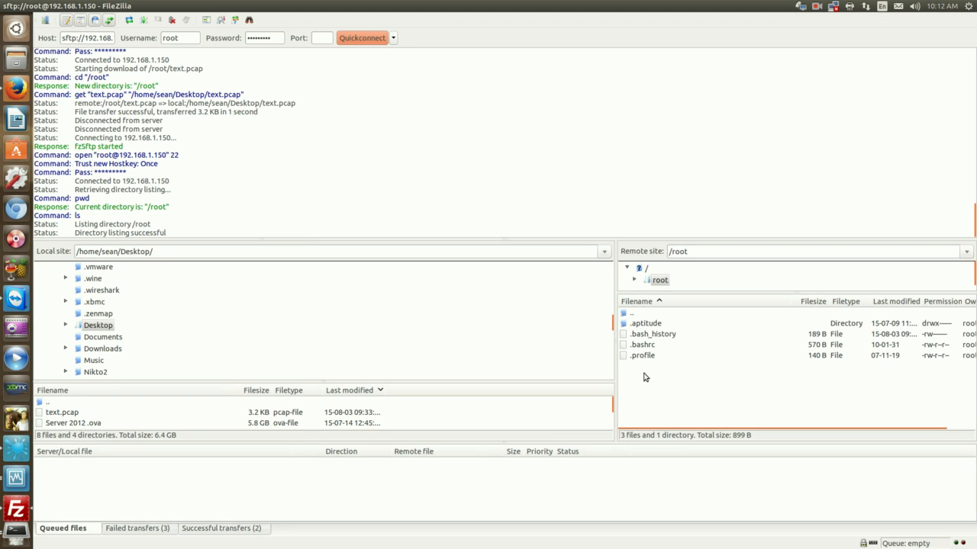
mouse_move(412, 116)
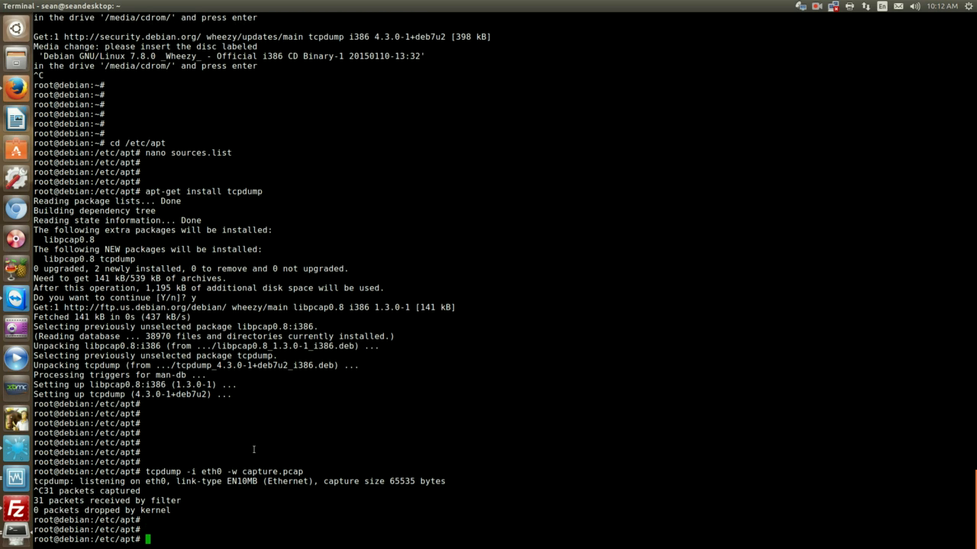
- Return to root's home, capture eth0 traffic into capture.pcap with tcpdump, then list it with ls
text(cd)
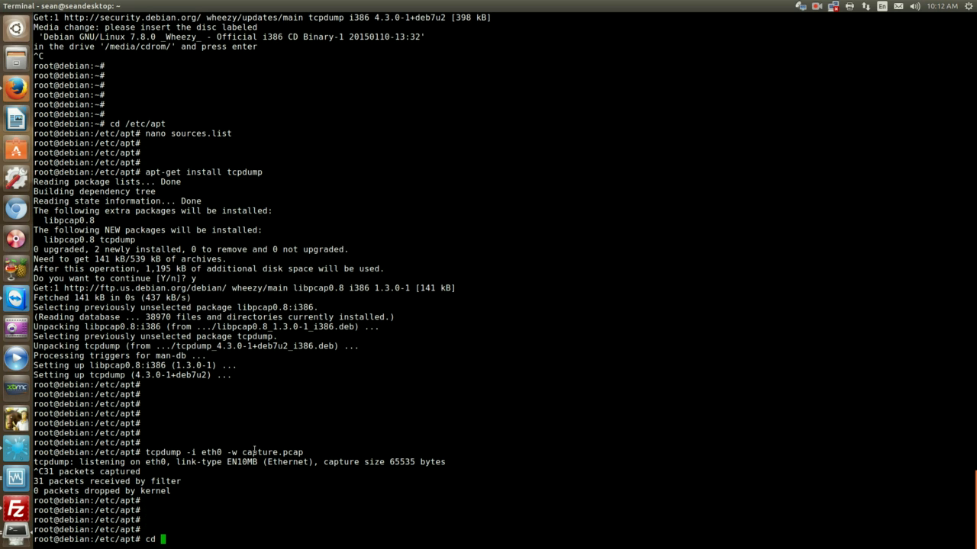
text(cd ..)
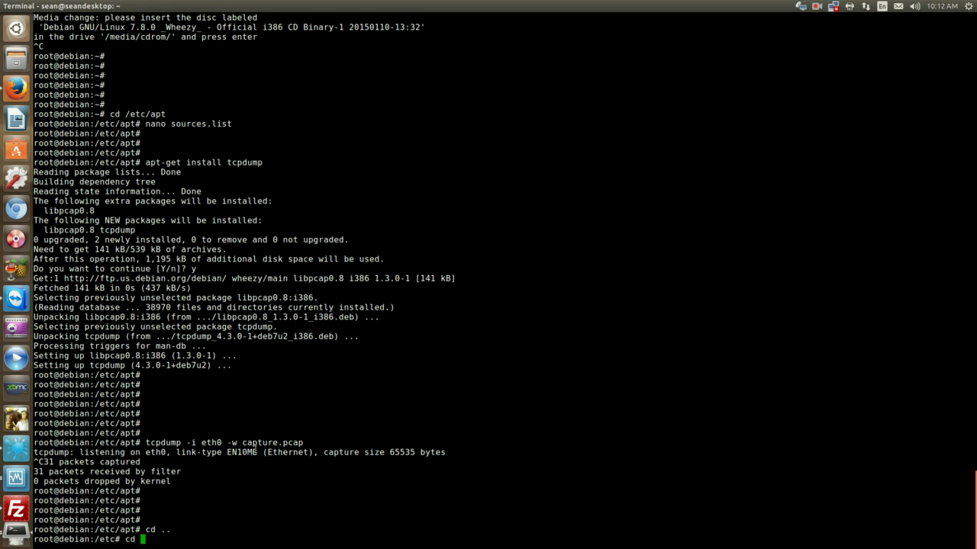
key(Return)
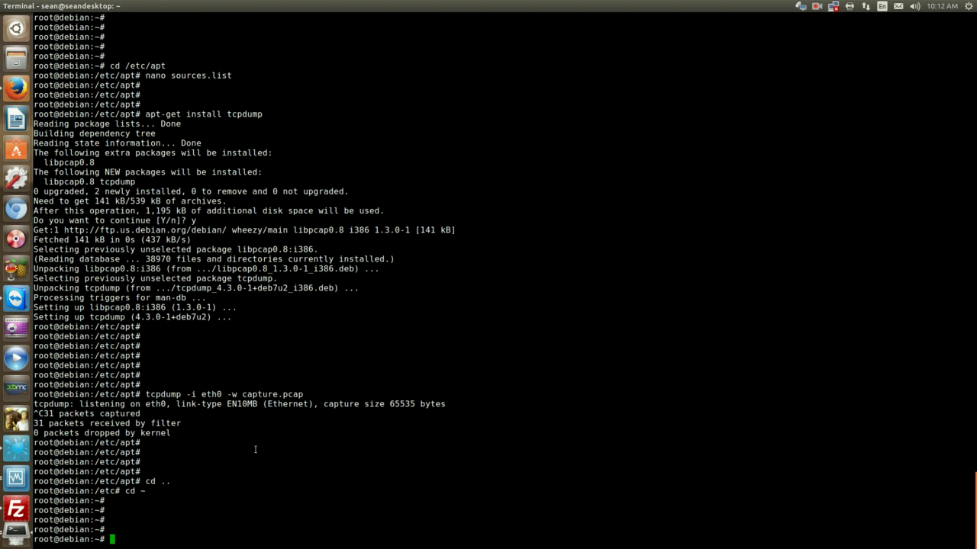
text(tcpdump -i eth0 -w capture.pcap)
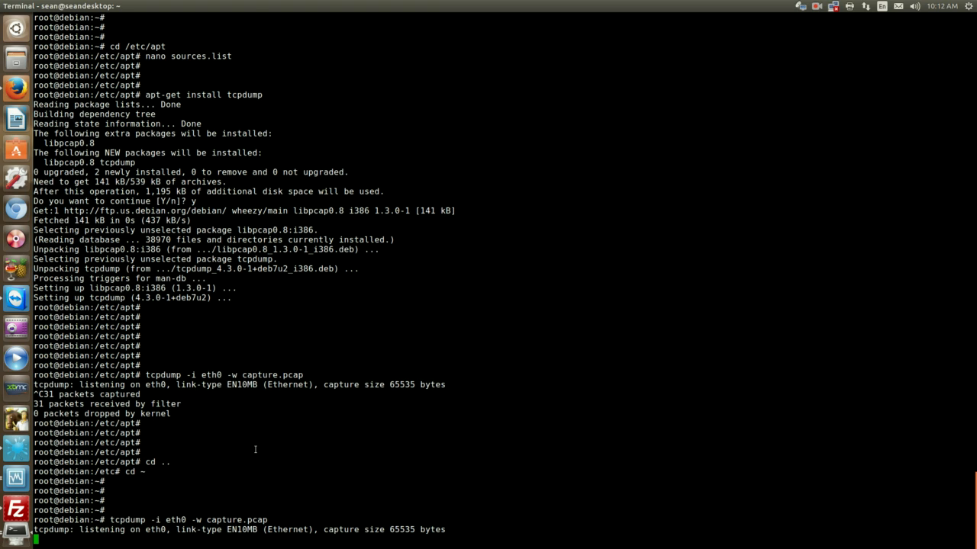
mouse_move(230, 351)
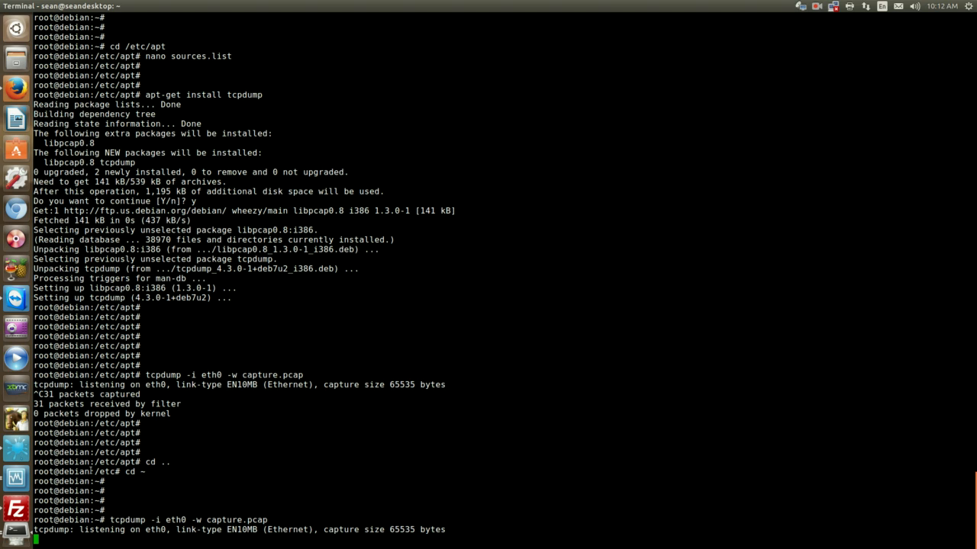
mouse_move(247, 518)
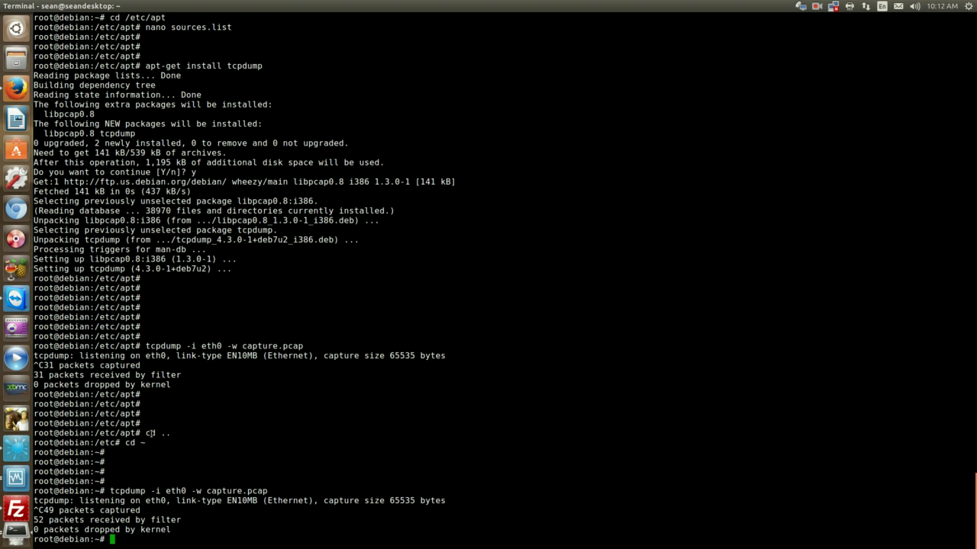
text(ls)
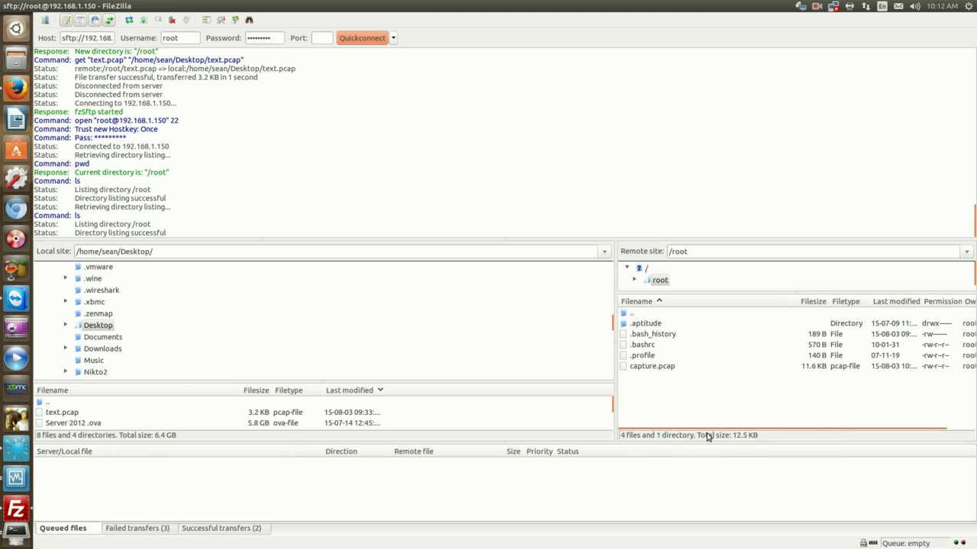
click(653, 366)
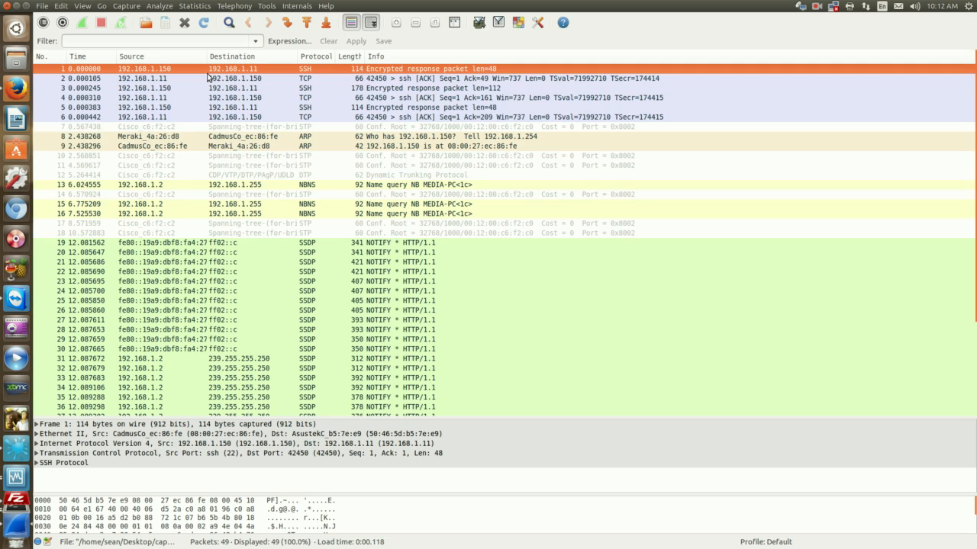
mouse_move(288, 232)
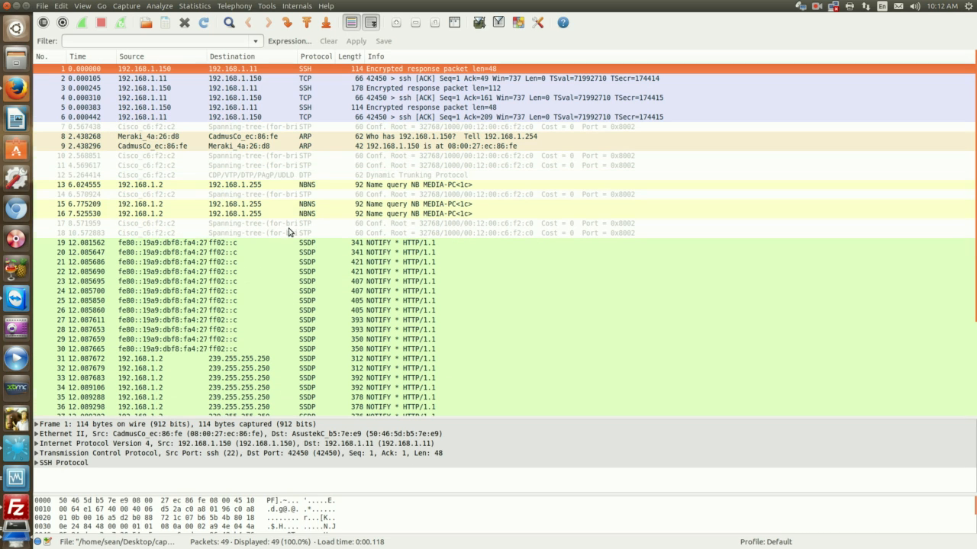
- Scroll the packet list down to the final ARP and NBNS packets at packet 49
scroll(down, 3)
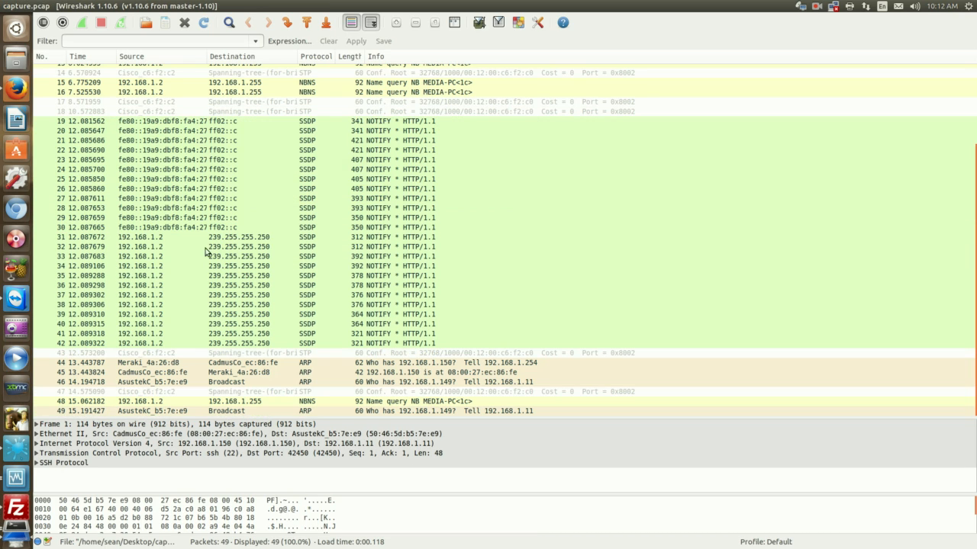
mouse_move(290, 256)
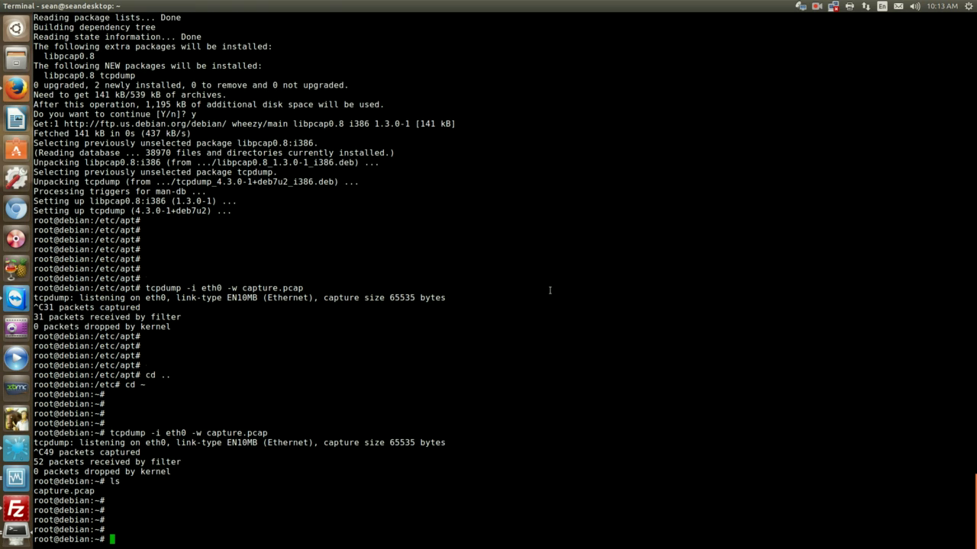
- Clear the screen, install bmon with apt-get and launch it on eth0
text(clear)
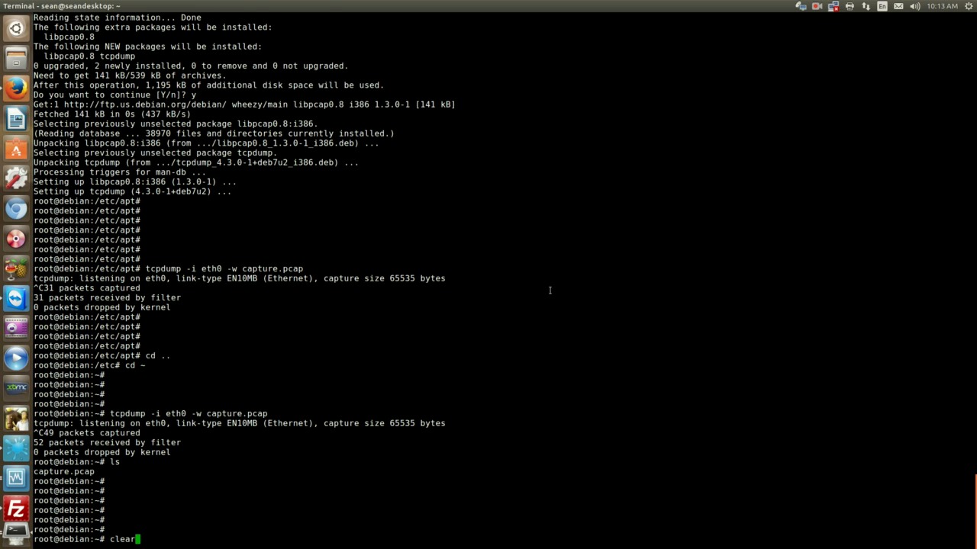
key(Return)
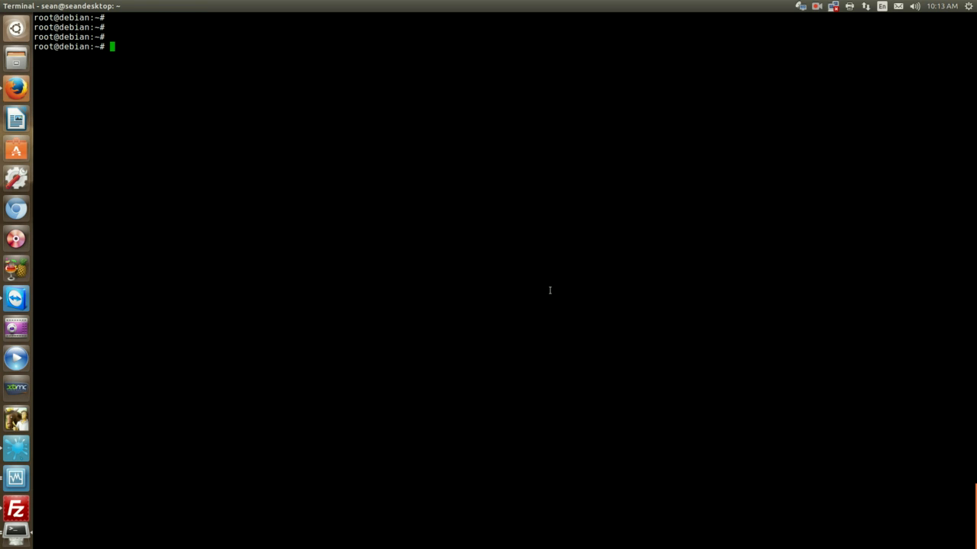
text(apt-get in)
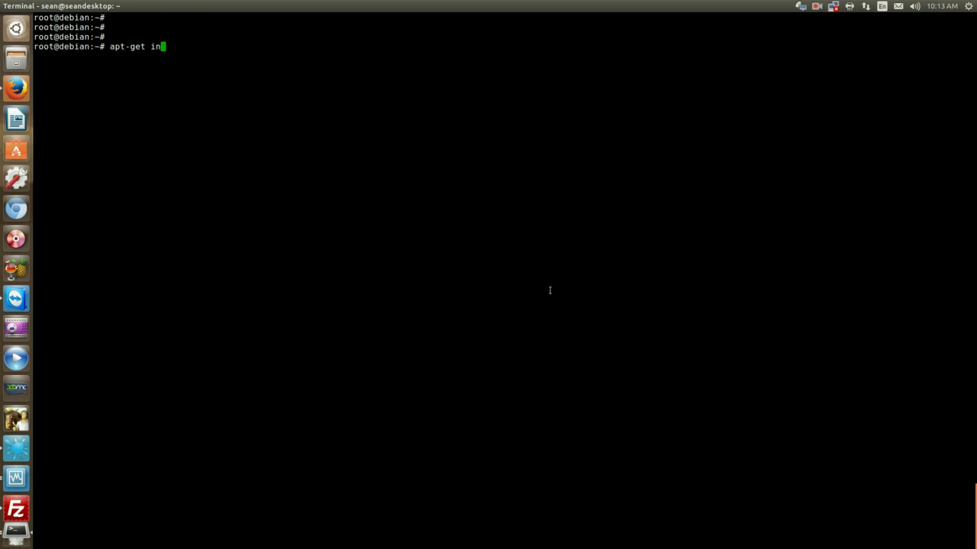
text(stall)
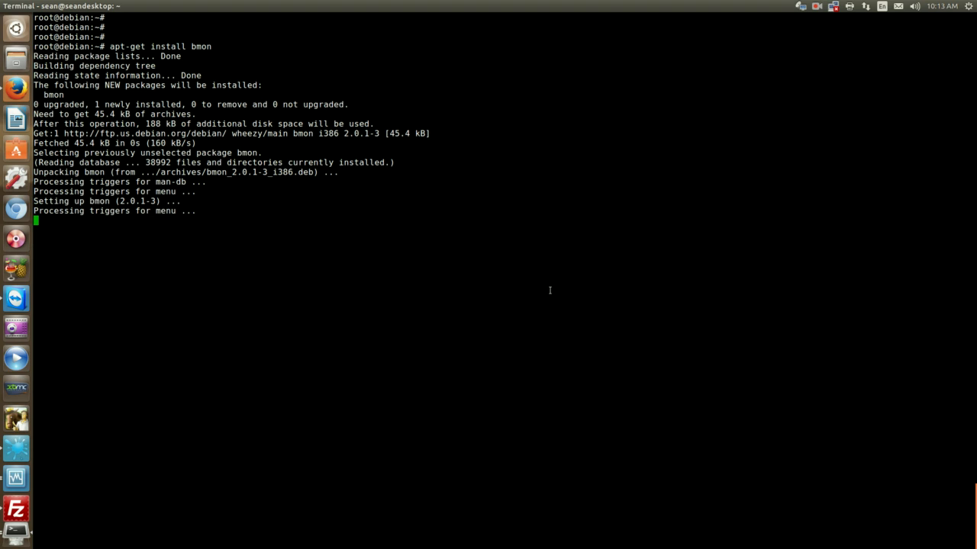
text(bm)
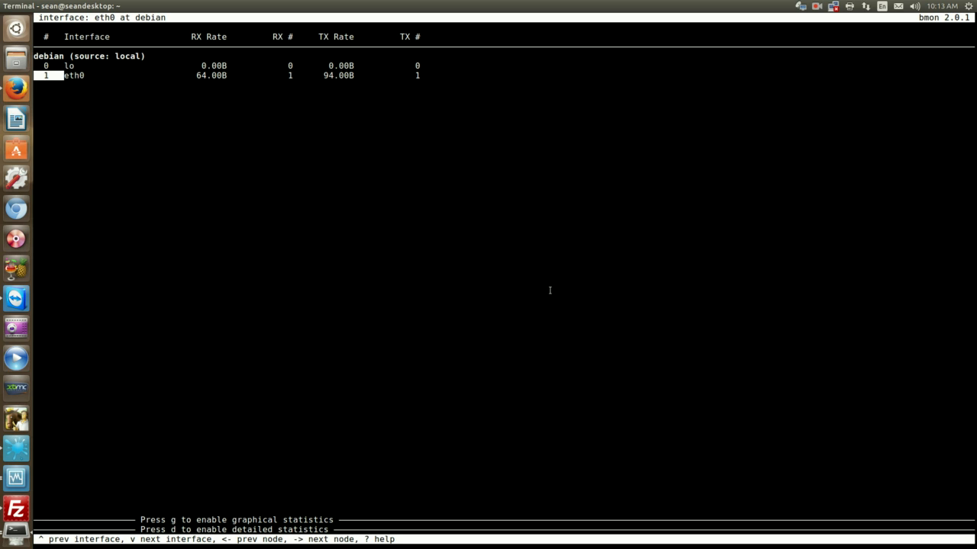
- Show bmon's graphical traffic statistics for eth0, then quit back to the prompt
key(g)
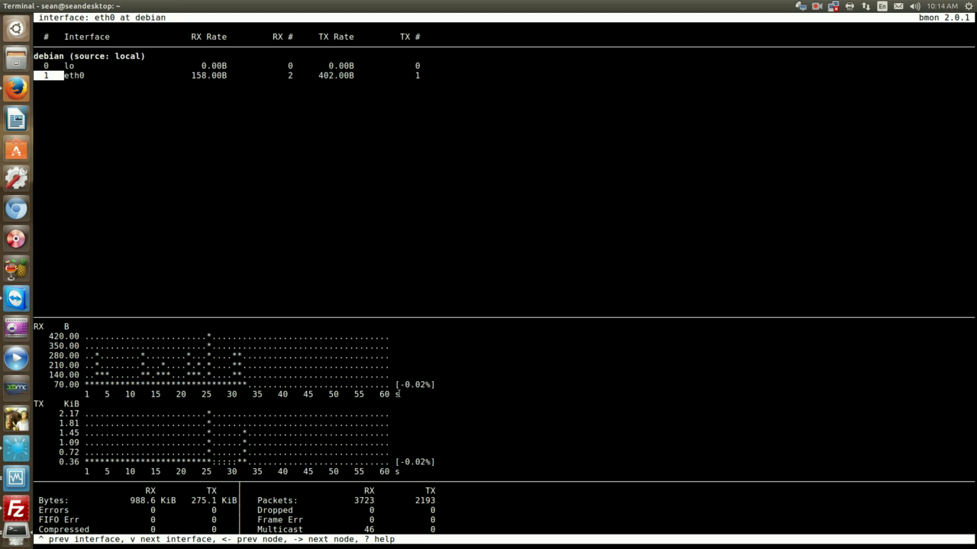
key(q)
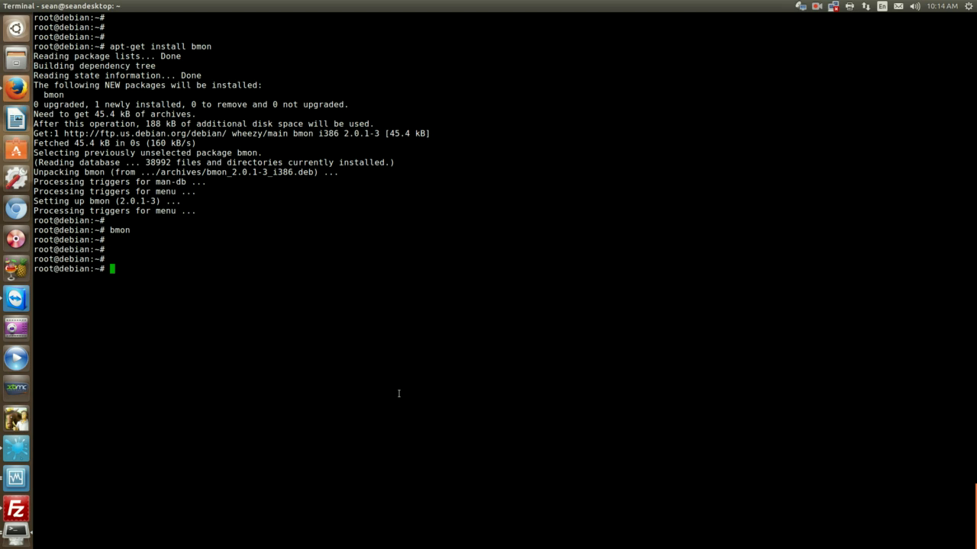
- Install iftop with apt-get and launch it to watch live traffic for 192.168.1.150
text(apt)
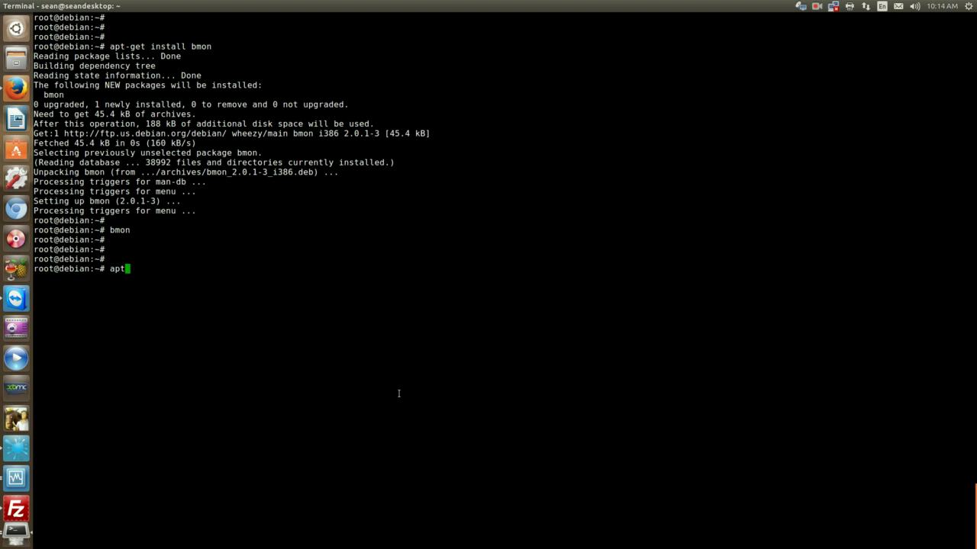
text(-get install)
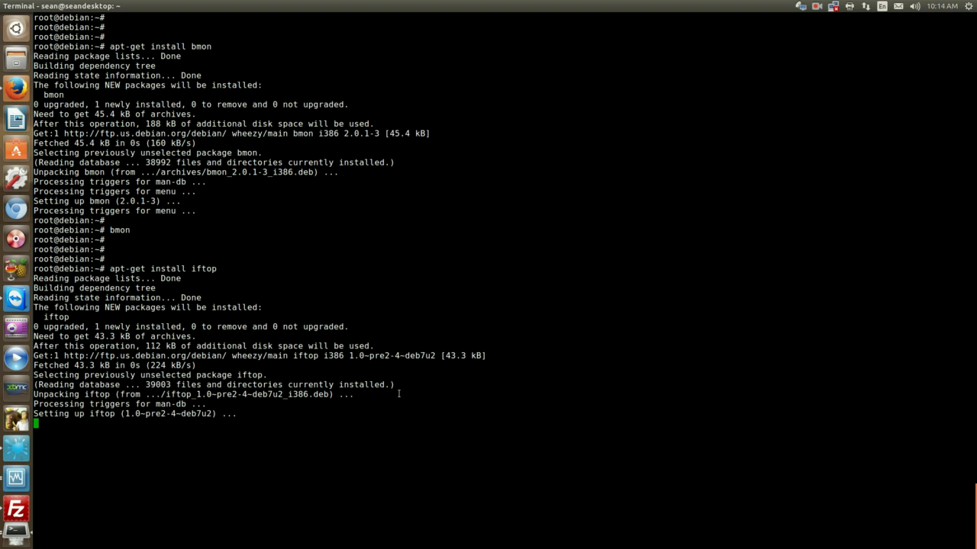
text(if)
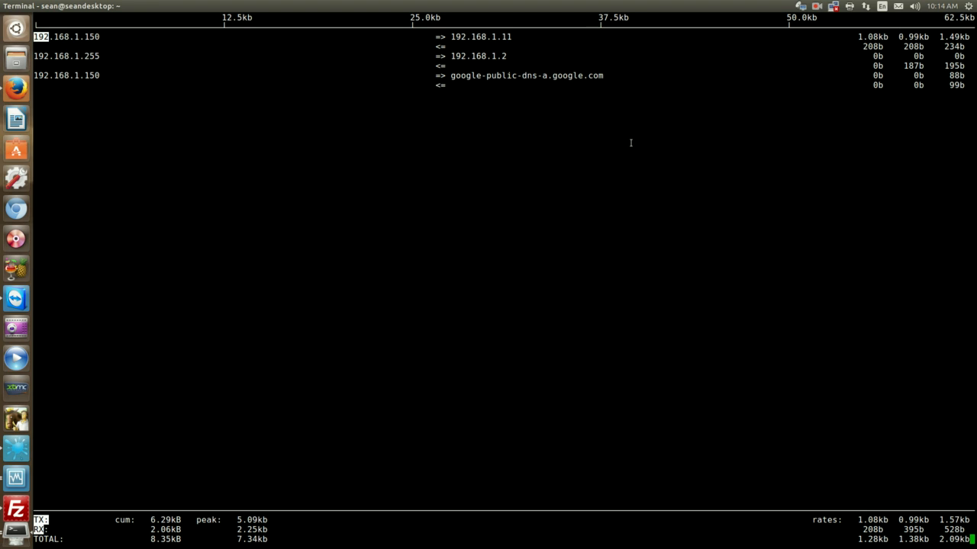
mouse_move(723, 113)
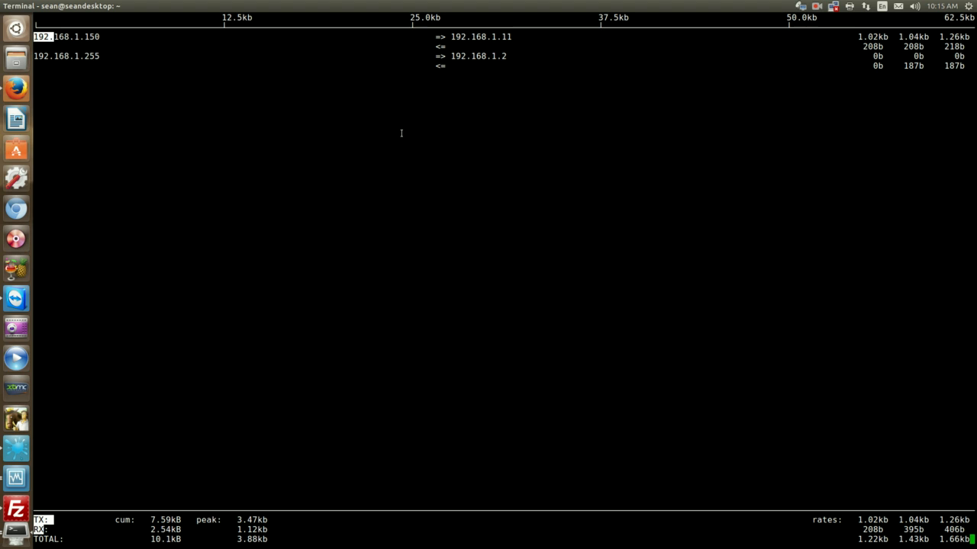
mouse_move(537, 191)
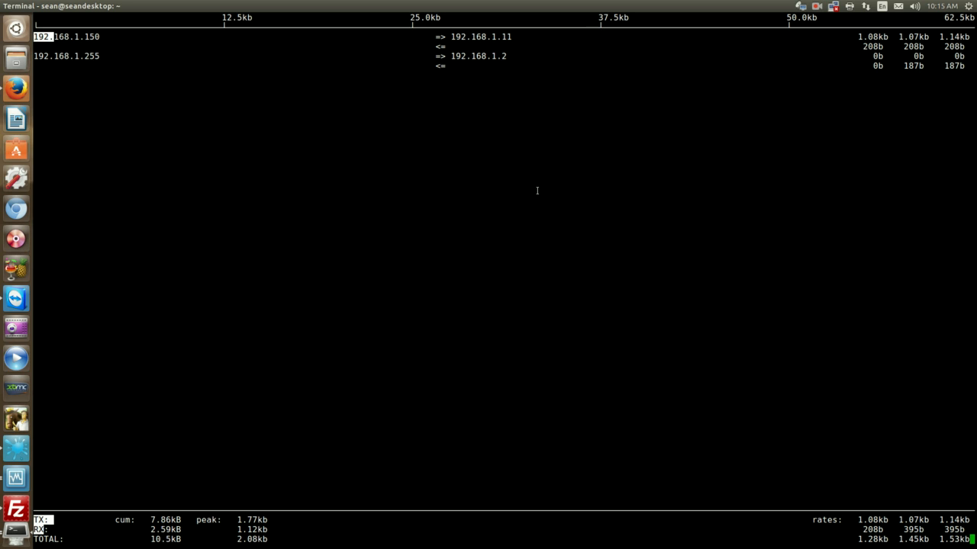